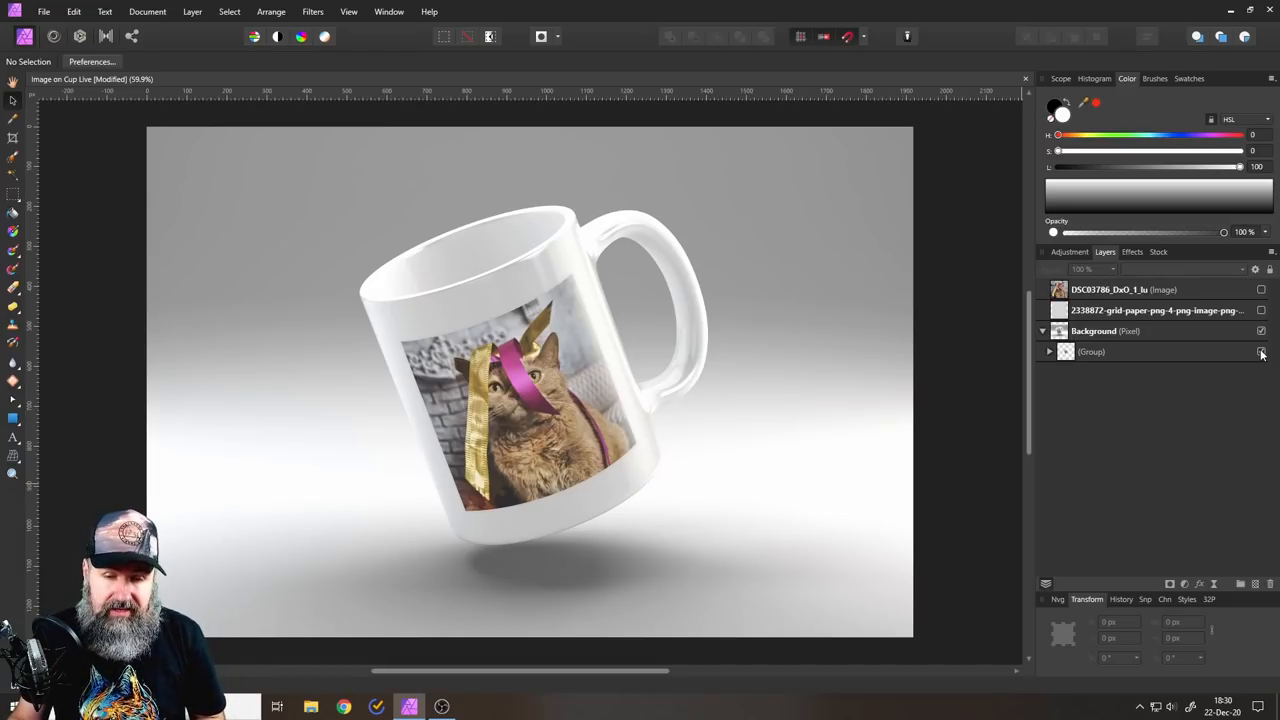
- Hide the finished mug group and rotate the Background photo until the mug stands vertical
left_click(1092, 352)
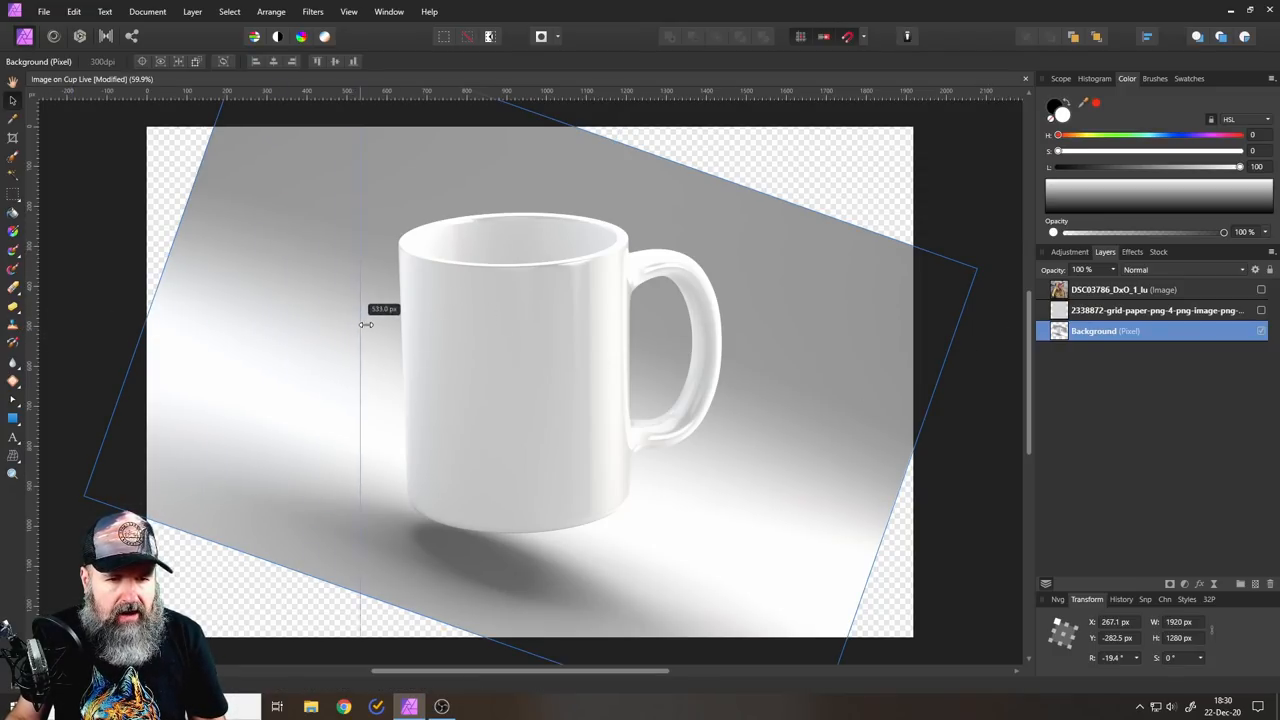
left_click_drag(362, 324, 404, 324)
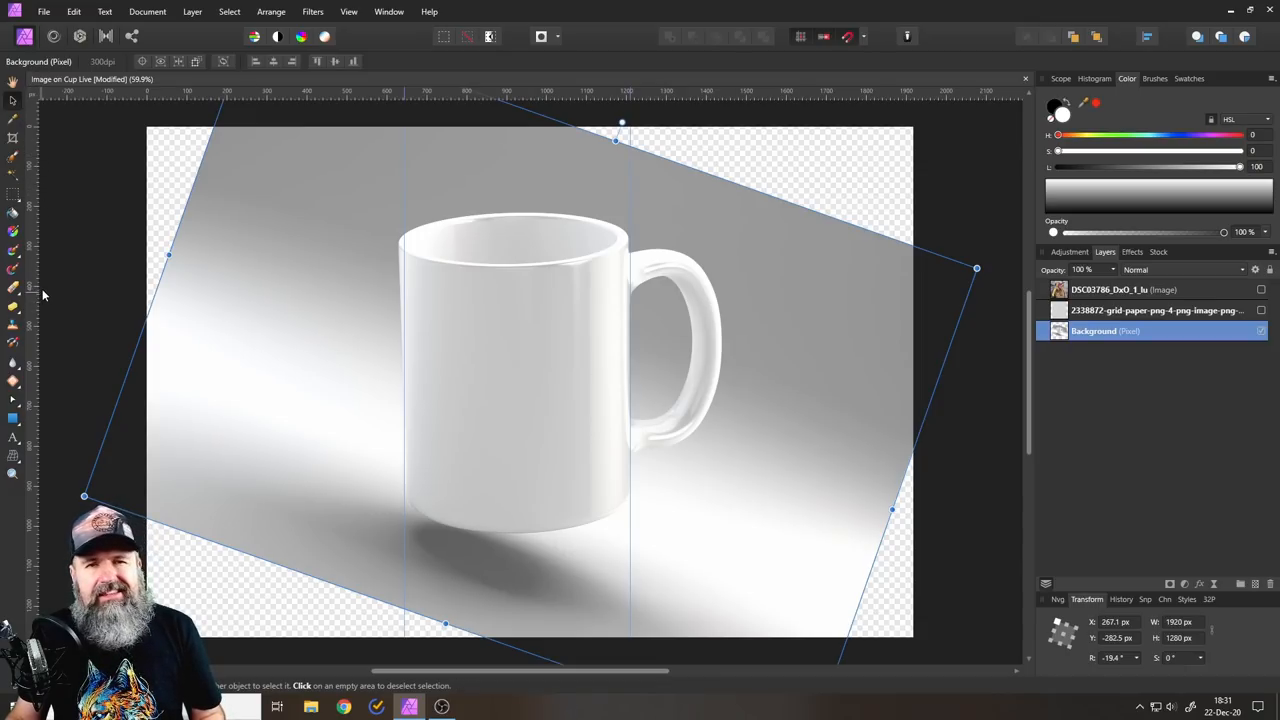
mouse_move(180, 152)
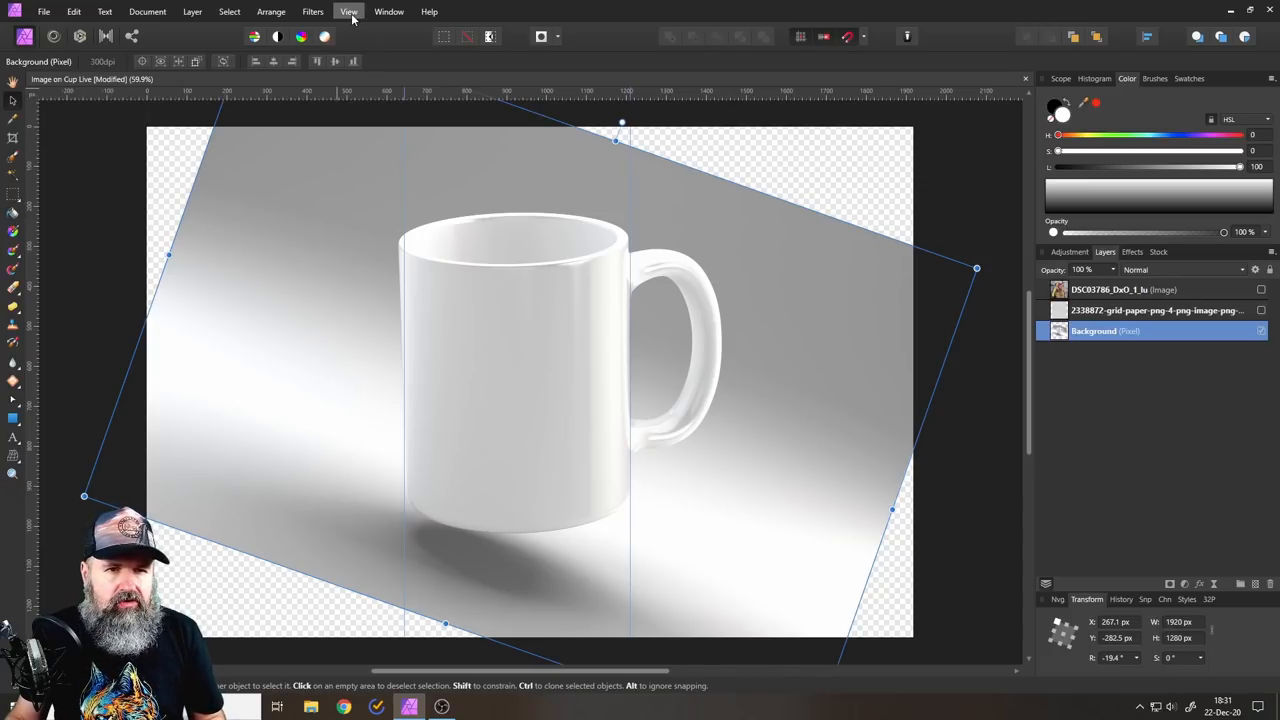
- Turn on View > Show Rulers so vertical guides can be dragged to the mug's edges and centre
left_click(348, 12)
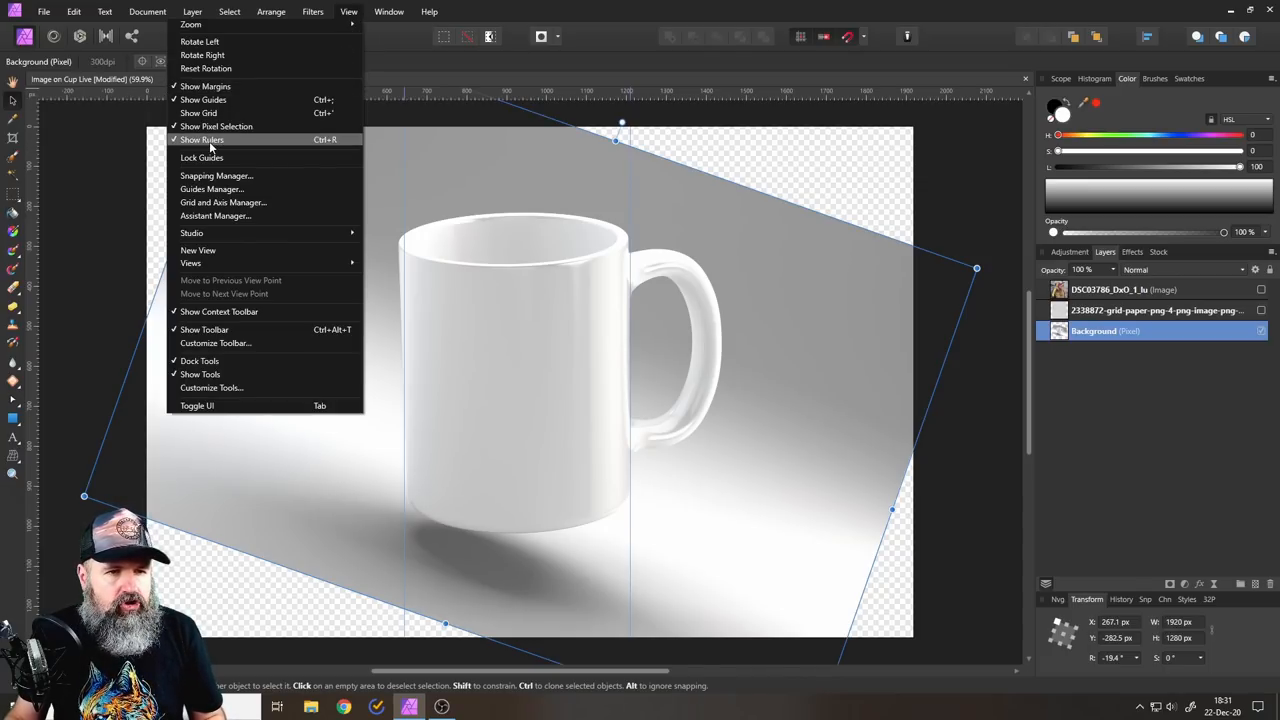
left_click(388, 12)
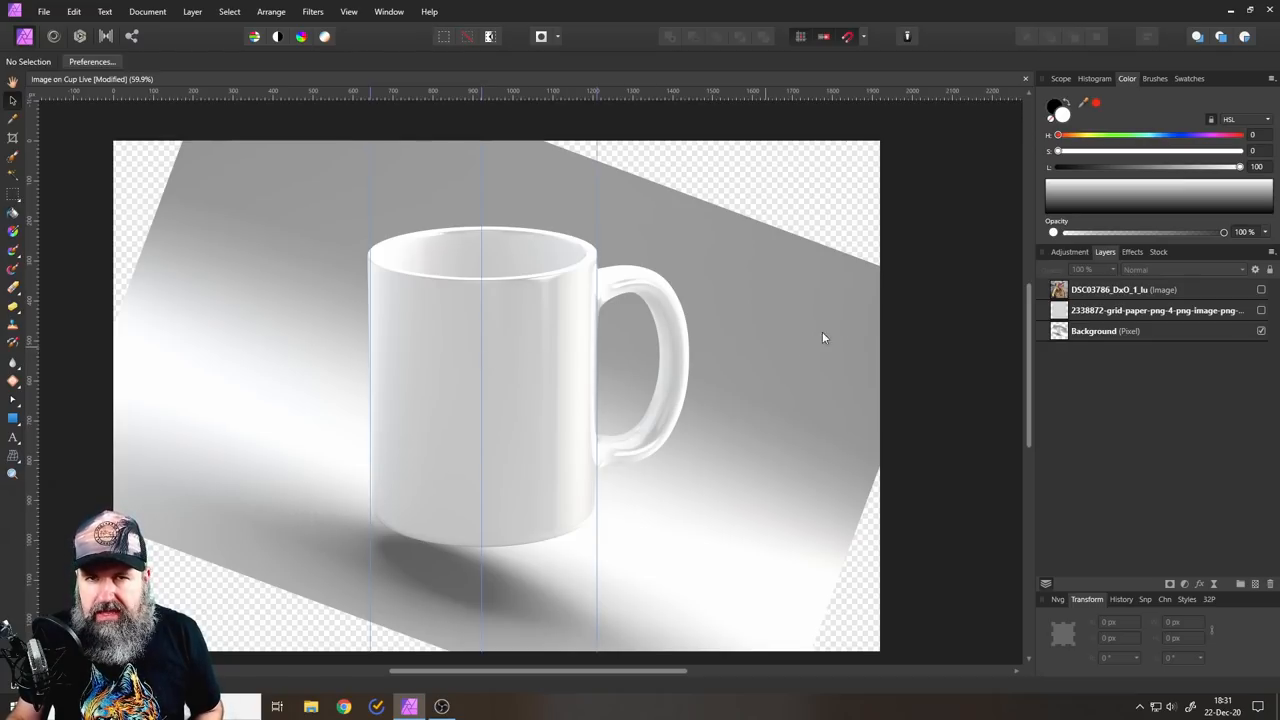
- Move the cat photo layer onto the mug front, snapped to the centre guide
left_click(1260, 290)
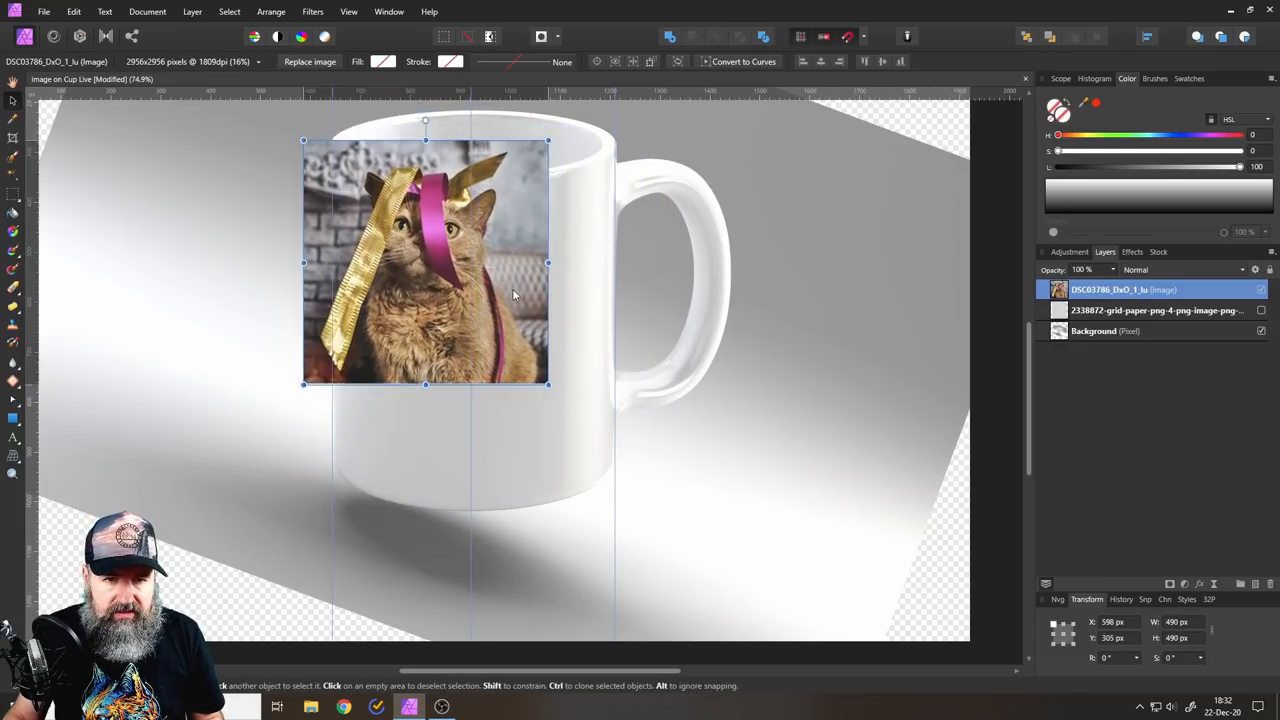
left_click_drag(424, 262, 470, 328)
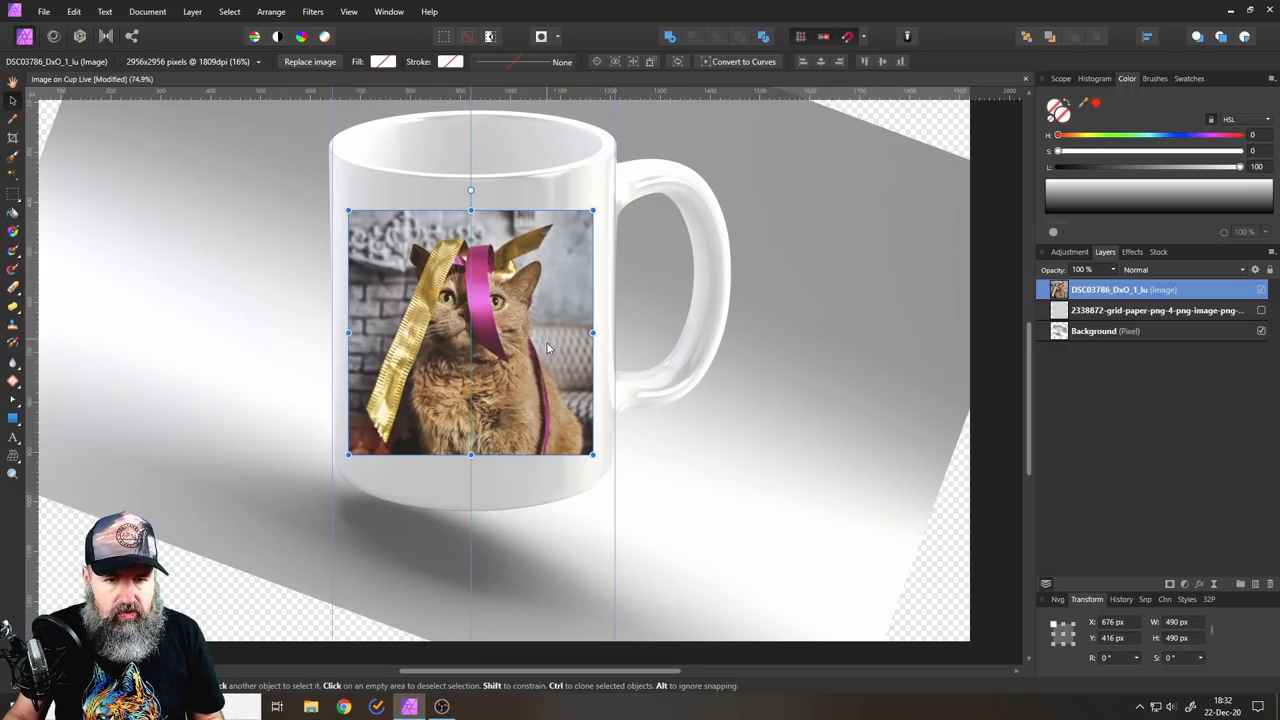
mouse_move(572, 364)
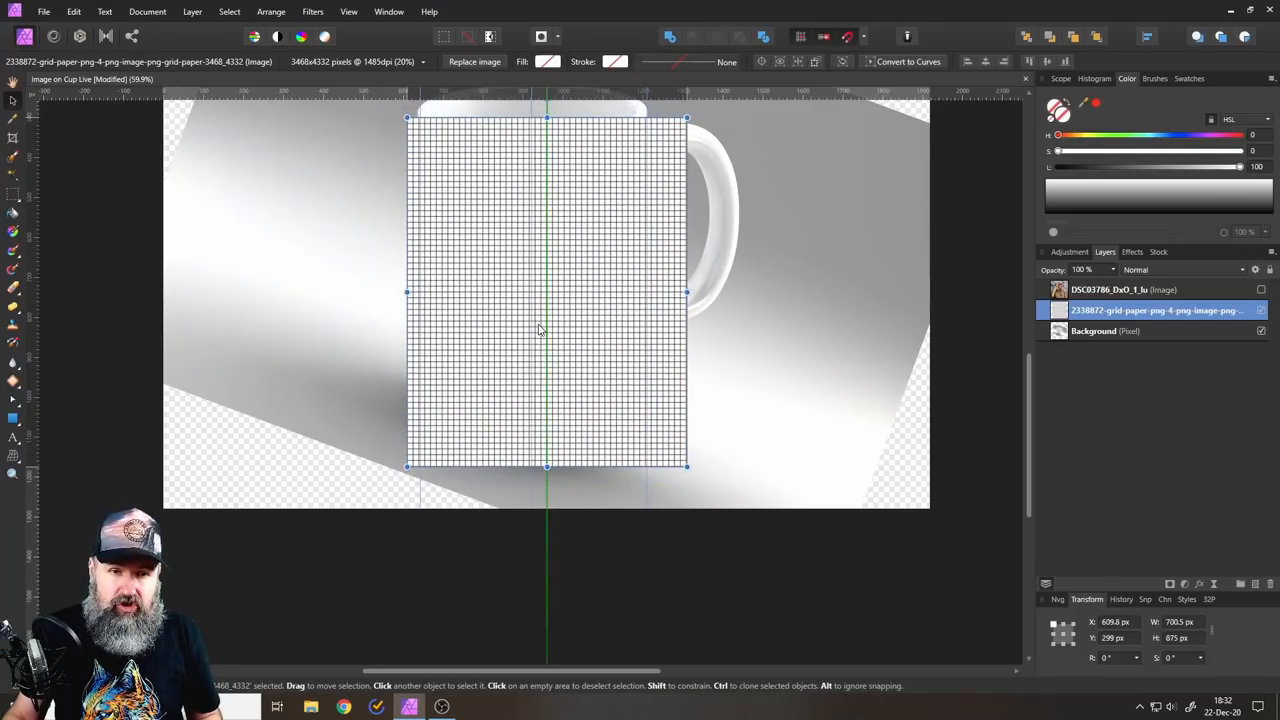
- Drag the grid paper image over the mug front so its sides snap to the edge guides
left_click_drag(688, 468, 624, 388)
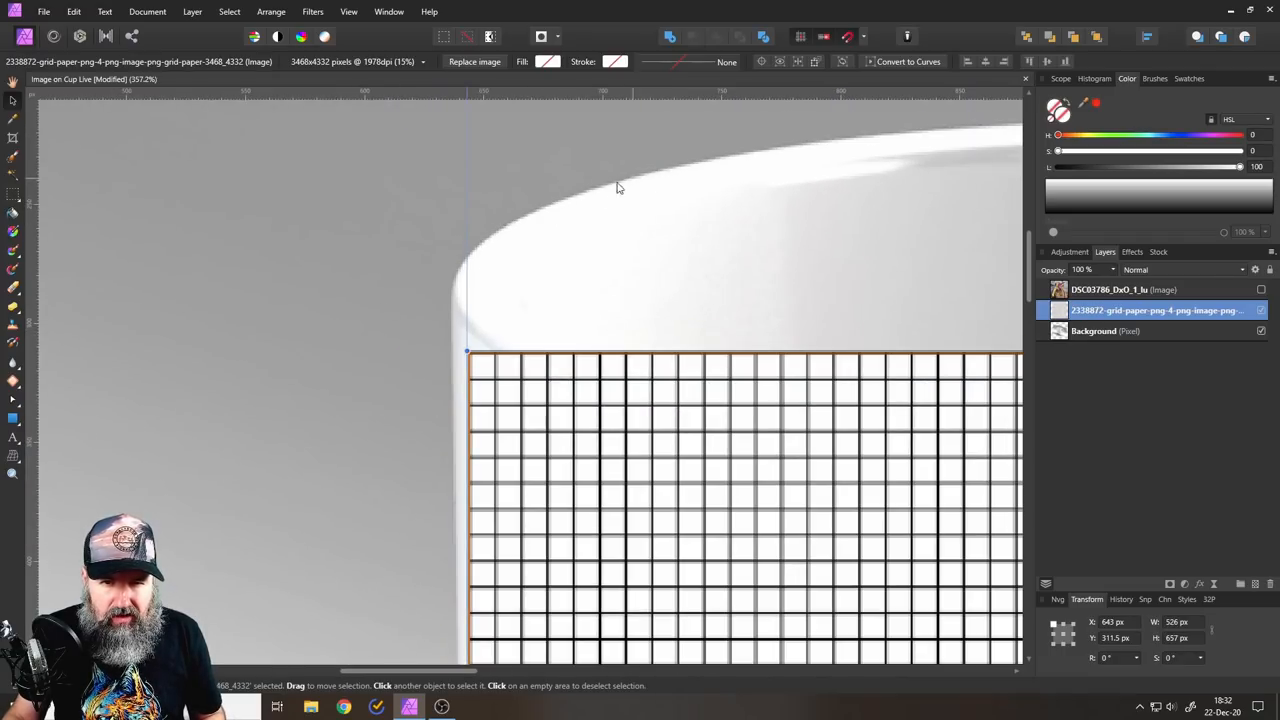
mouse_move(476, 340)
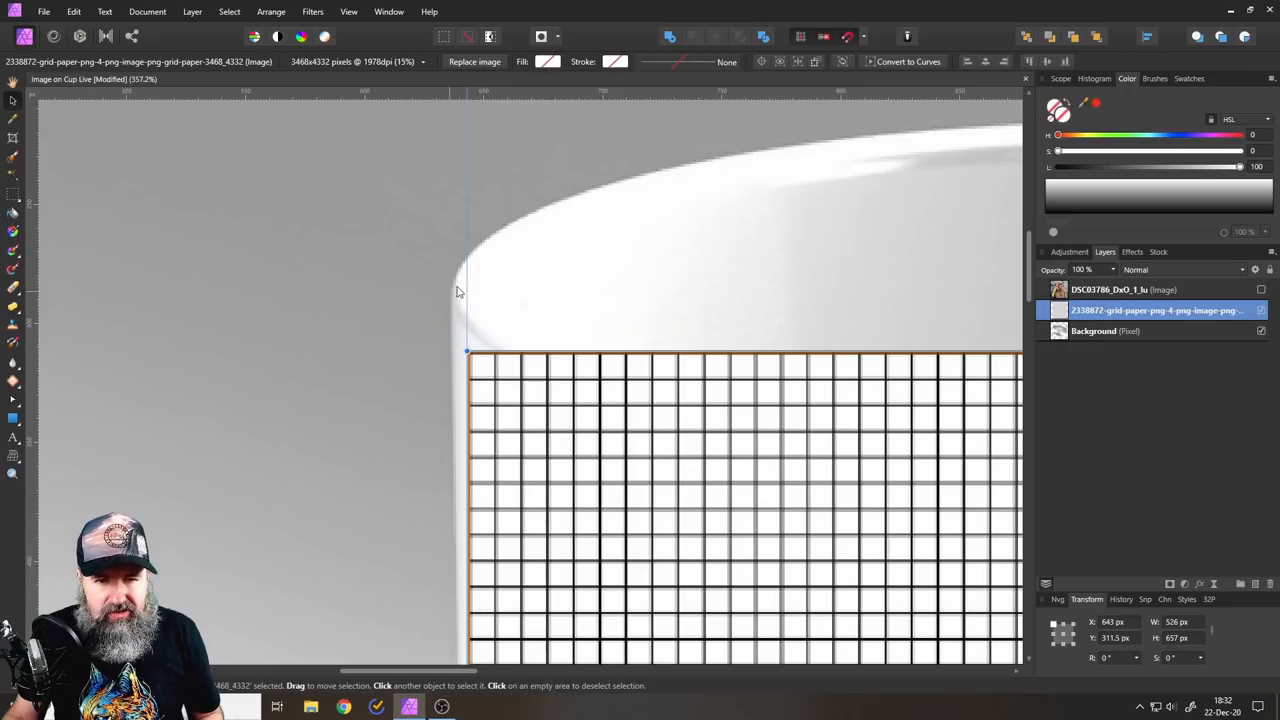
mouse_move(552, 428)
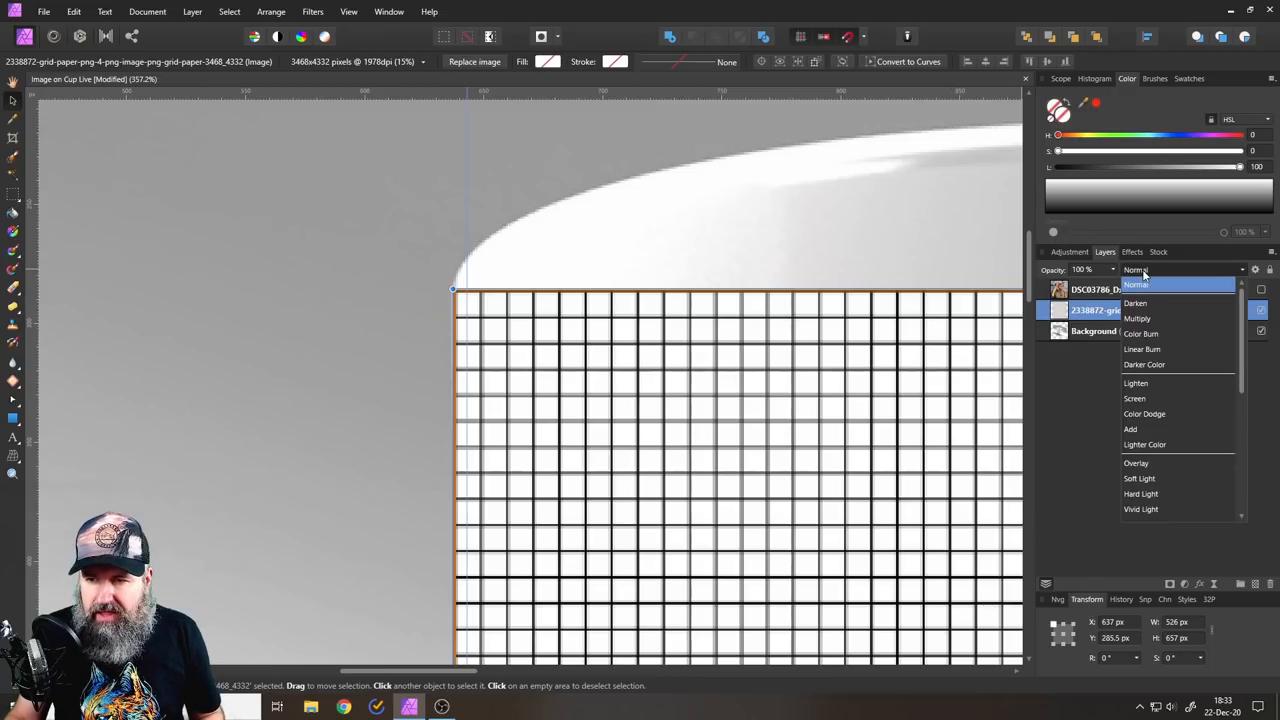
- Set the grid paper to Multiply blend and stretch its transform handles from the rim to the mug base
left_click(1136, 318)
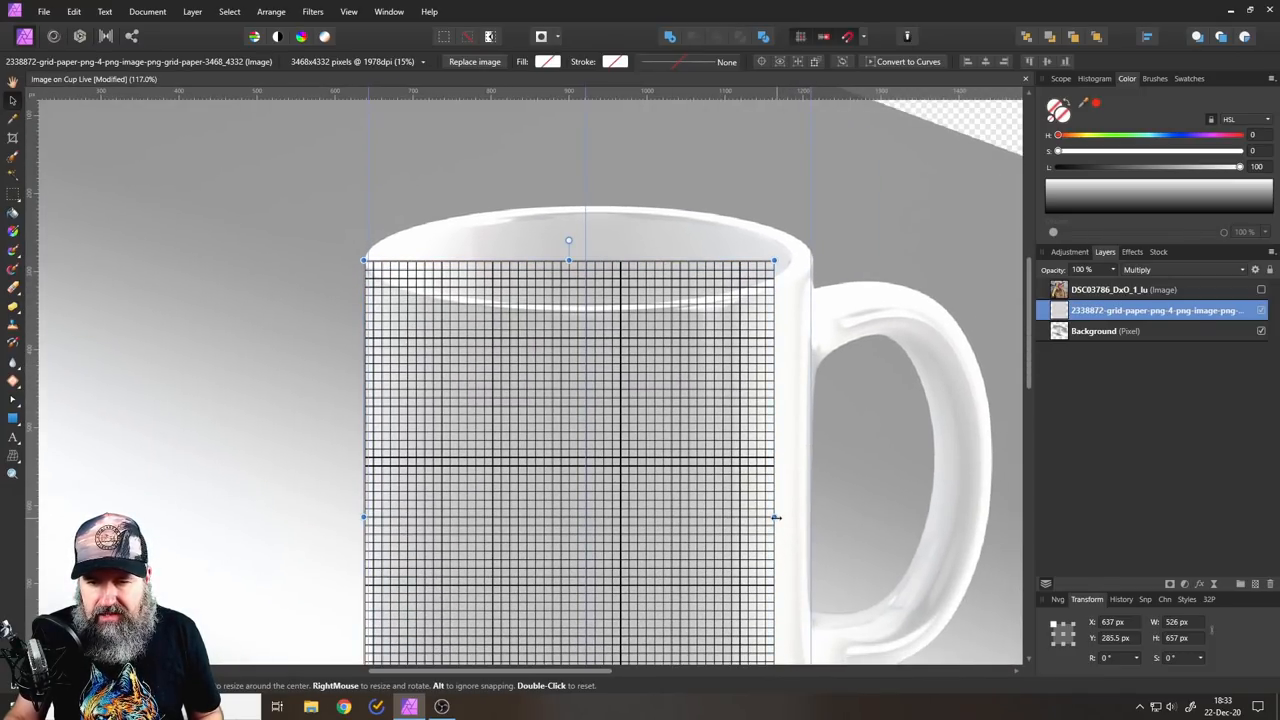
left_click_drag(772, 516, 816, 516)
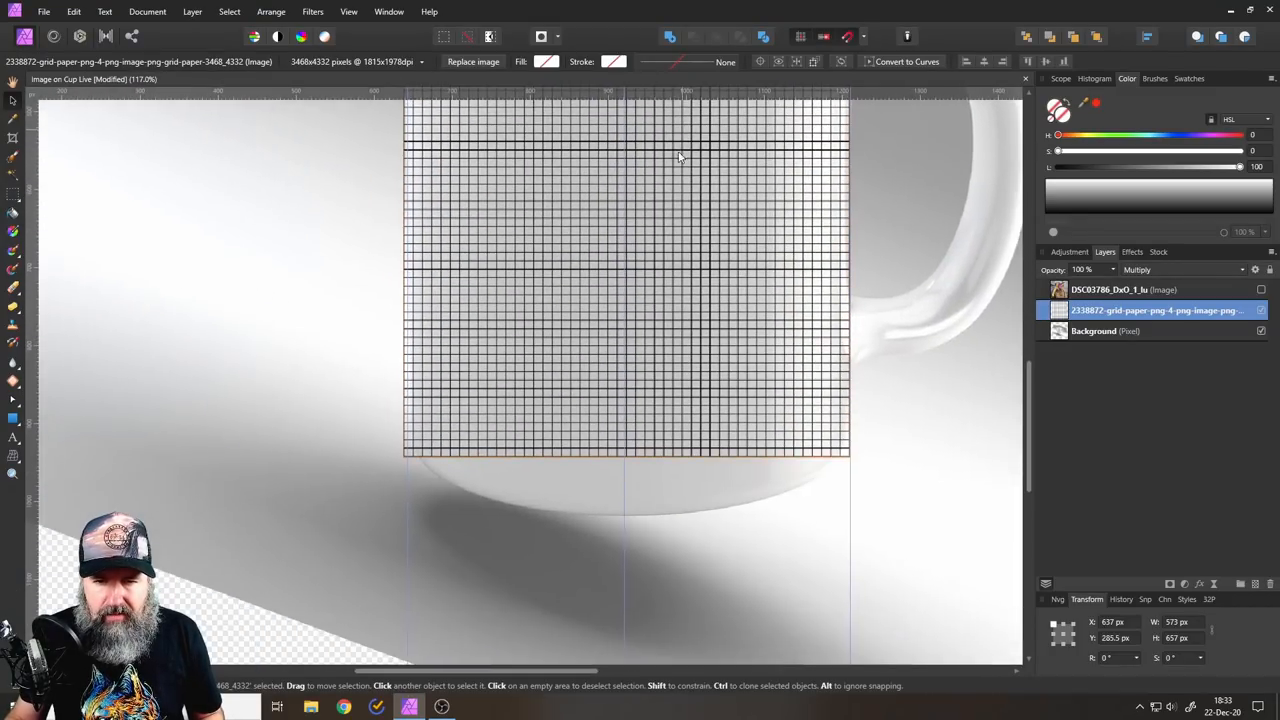
scroll("down", 3)
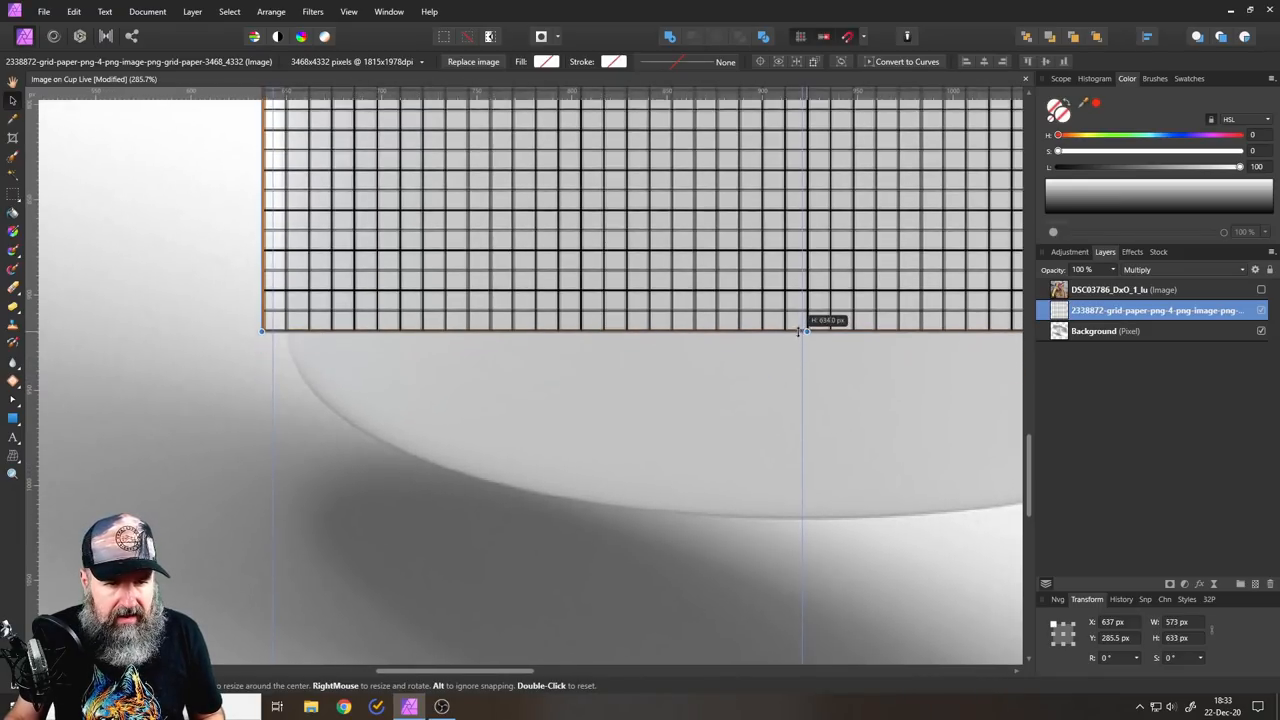
left_click_drag(804, 332, 804, 190)
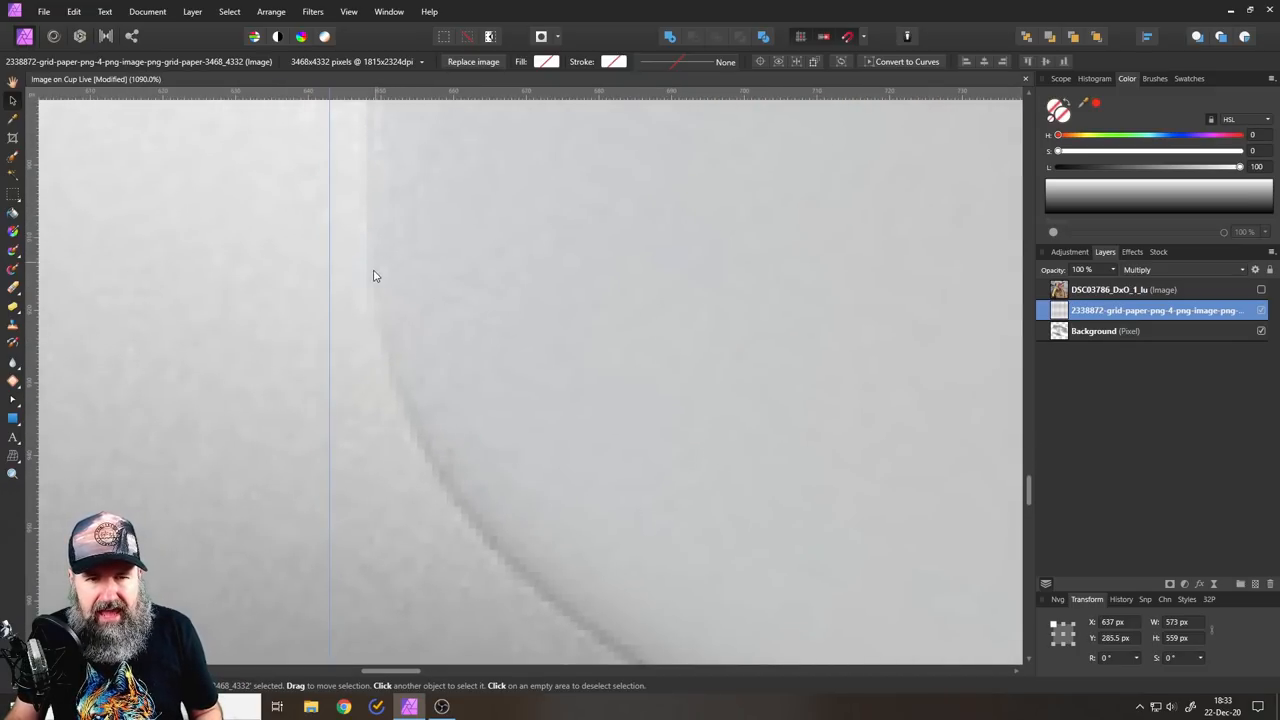
mouse_move(388, 318)
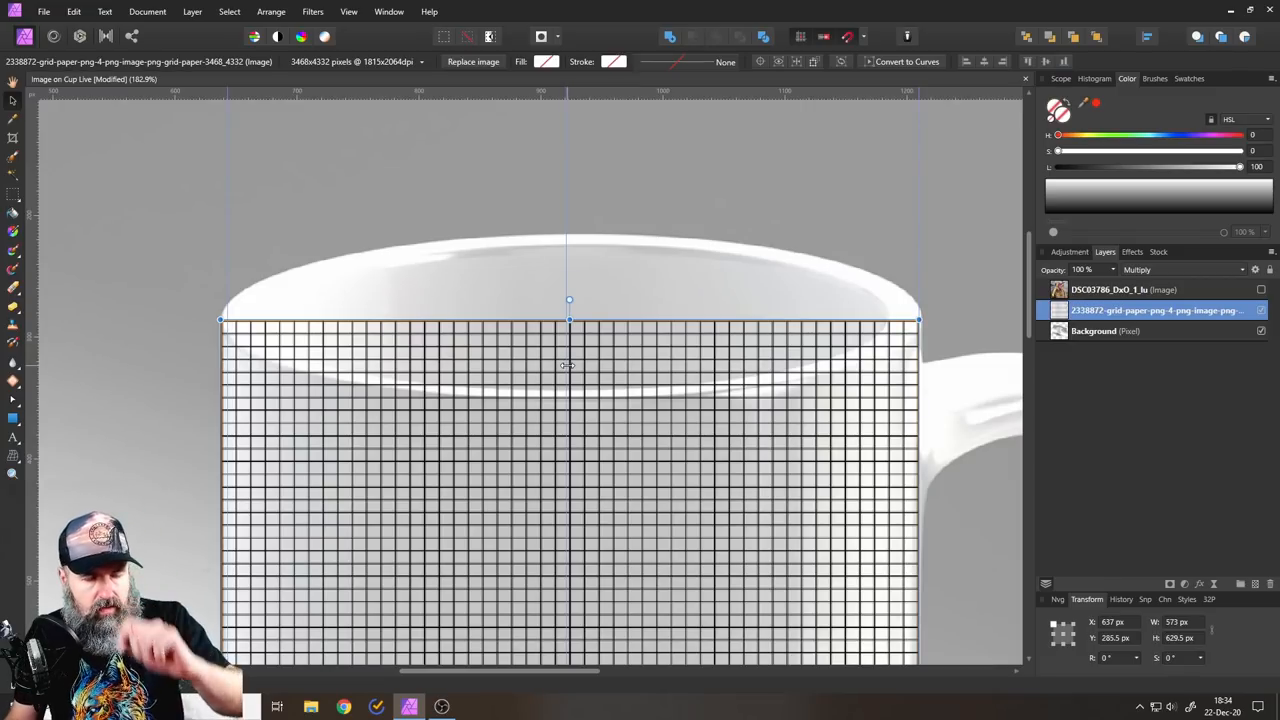
mouse_move(12, 456)
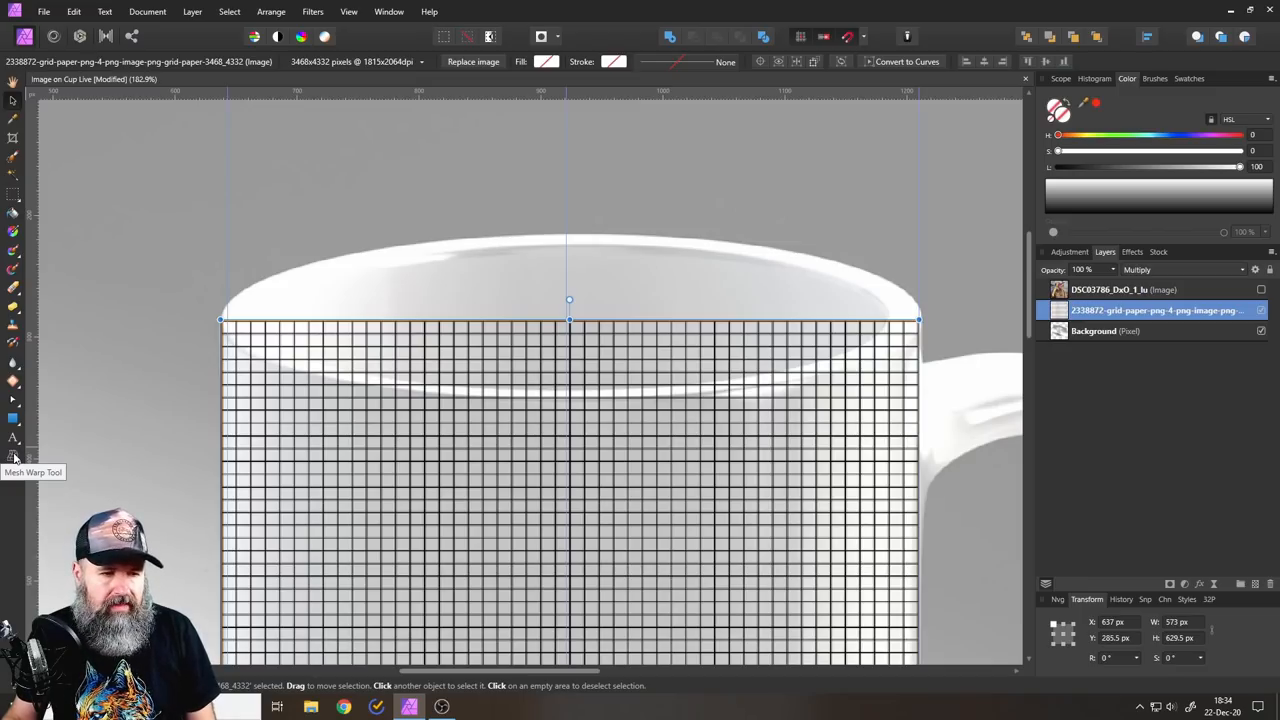
- Choose the Mesh Warp Tool from the Tools panel flyout for the grid layer
left_click(12, 456)
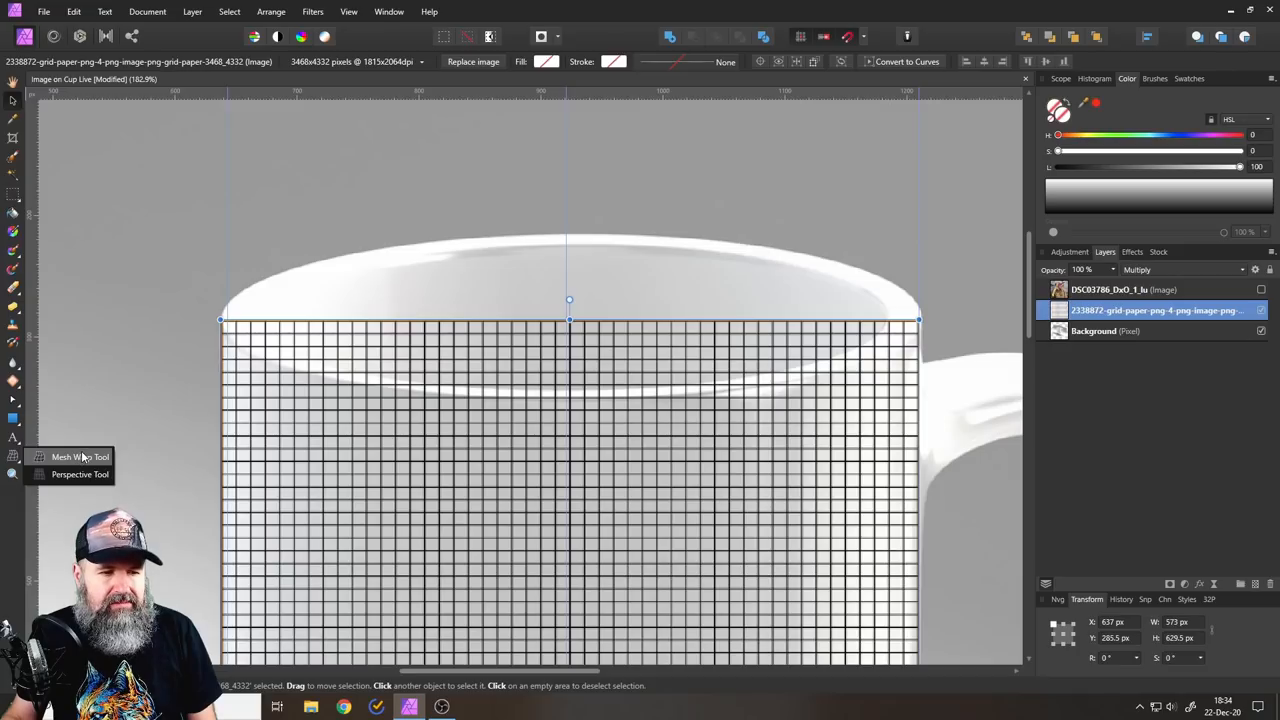
mouse_move(84, 480)
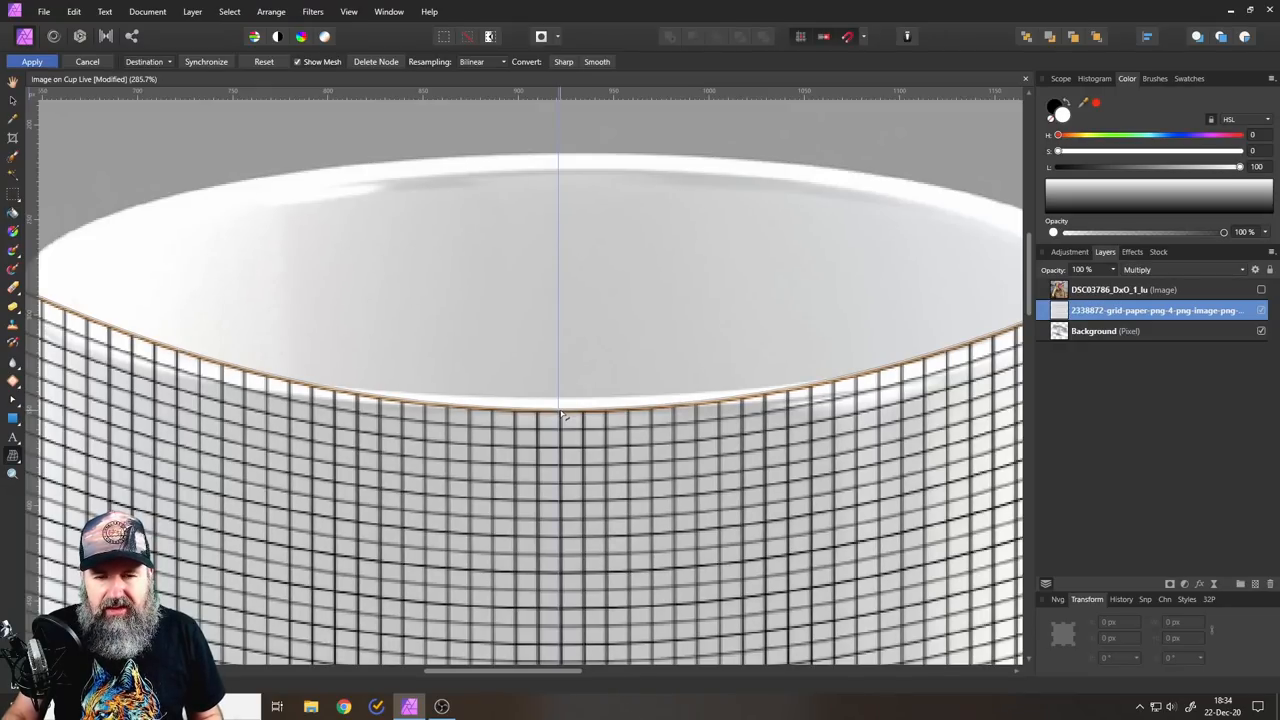
mouse_move(564, 252)
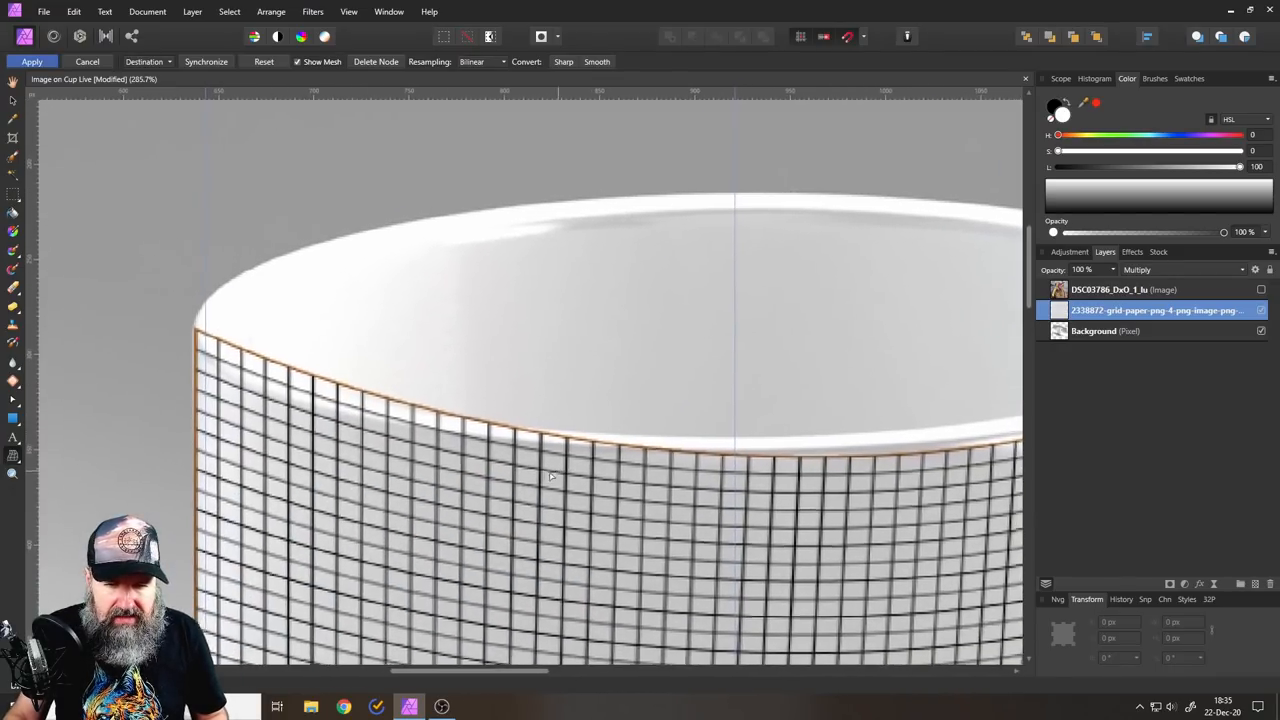
- Scroll the view while shaping the grid's top edge along the mug rim with the mesh warp
scroll("down", 3)
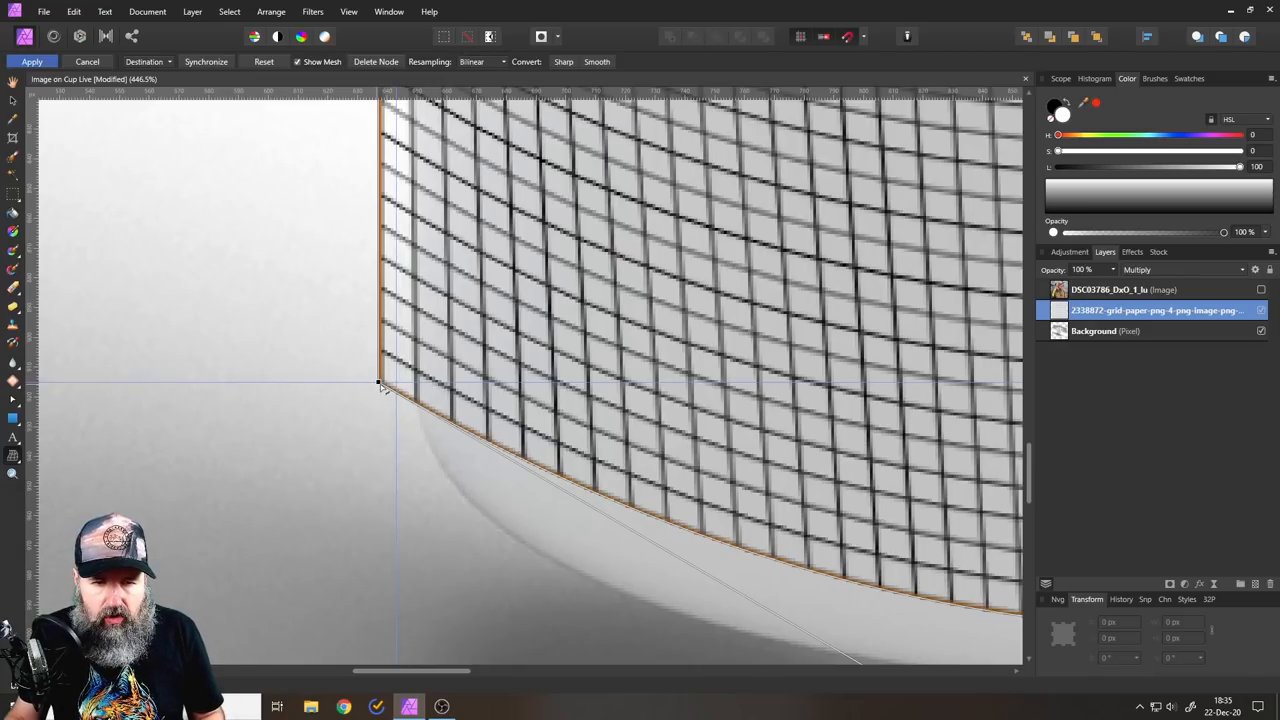
- Pin the grid's bottom corner nodes to the base and bend their handles to match the base curve
left_click_drag(378, 384, 498, 368)
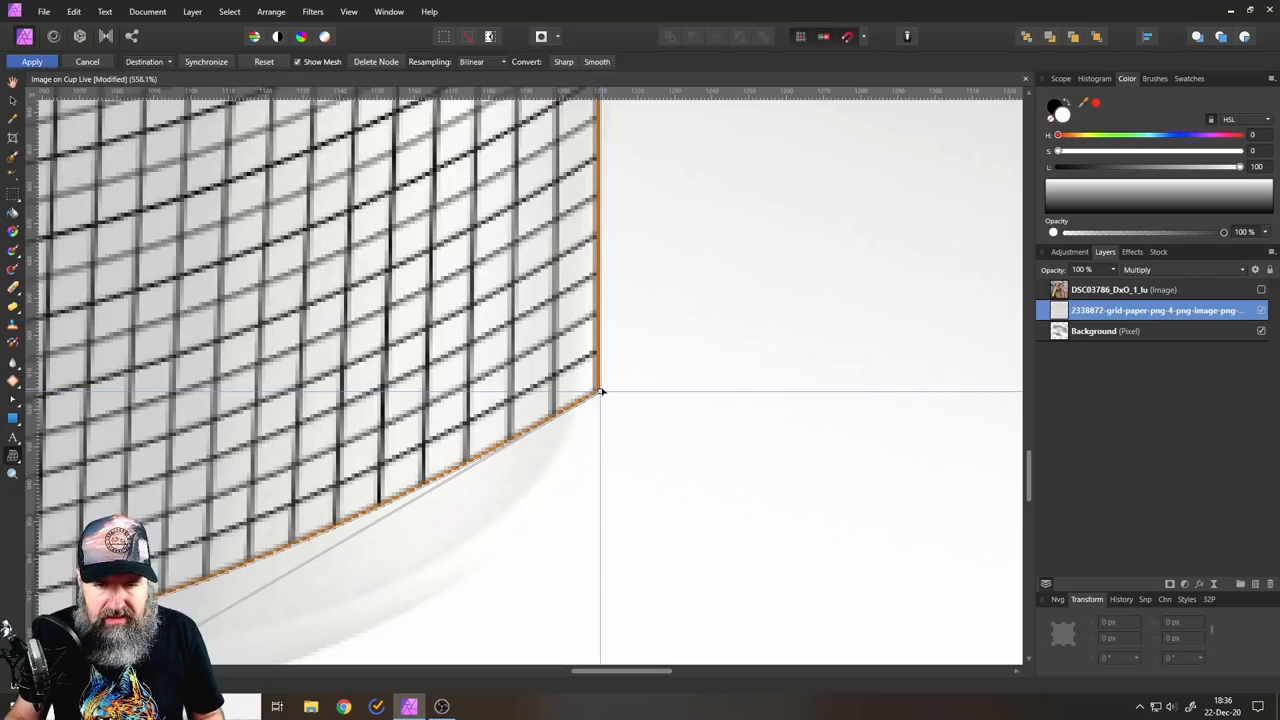
left_click_drag(600, 392, 500, 388)
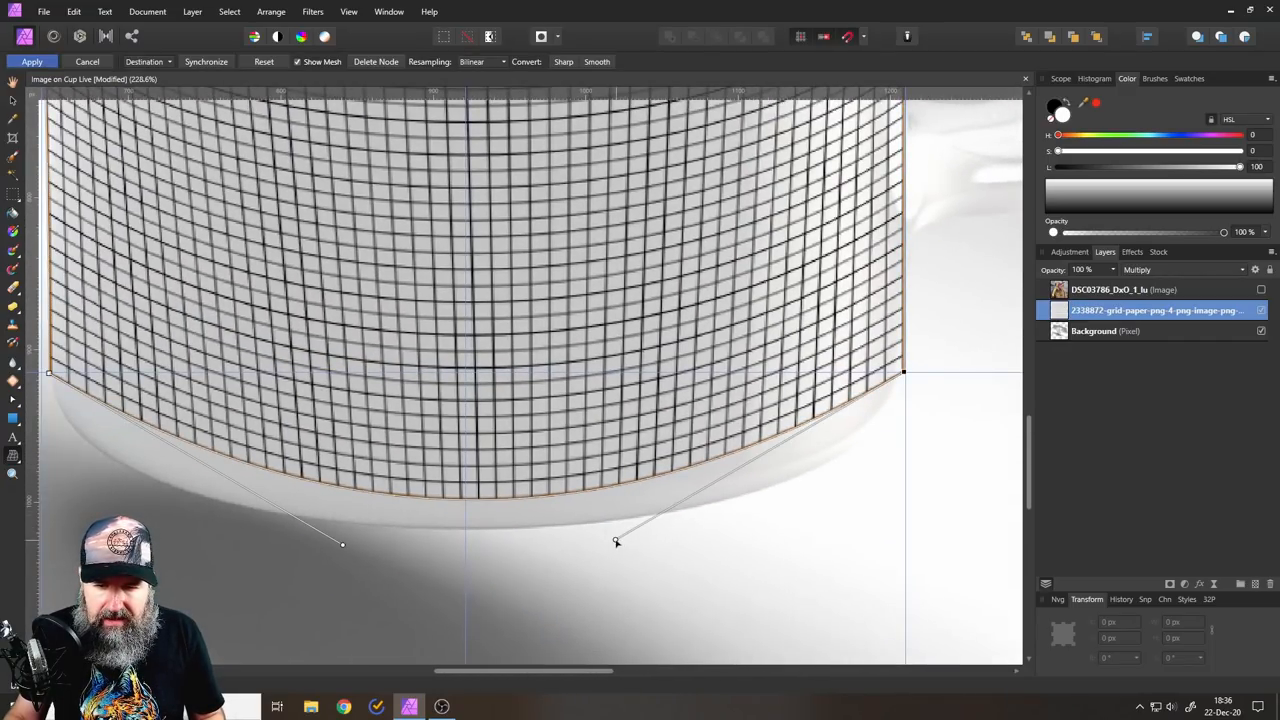
left_click_drag(616, 542, 788, 612)
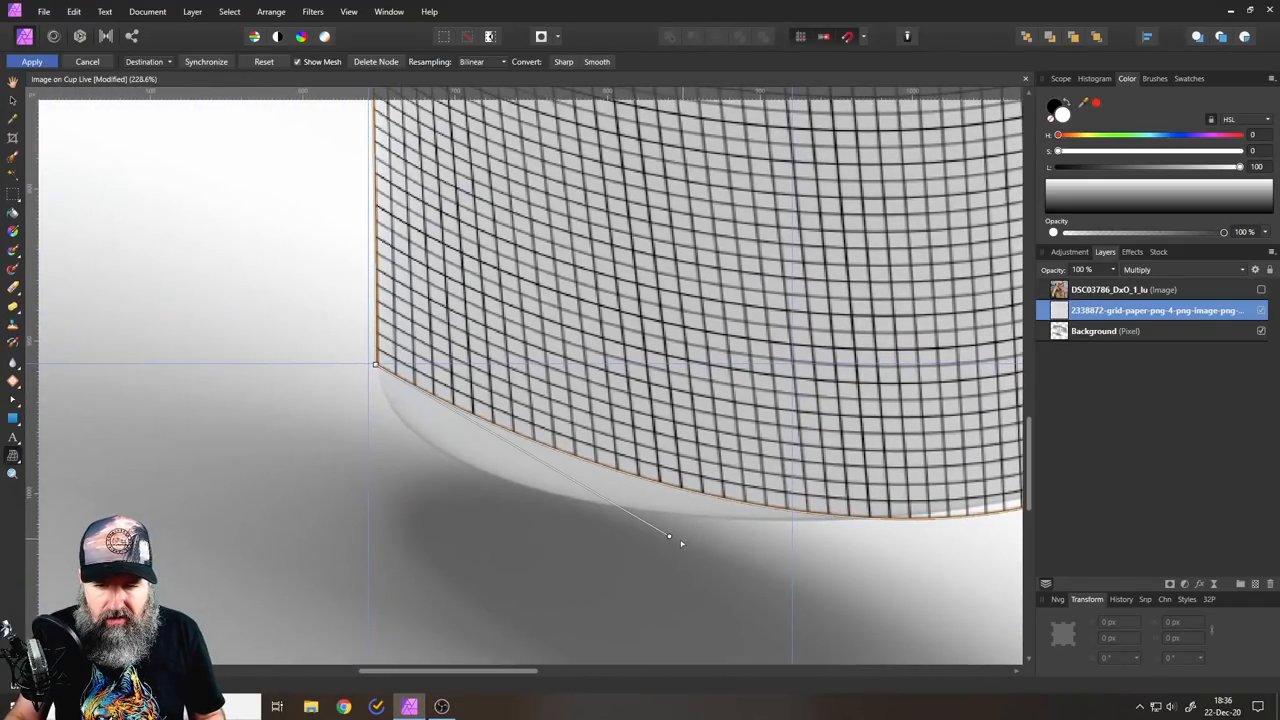
left_click_drag(668, 536, 404, 536)
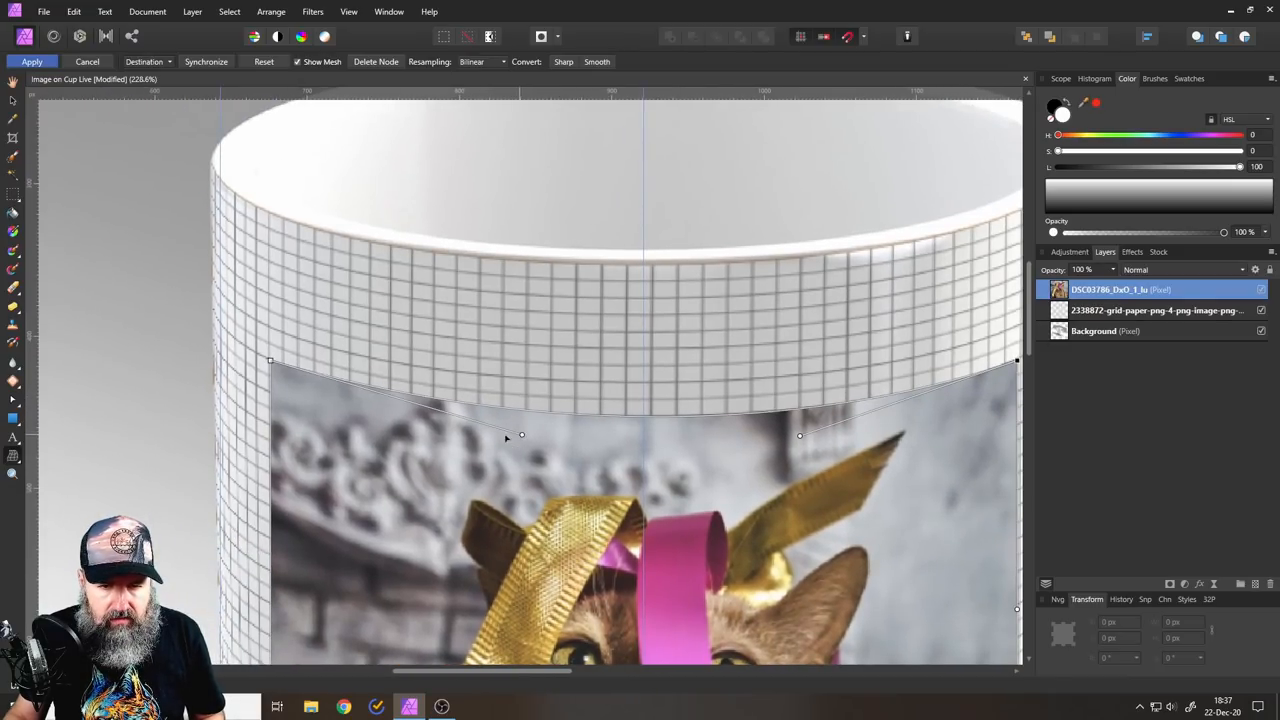
- Drag the cat layer's top mesh nodes and handles so its top edge curves along the rim
left_click_drag(520, 436, 460, 436)
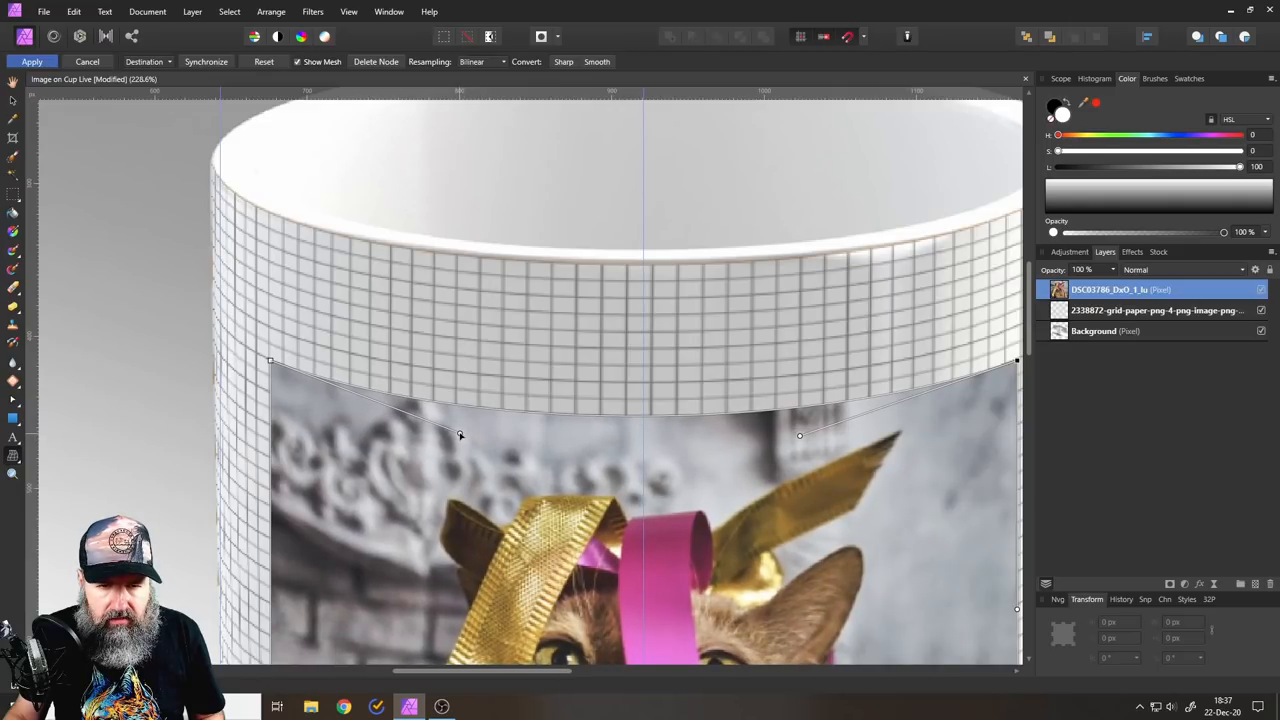
left_click_drag(460, 436, 476, 432)
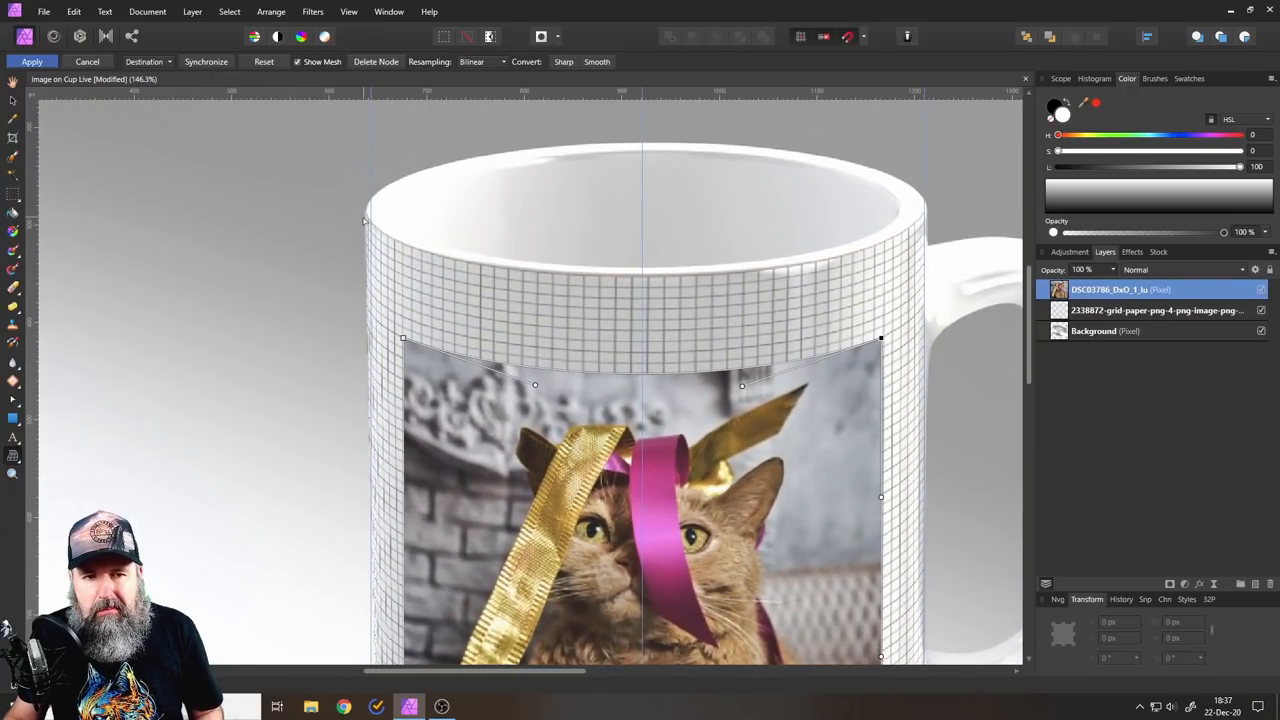
mouse_move(410, 268)
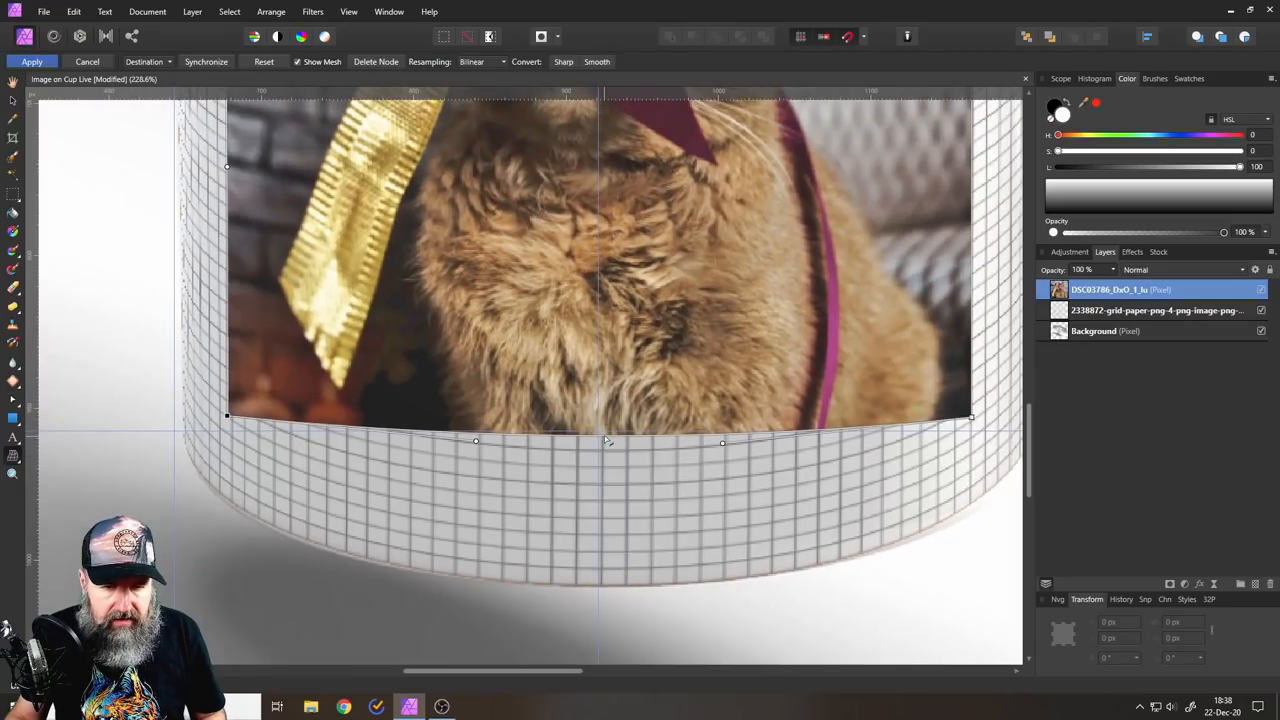
- Drag the cat photo's bottom mesh nodes and handles so its lower edge follows the mug's rounded base
left_click_drag(608, 442, 608, 490)
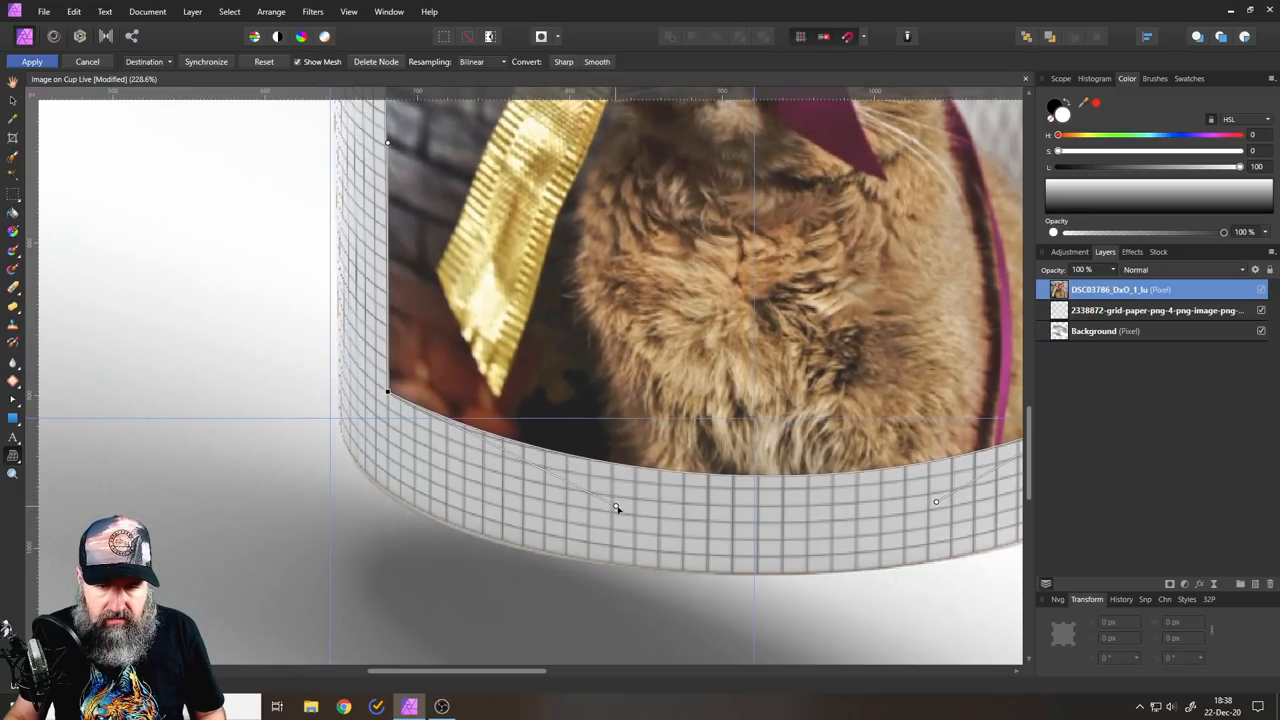
left_click_drag(616, 508, 632, 500)
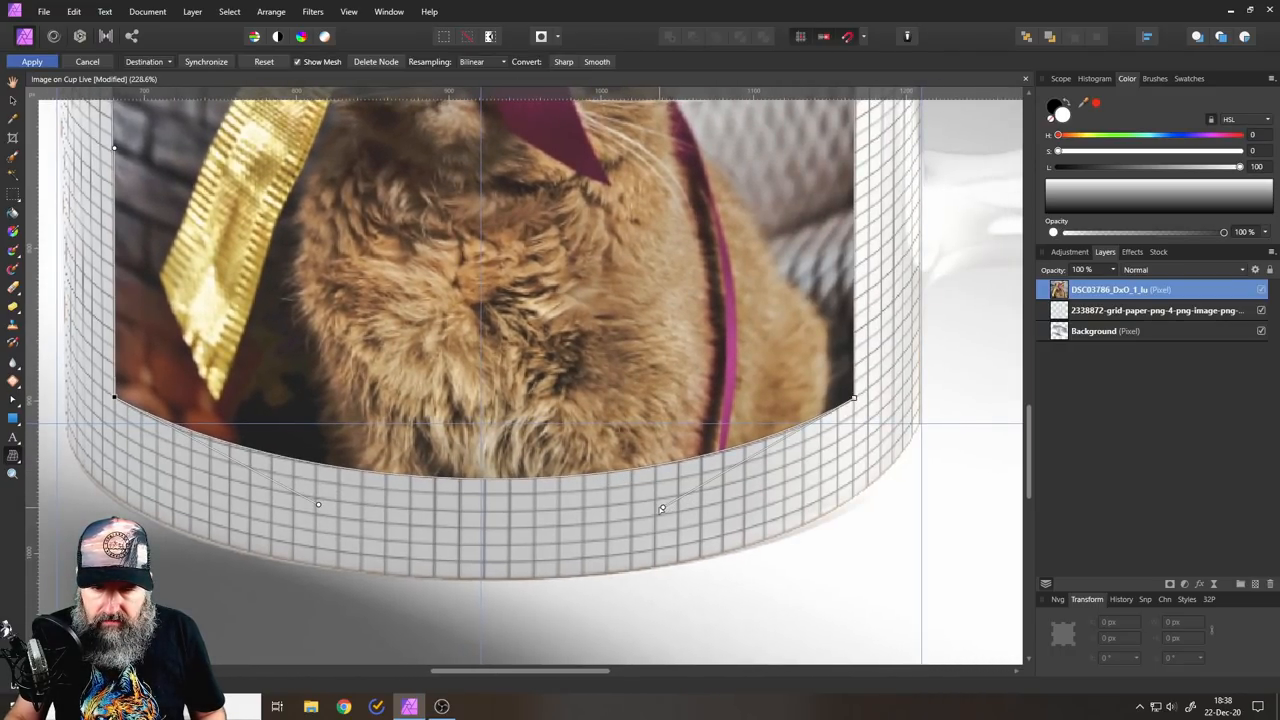
left_click_drag(662, 508, 672, 504)
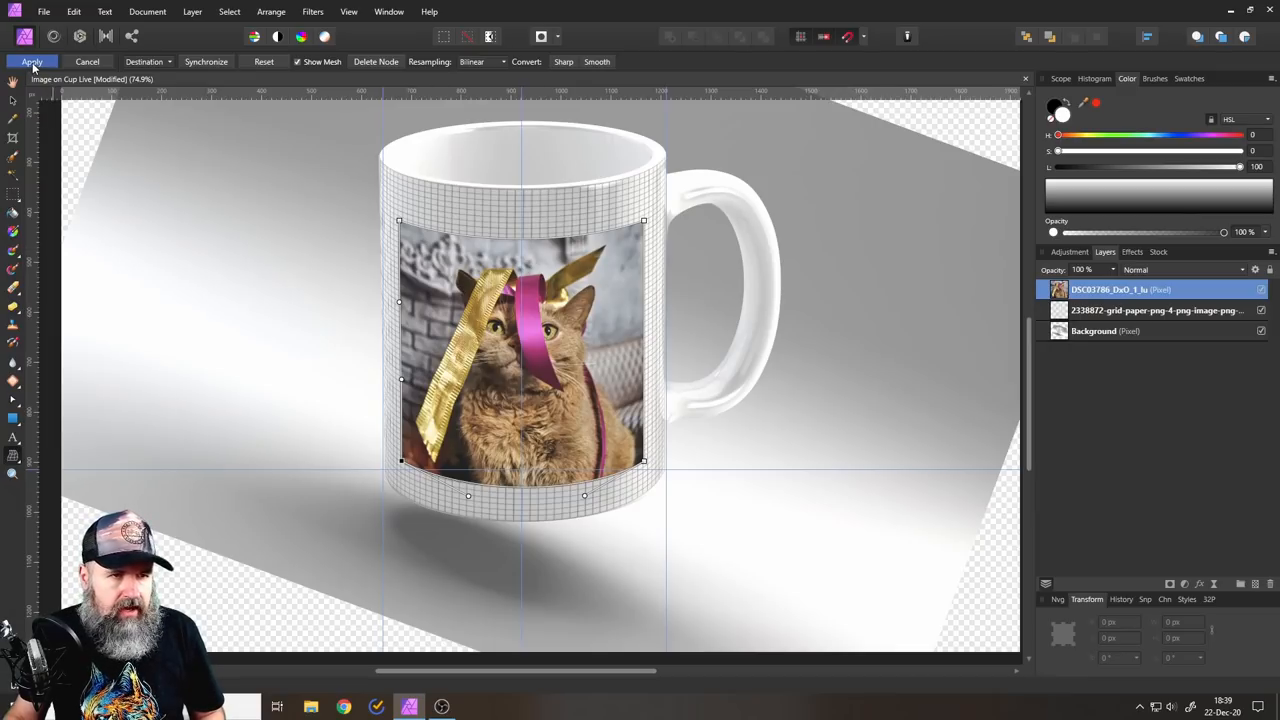
- Apply the mesh warp and nudge the curved cat photo into place on the mug
left_click(32, 60)
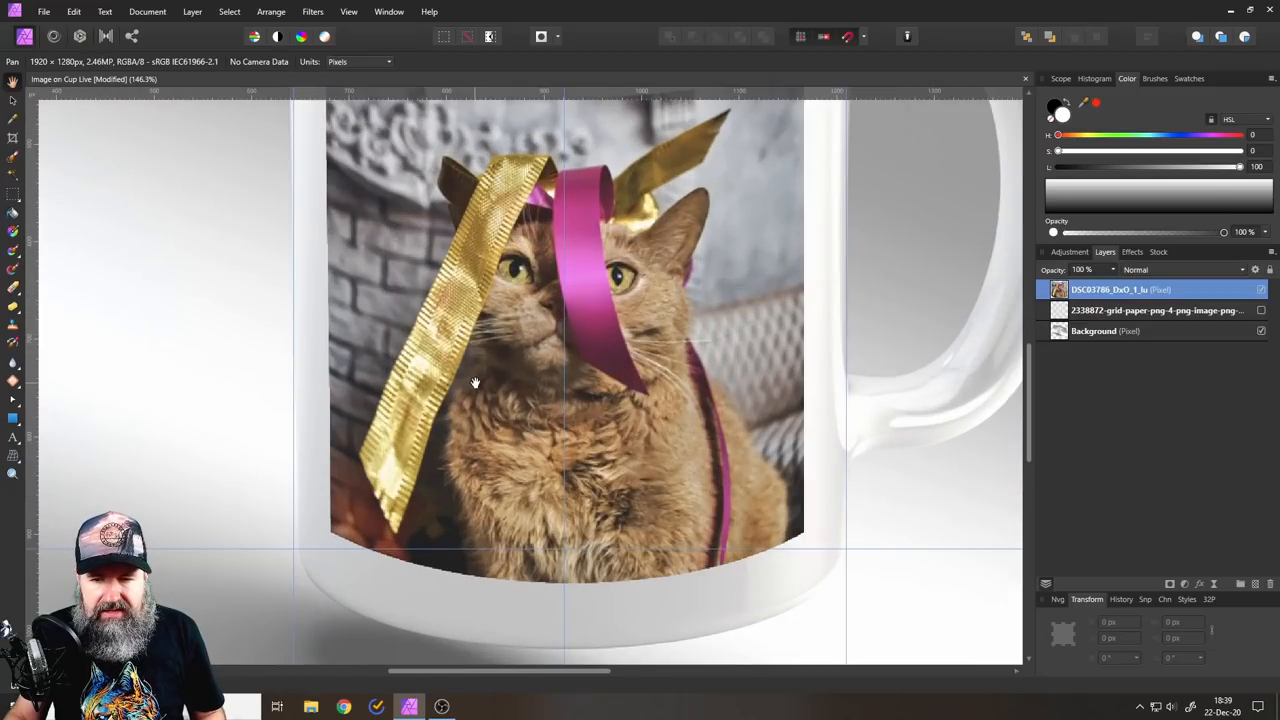
scroll("down", 3)
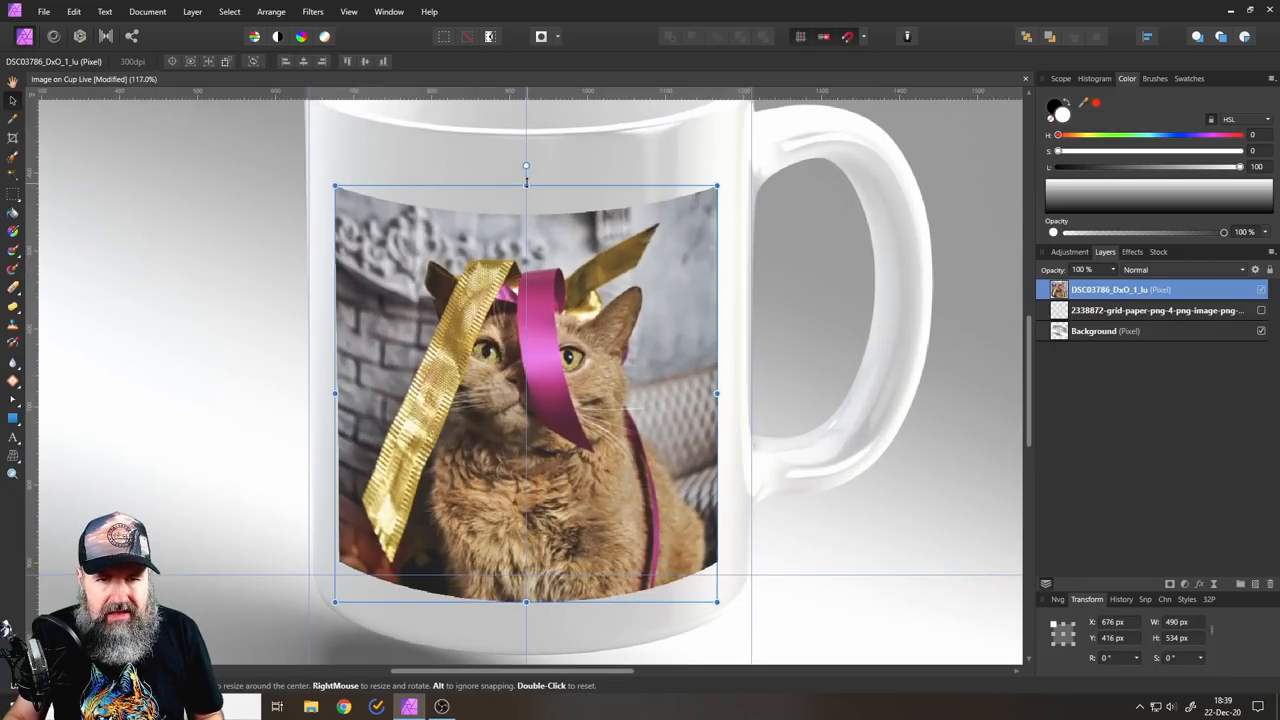
left_click_drag(526, 164, 526, 176)
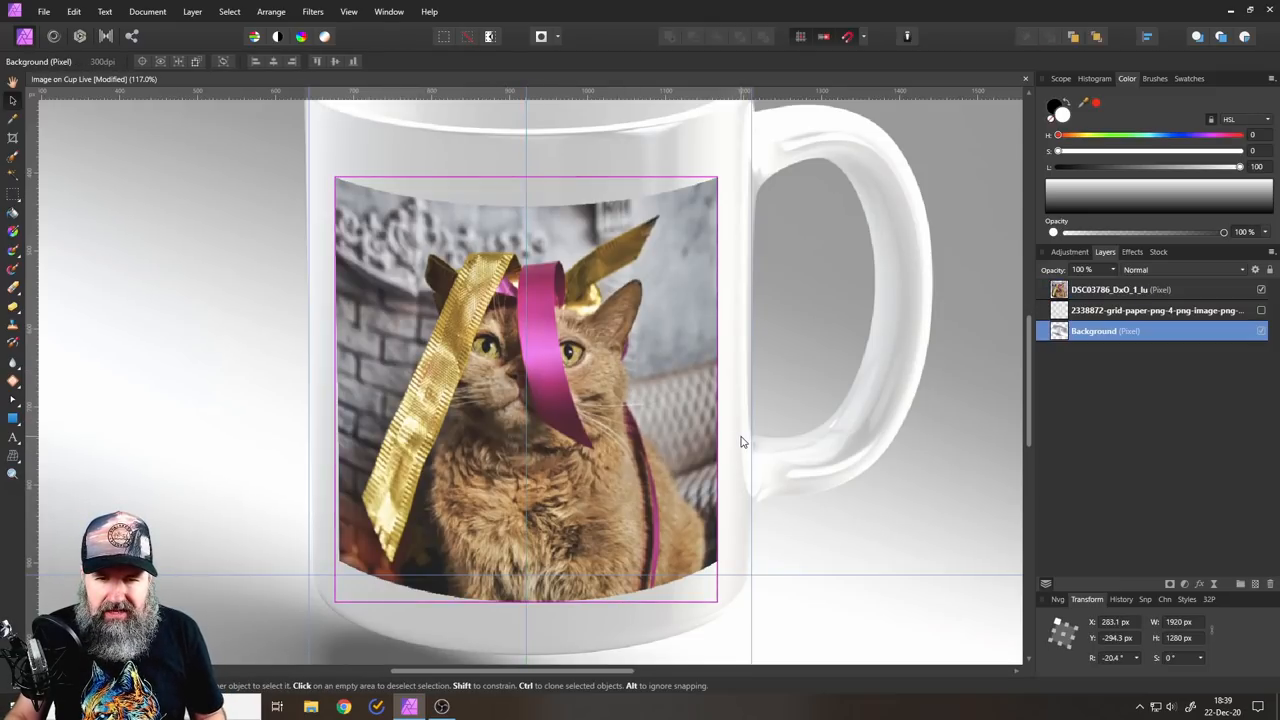
- Toggle the cat photo layer's visibility off and on to compare against the bare mug
left_click(968, 420)
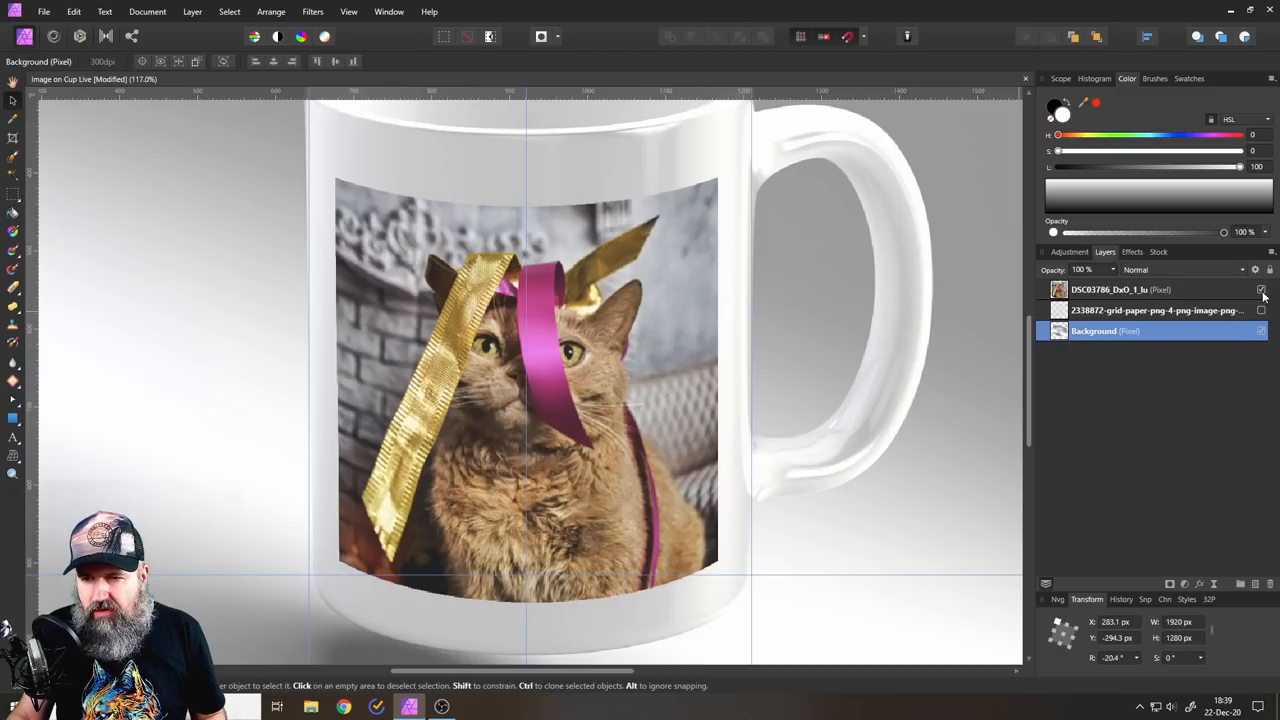
left_click(1260, 290)
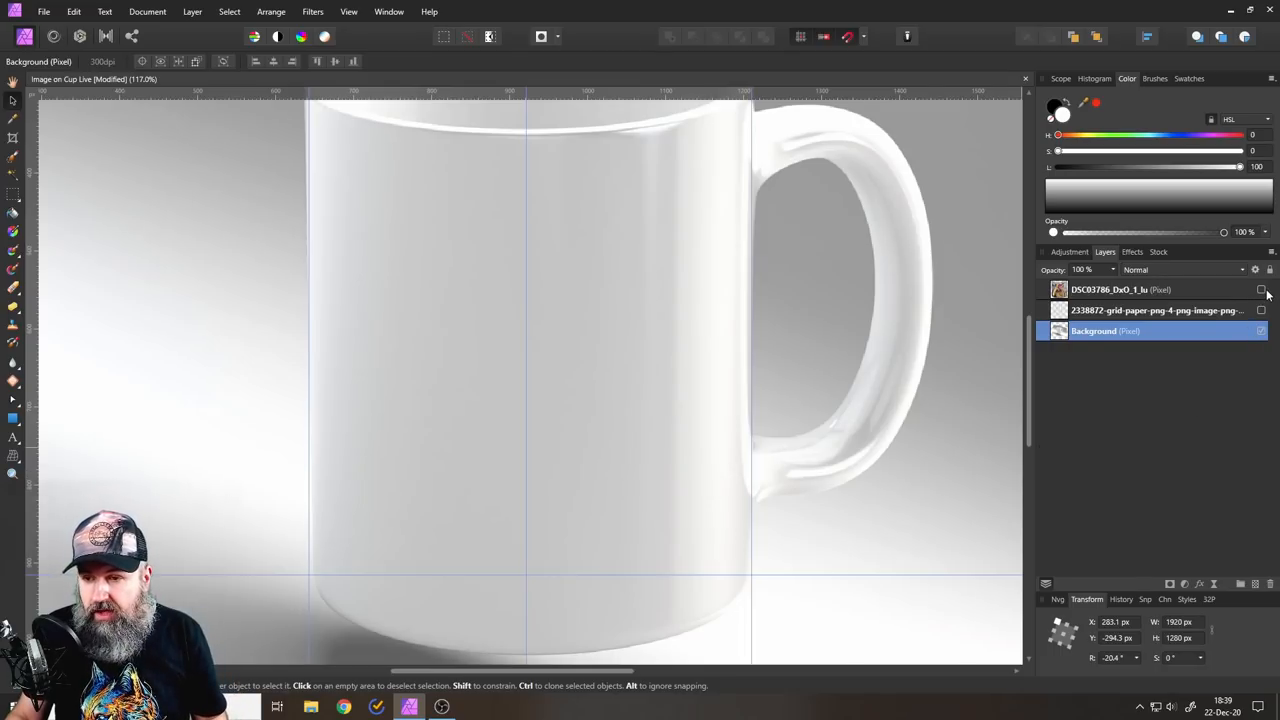
left_click(1260, 288)
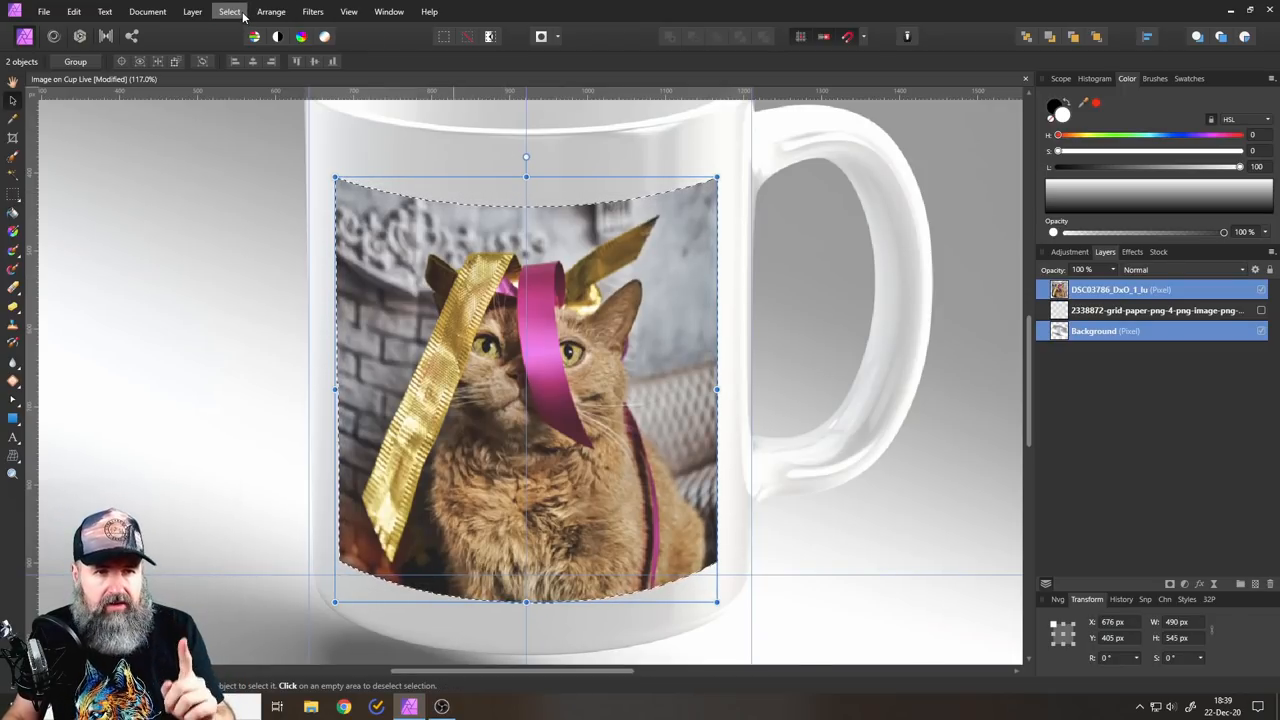
- Shrink the selection around the cat photo by a 4 px radius via Select > Grow/Shrink
left_click(228, 12)
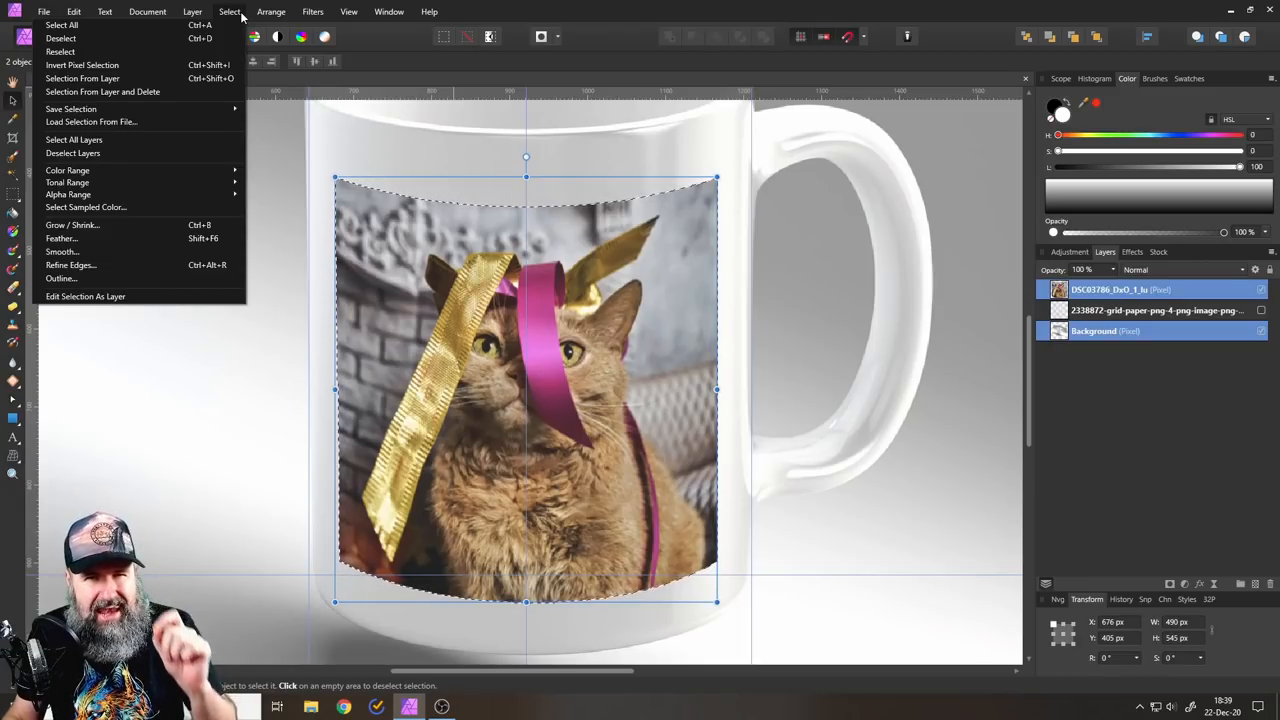
mouse_move(72, 224)
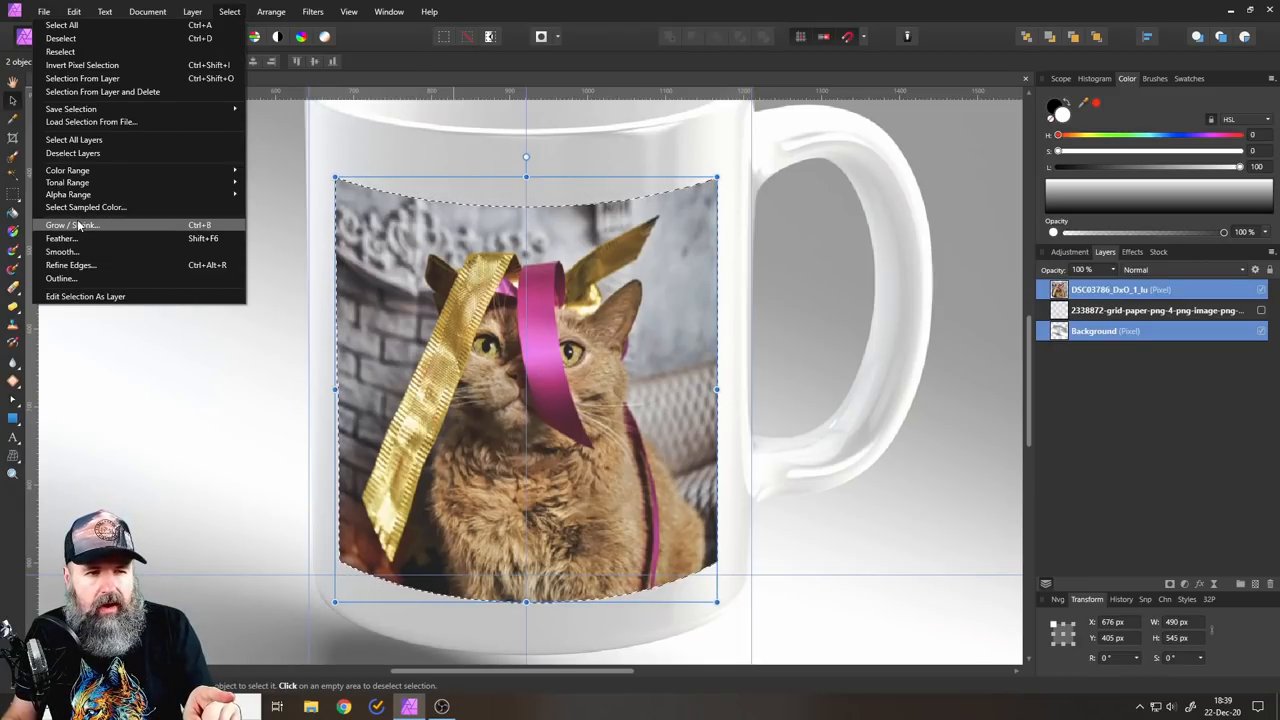
left_click(72, 224)
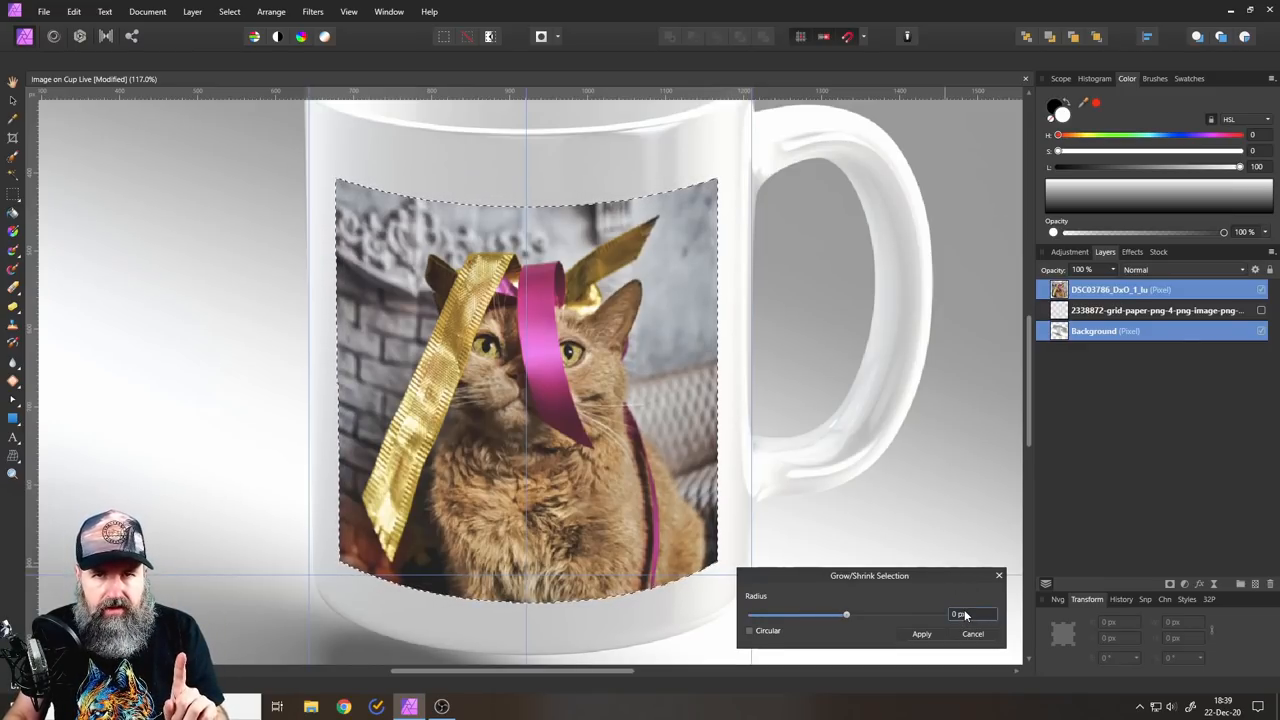
type("4")
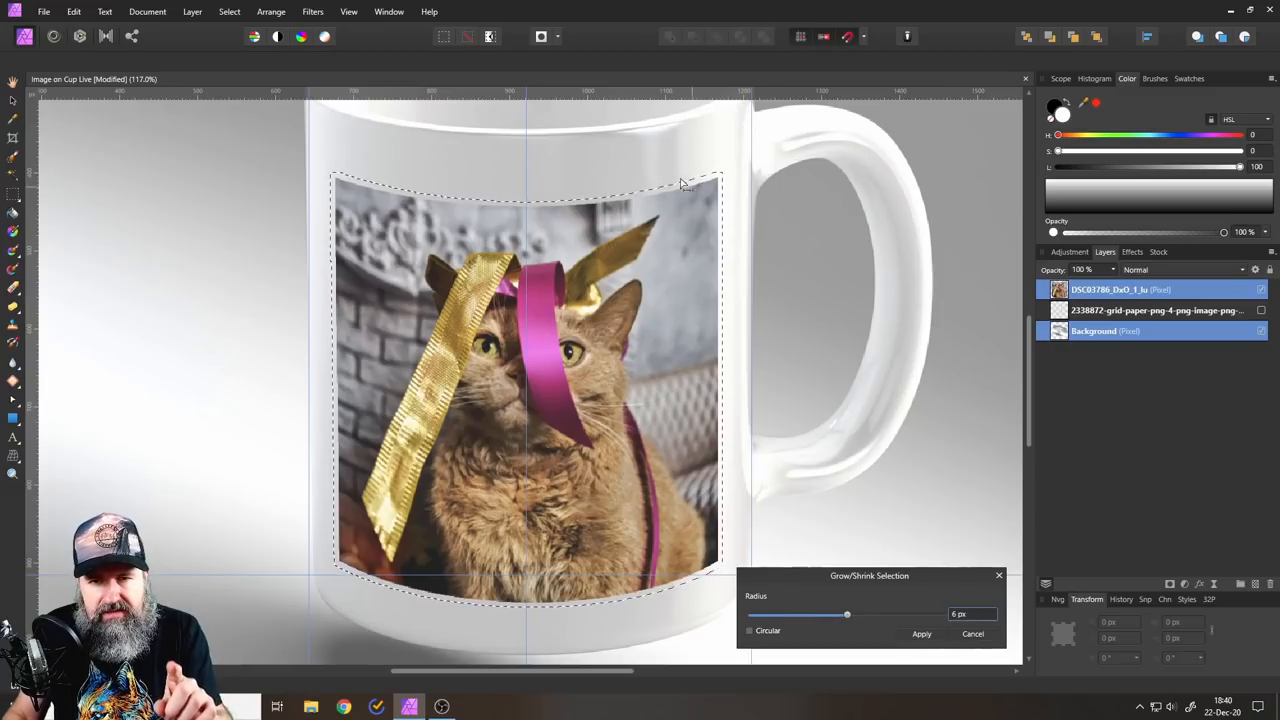
mouse_move(790, 460)
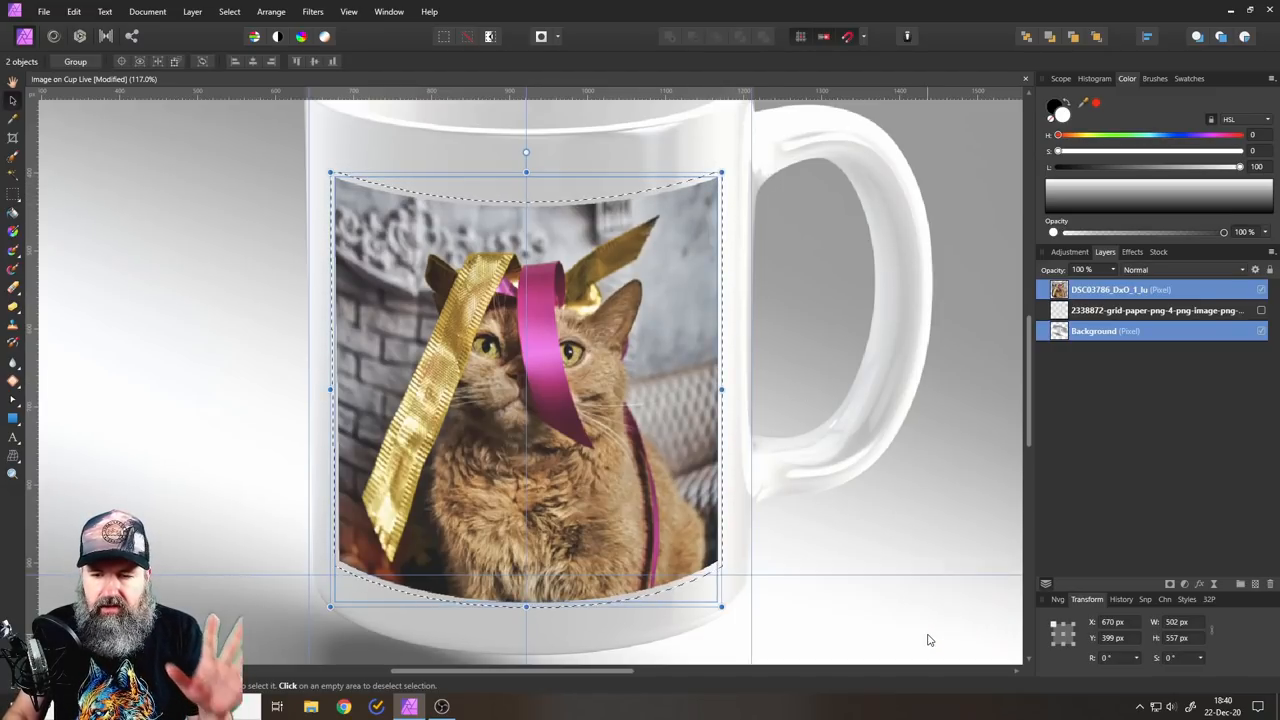
- Select the mug Background layer ready to duplicate it above the cat photo
left_click(1092, 332)
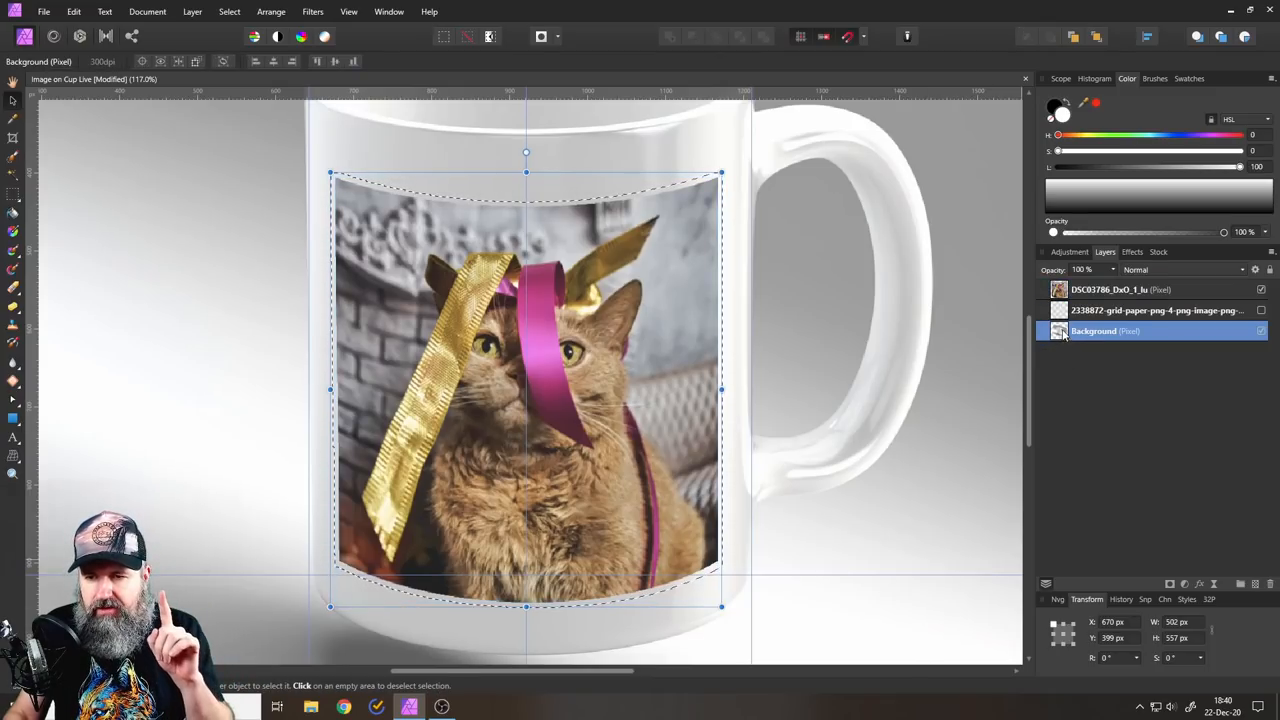
mouse_move(1056, 336)
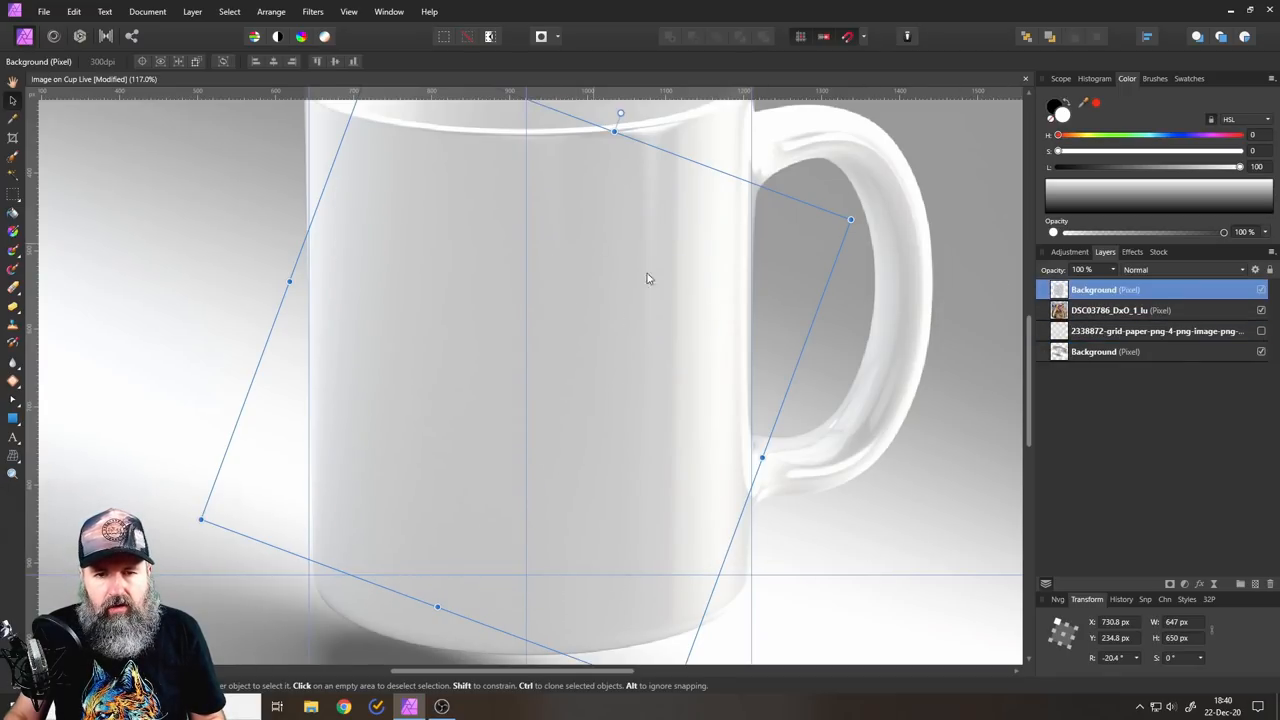
mouse_move(418, 280)
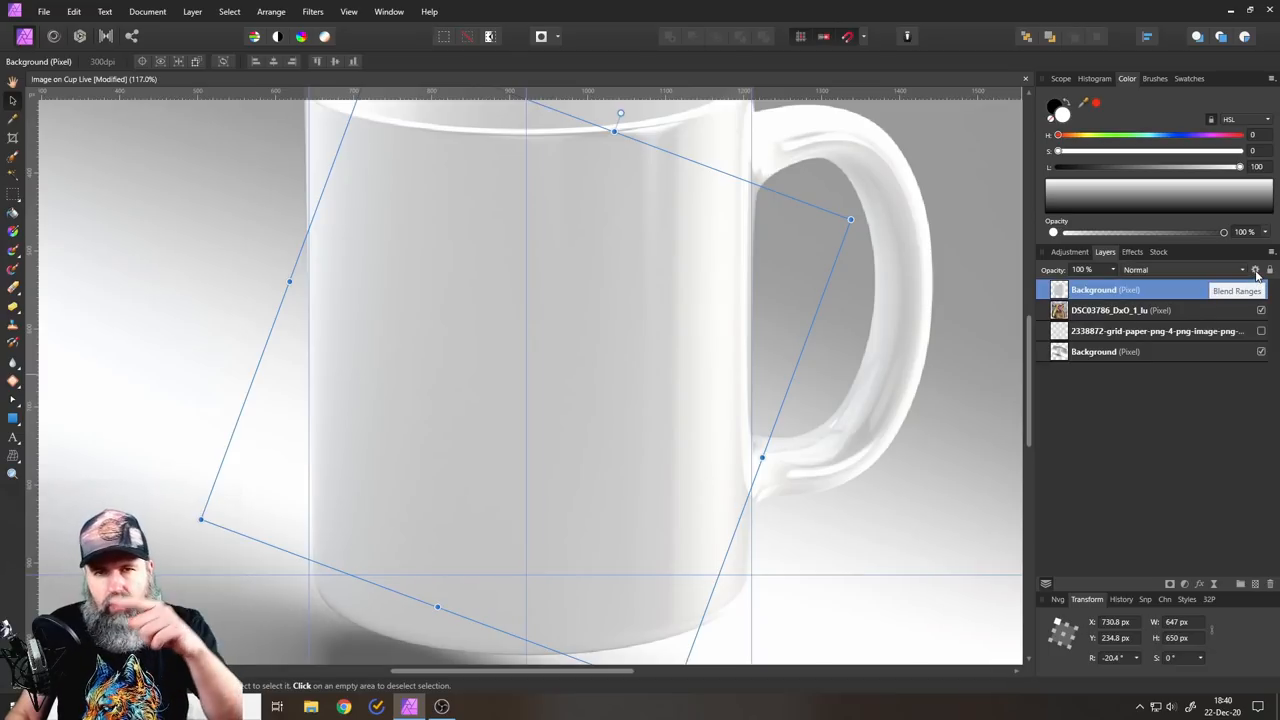
- In Blend Ranges, pull the source curve down so the mug copy's darker tones hide
left_click(1256, 270)
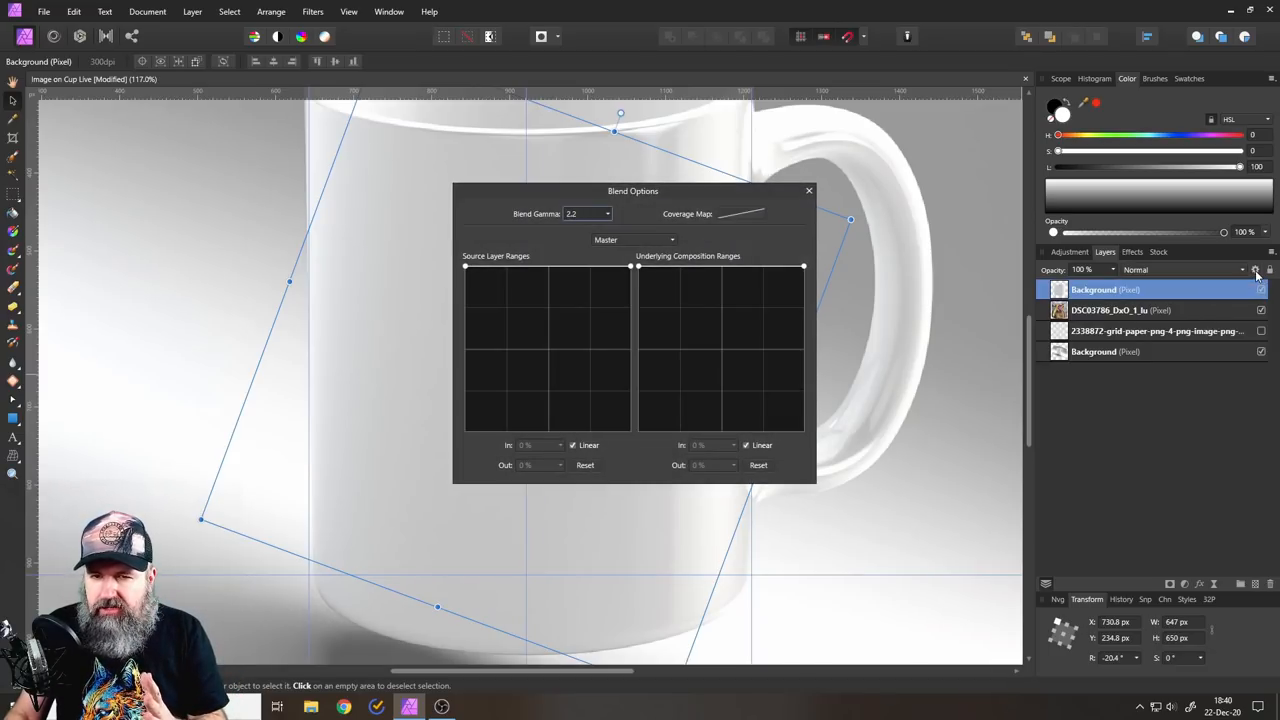
left_click_drag(632, 192, 918, 216)
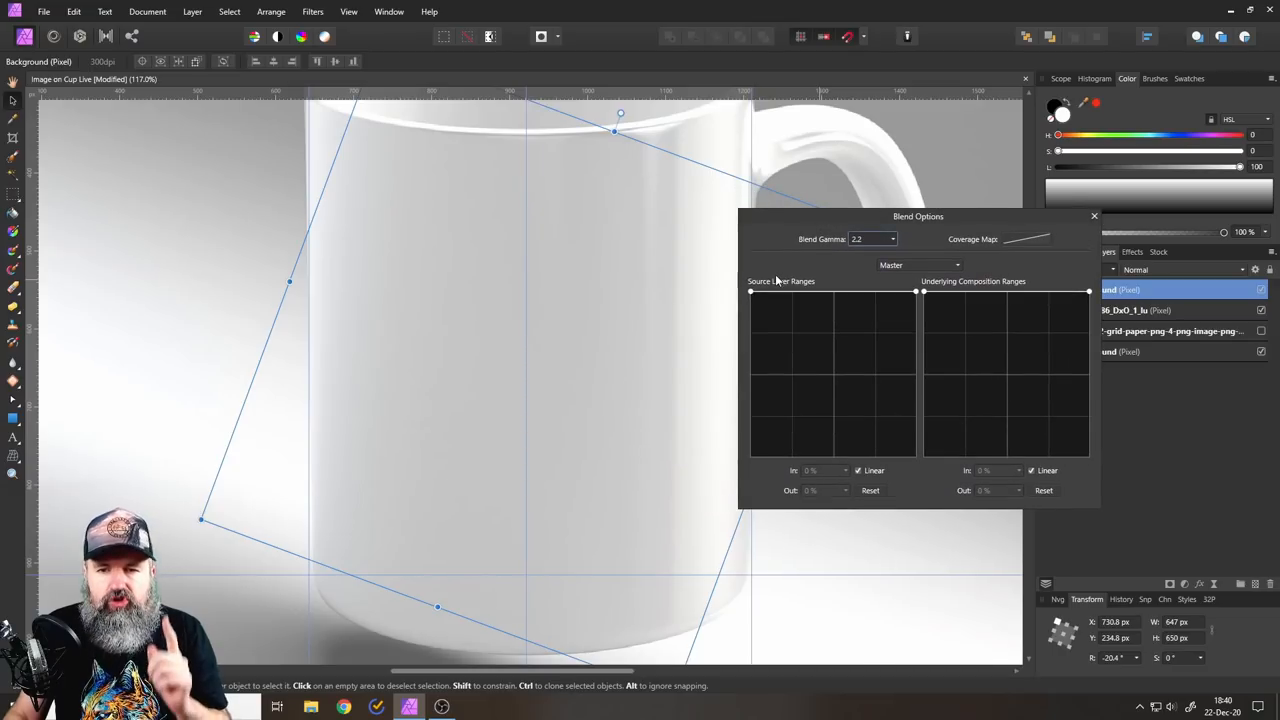
mouse_move(956, 292)
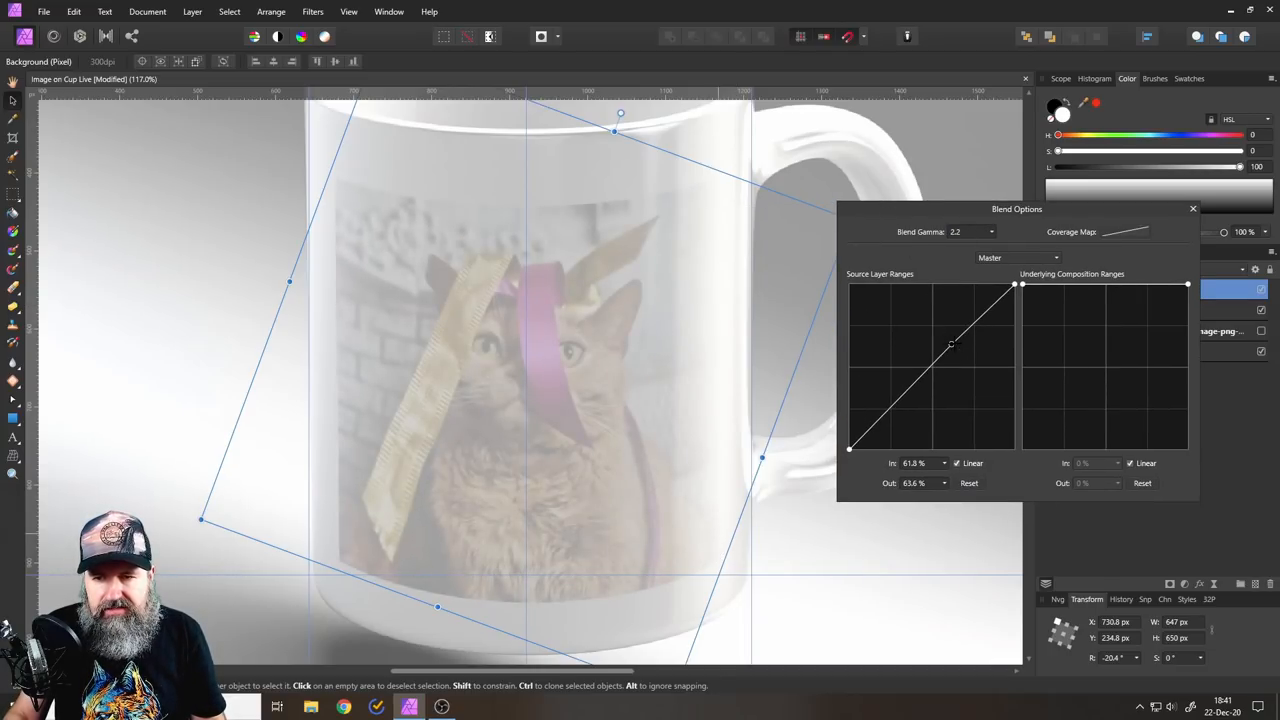
left_click_drag(950, 344, 984, 402)
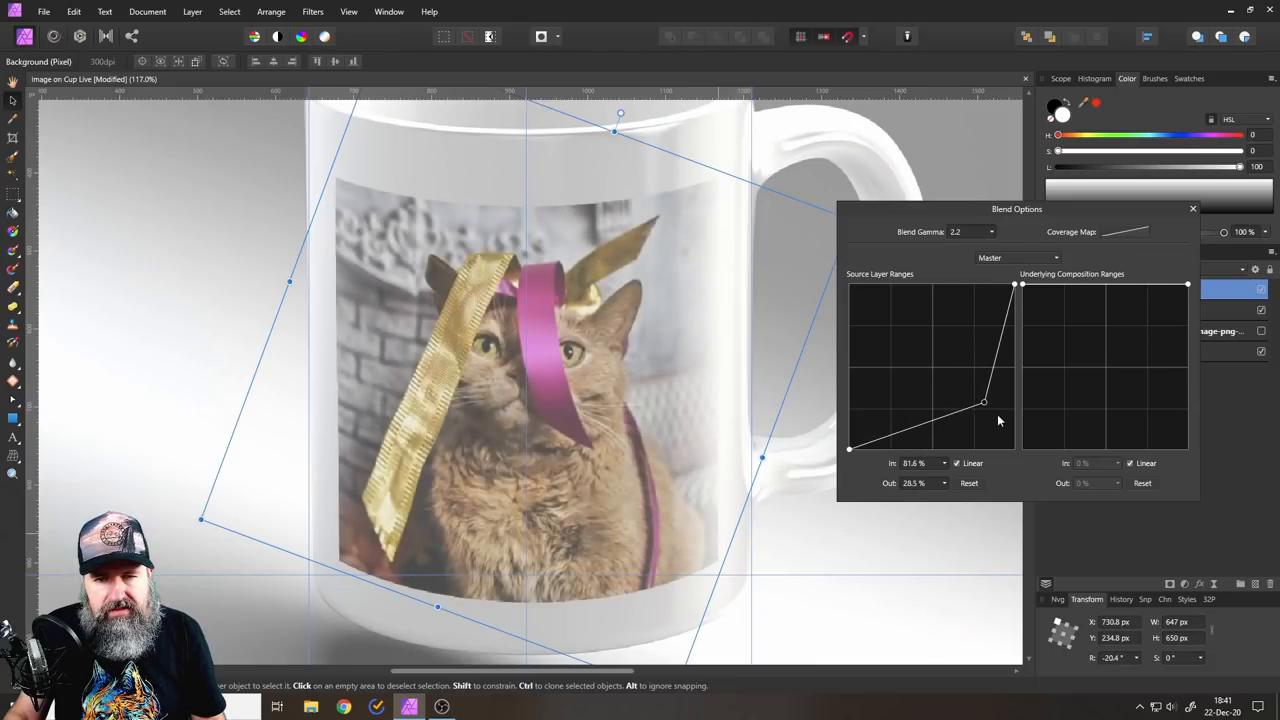
left_click_drag(984, 400, 1004, 424)
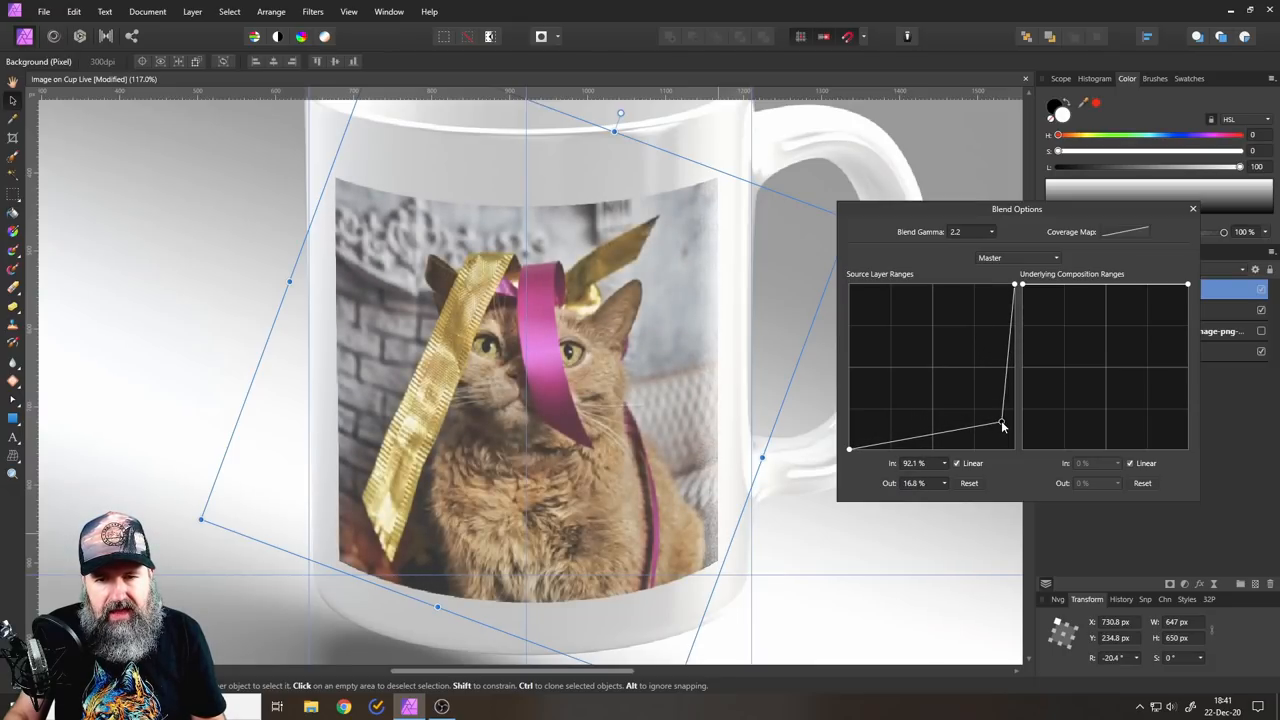
- Fine-tune the blend curve so only bright reflections show over the cat, then close
left_click_drag(1004, 424, 998, 424)
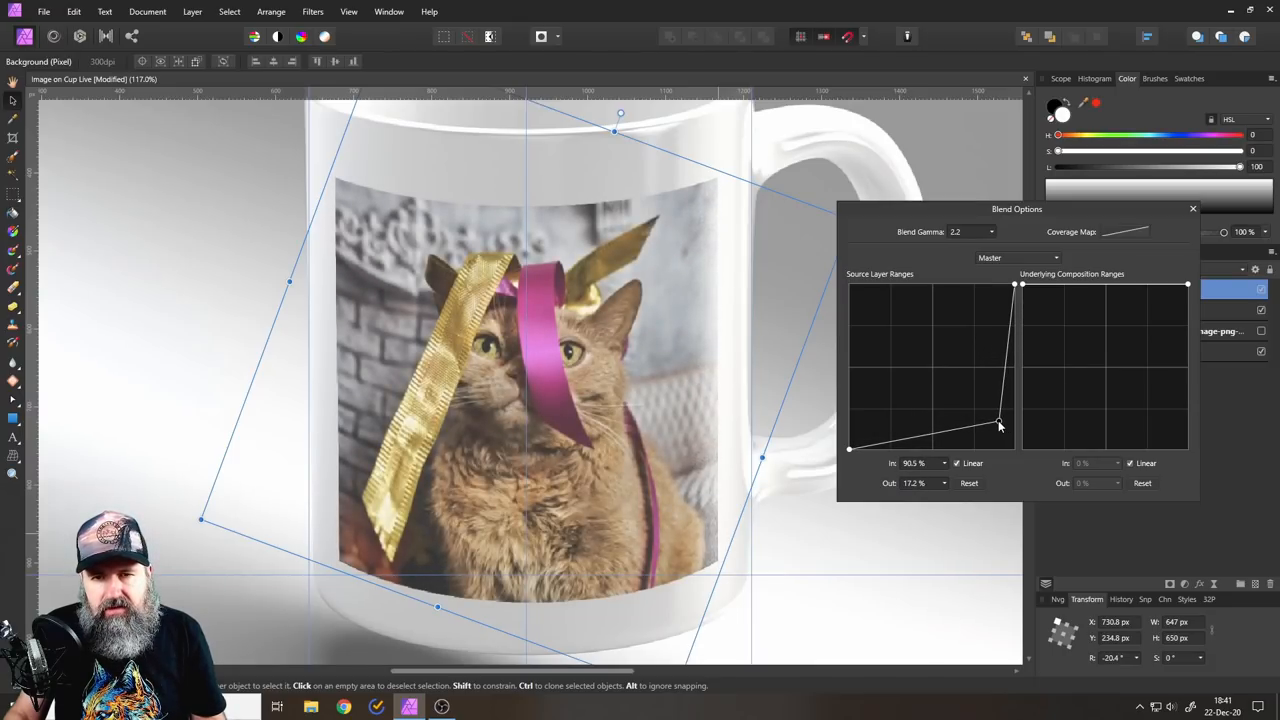
left_click_drag(998, 424, 992, 418)
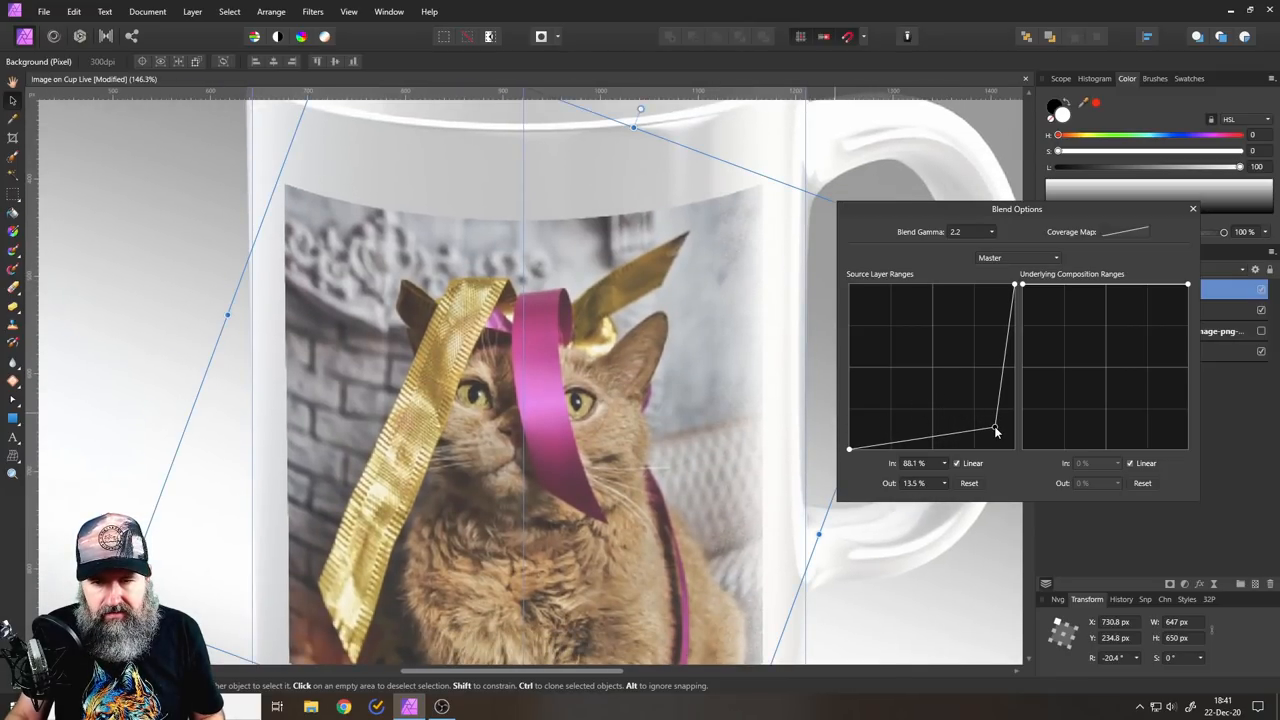
left_click_drag(996, 432, 990, 424)
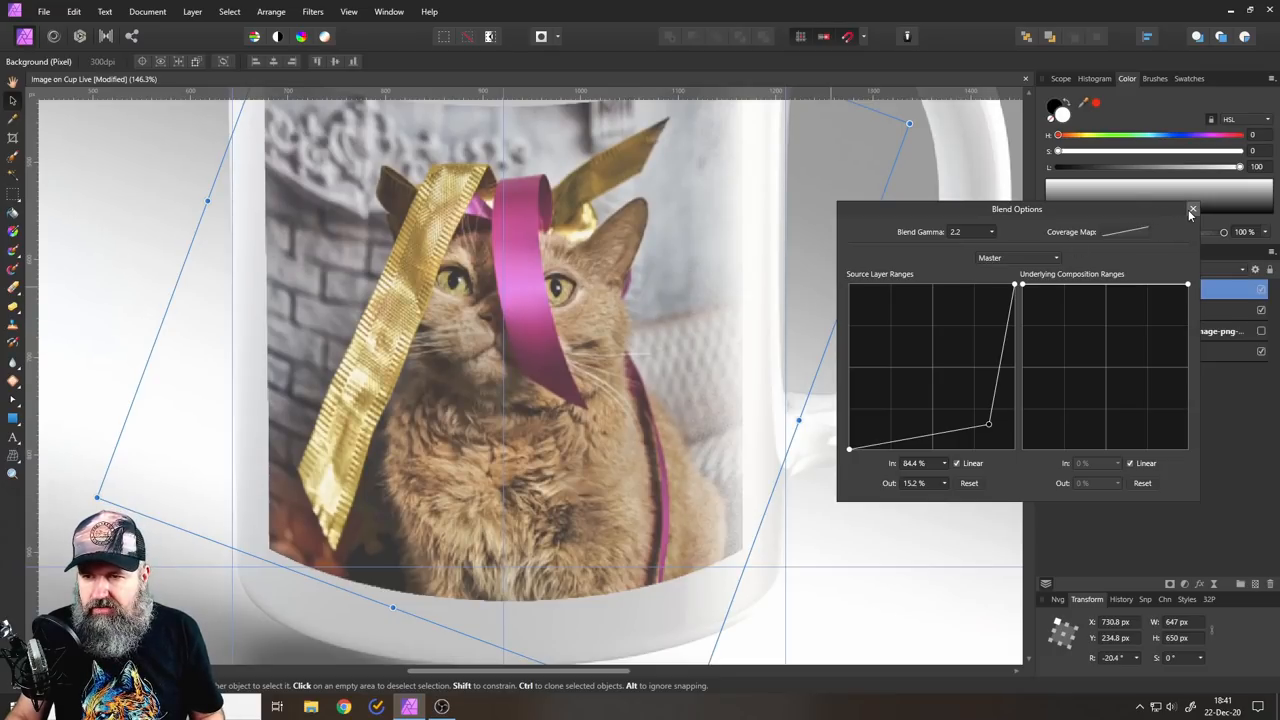
left_click(1192, 210)
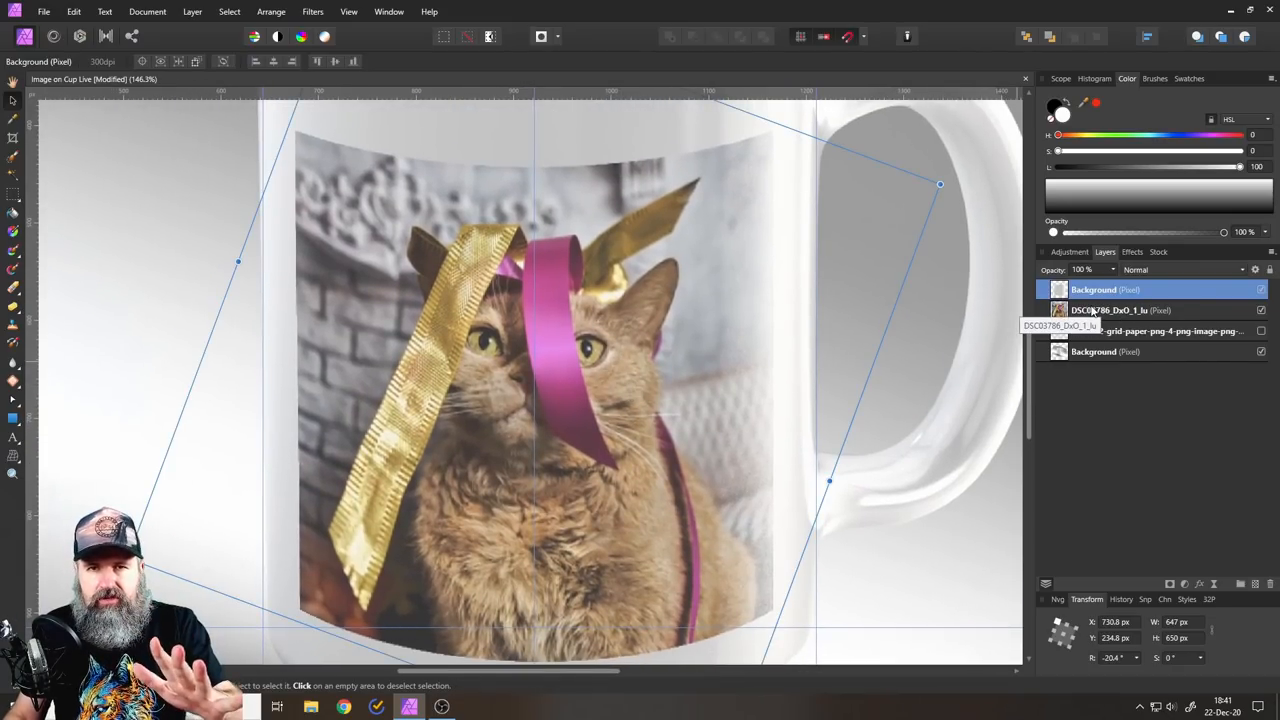
- Enable Gaussian Blur on the group and settle its radius around 5.4 px
left_click(1132, 252)
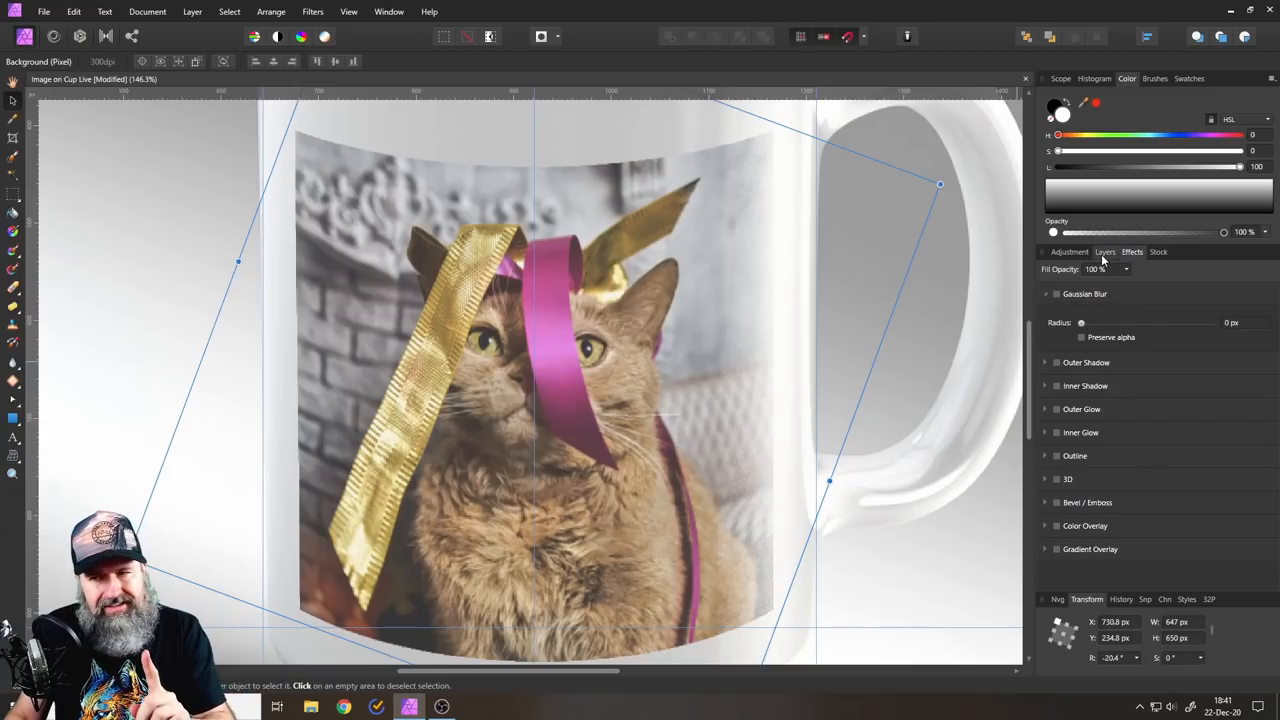
left_click(1214, 584)
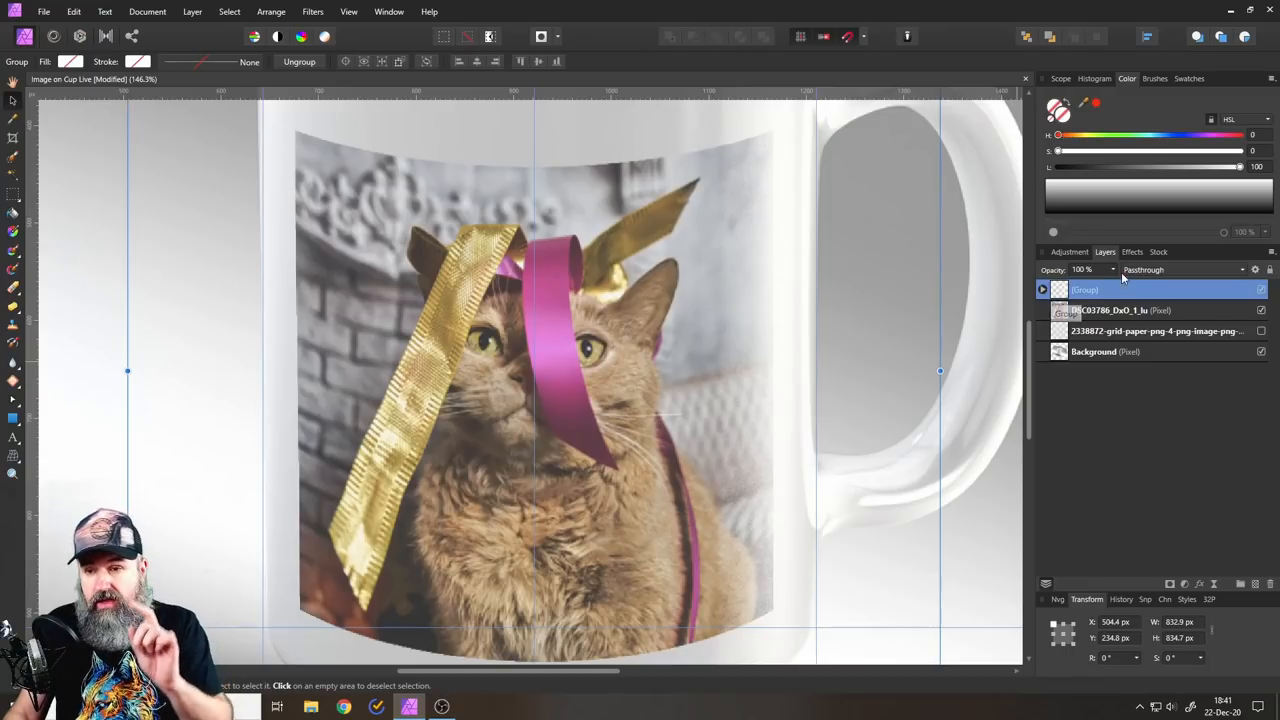
left_click(1132, 252)
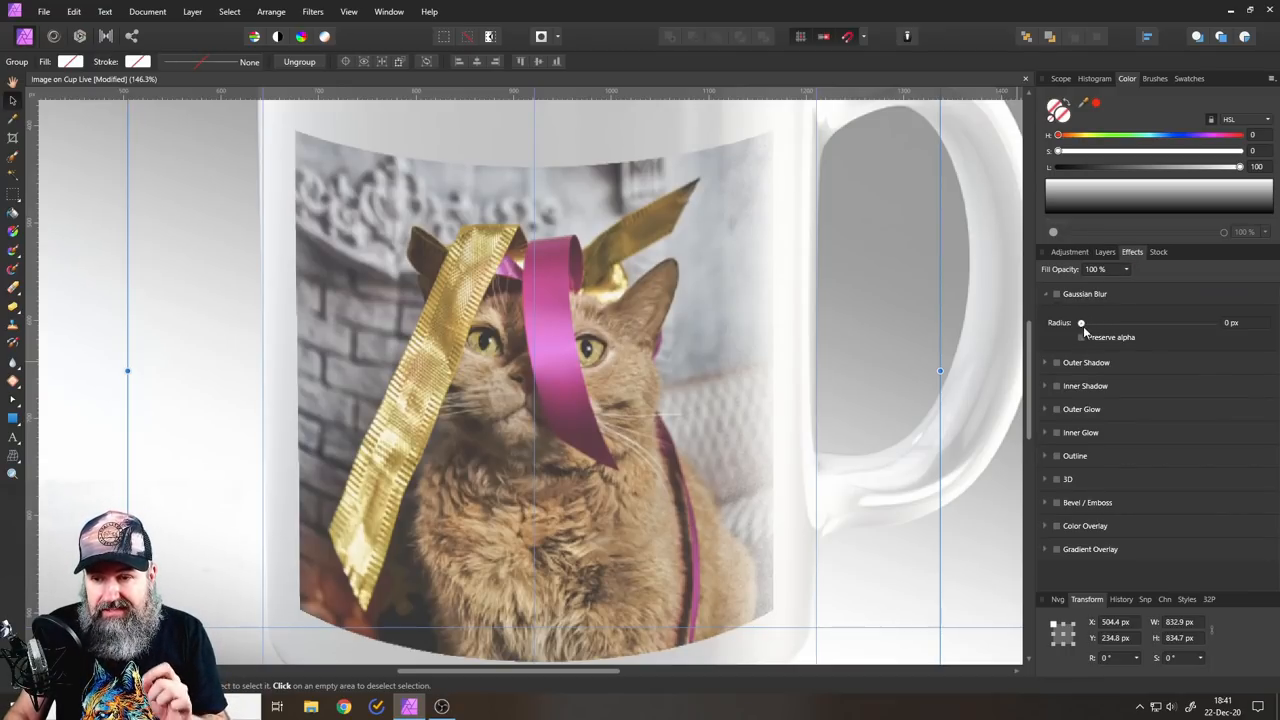
left_click_drag(1080, 322, 1120, 322)
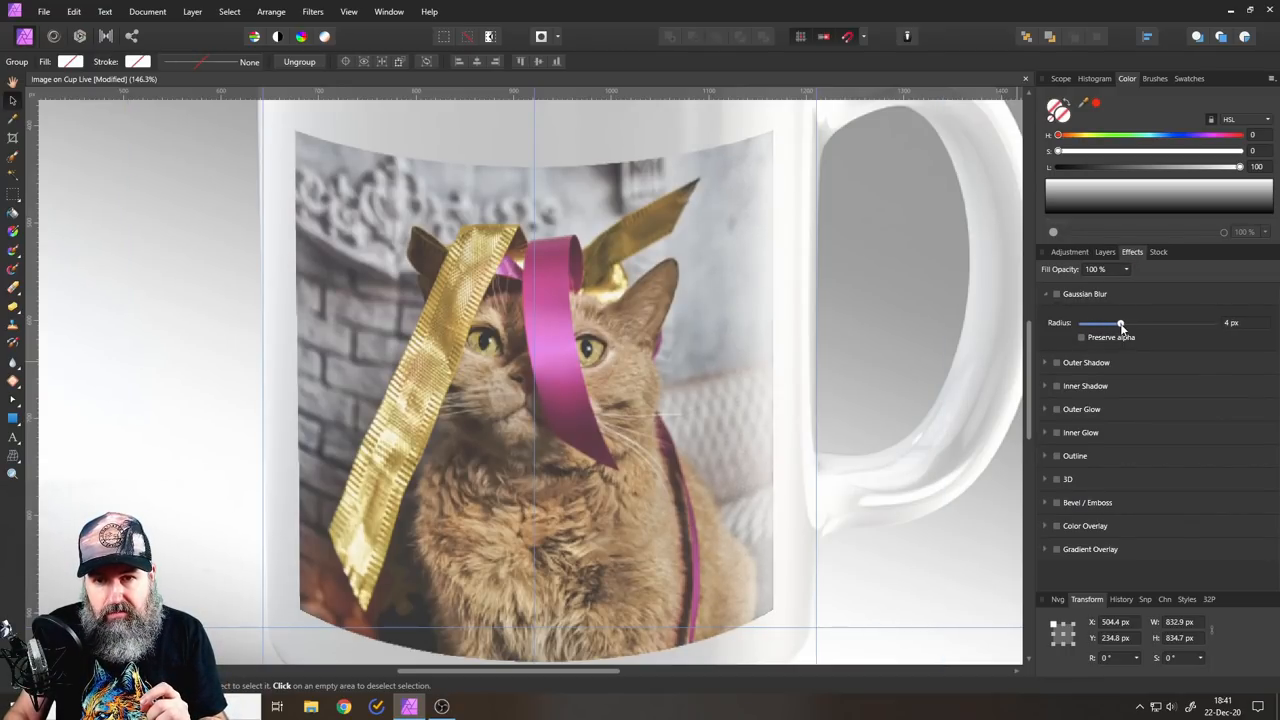
left_click_drag(1120, 322, 1150, 322)
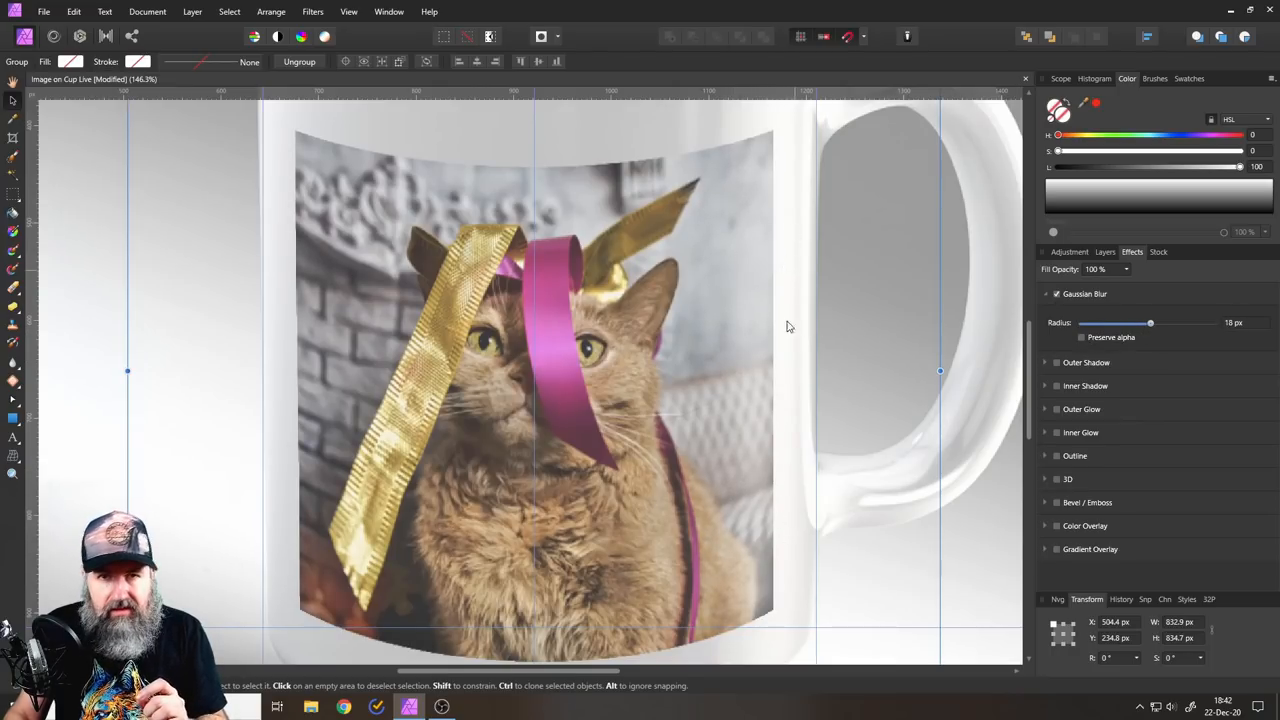
left_click_drag(1150, 322, 1148, 322)
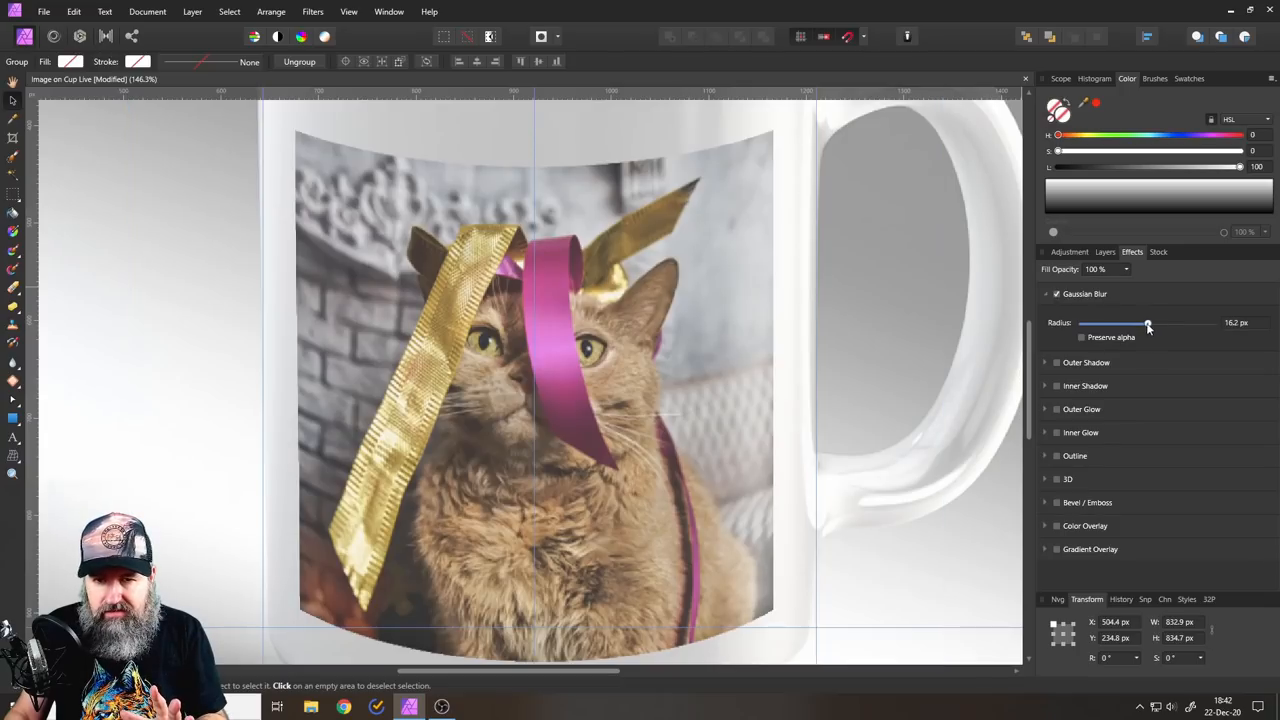
left_click_drag(1148, 324, 1094, 324)
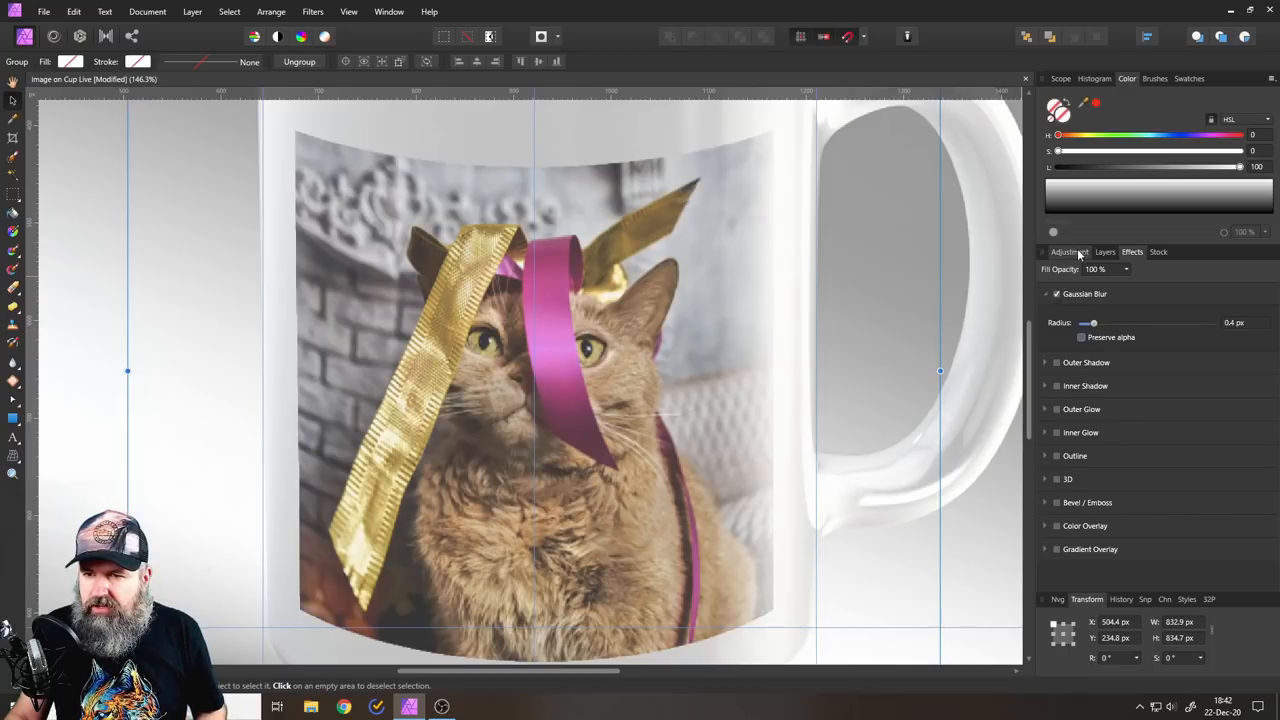
left_click(1104, 252)
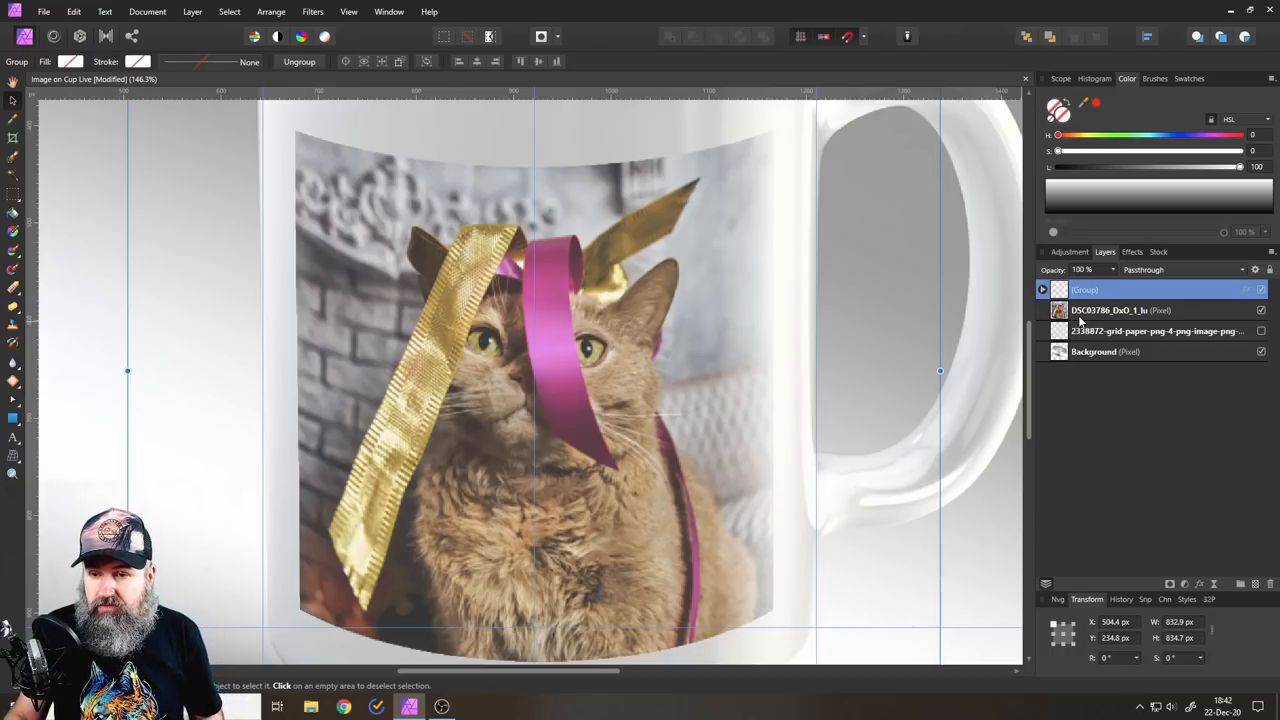
mouse_move(1108, 310)
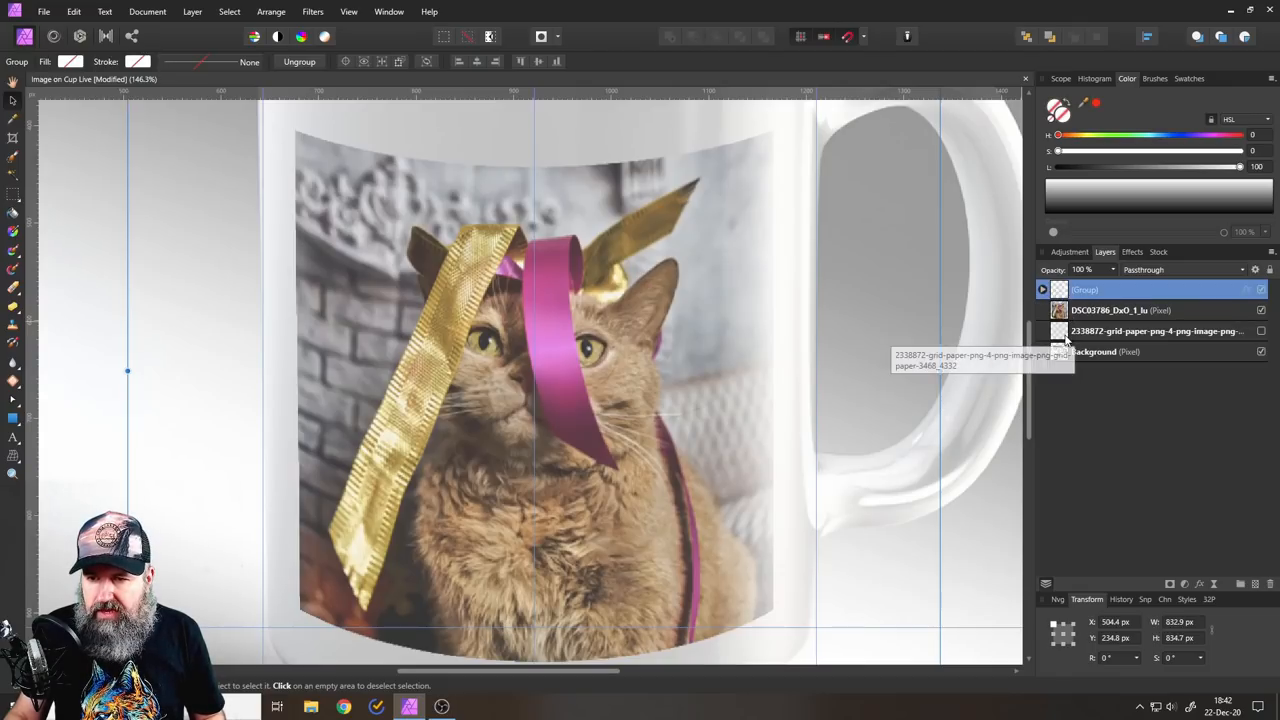
- Group the blurred group with the cat photo and nest it inside the mug Background layer
left_click(1120, 310)
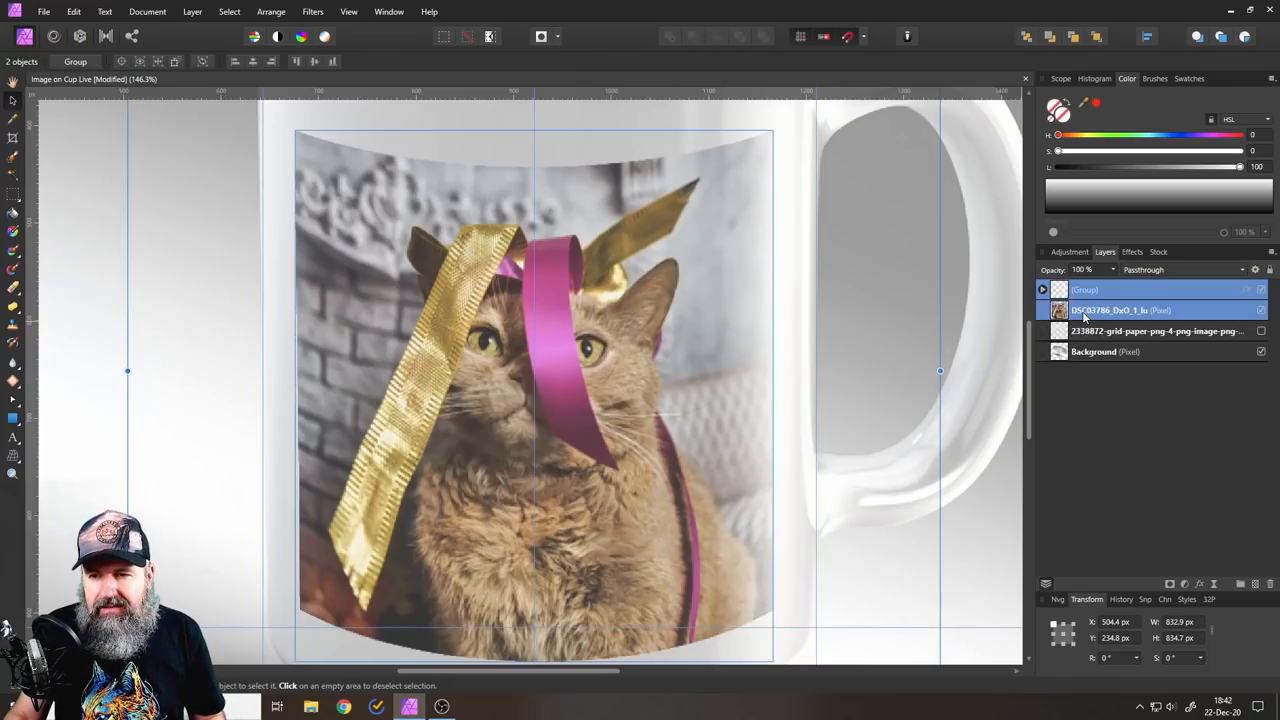
mouse_move(1078, 310)
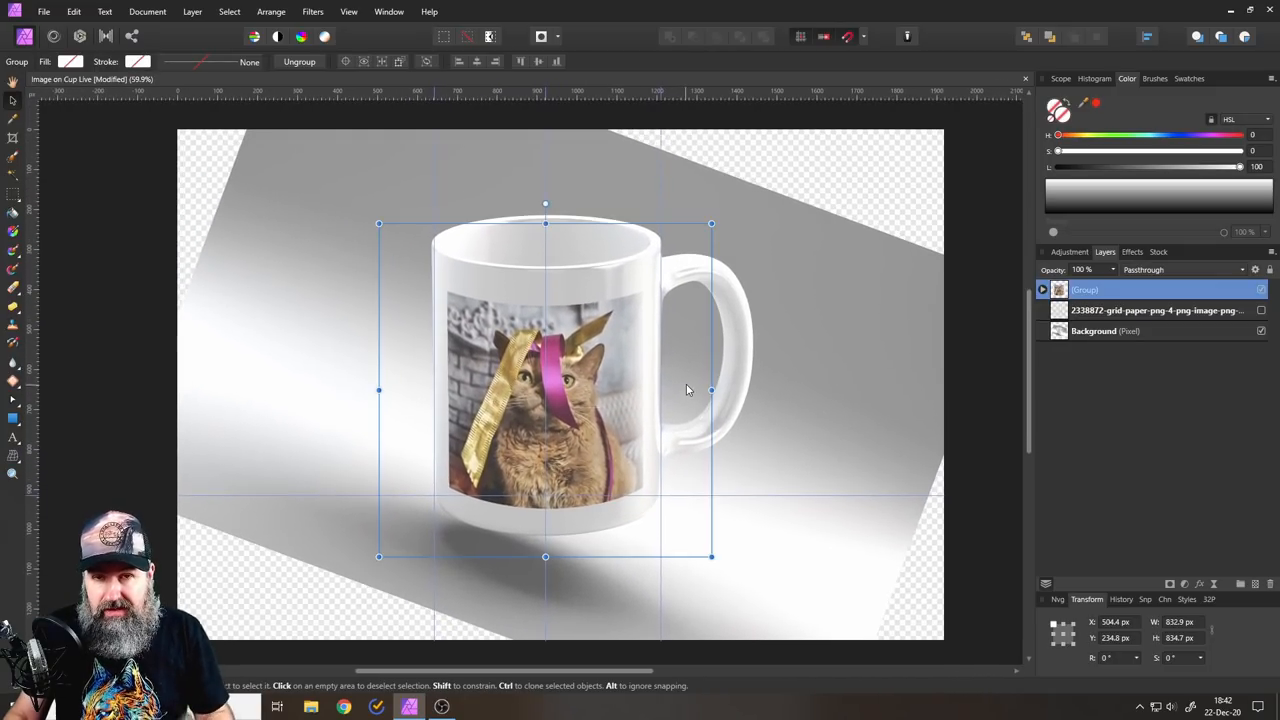
mouse_move(996, 374)
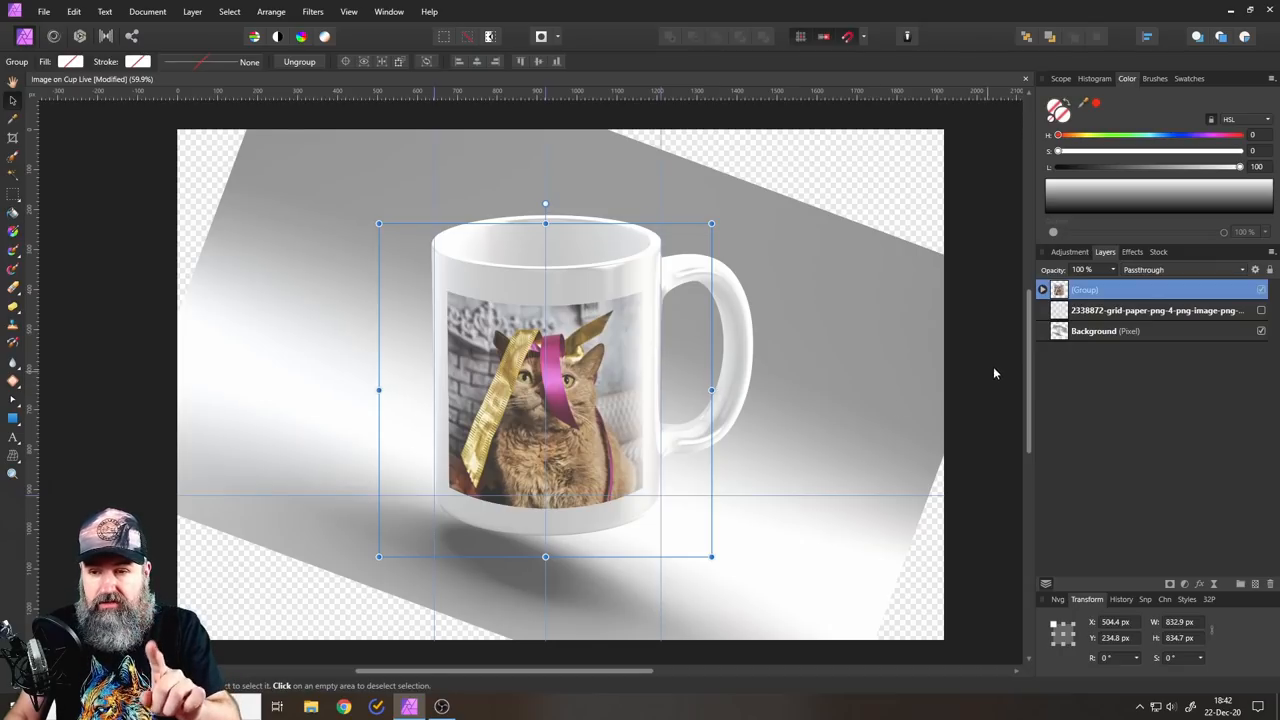
left_click(1092, 332)
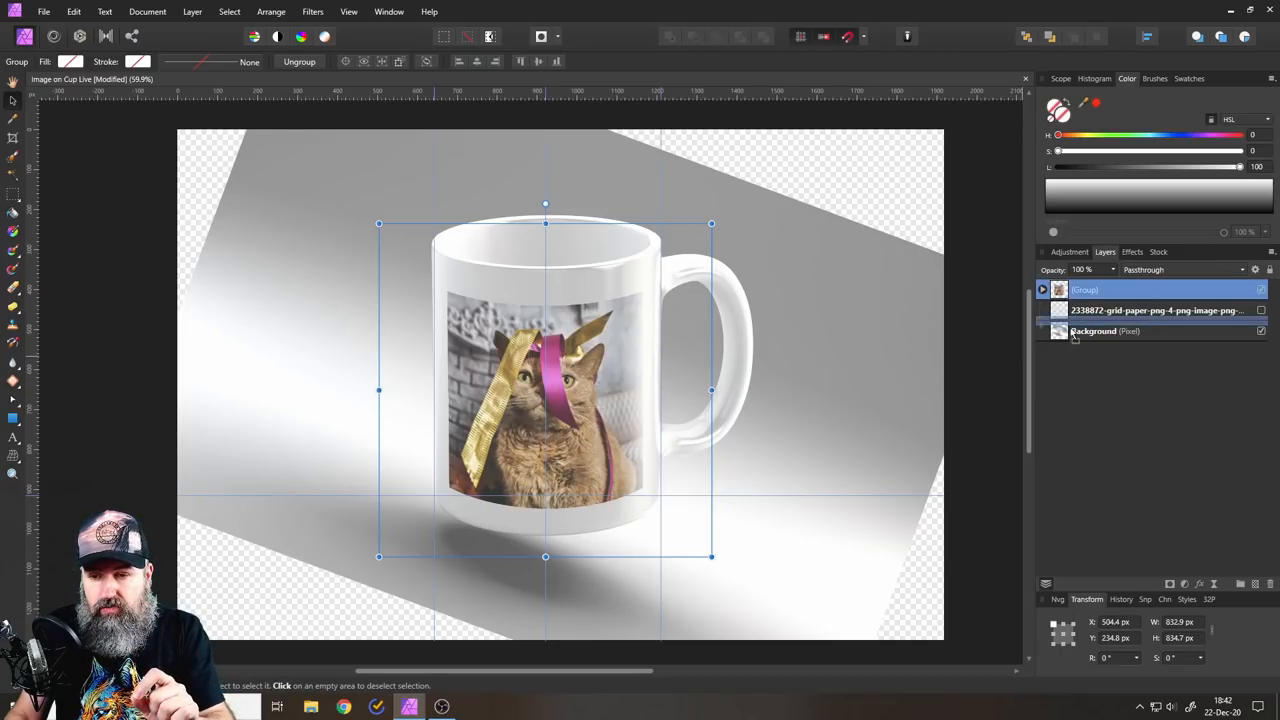
left_click(1094, 332)
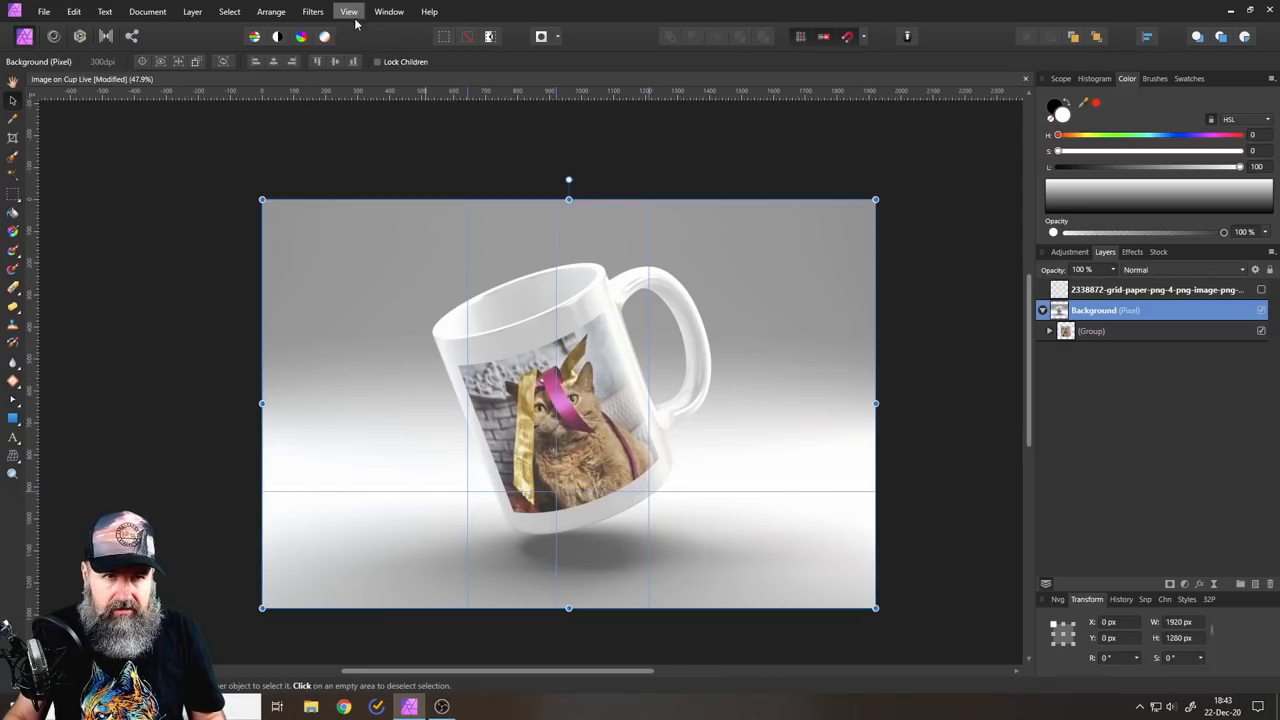
- Add a Brightness / Contrast adjustment to the cat artwork group via Adjustments
left_click(348, 12)
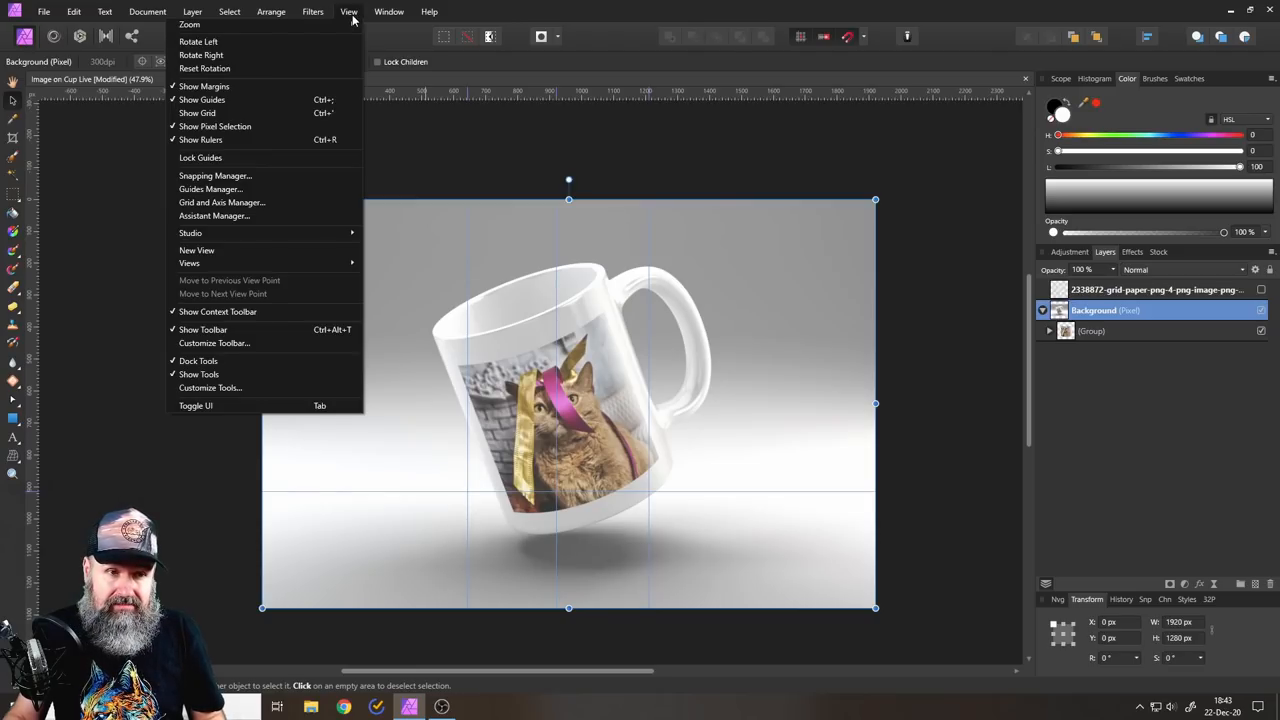
mouse_move(202, 100)
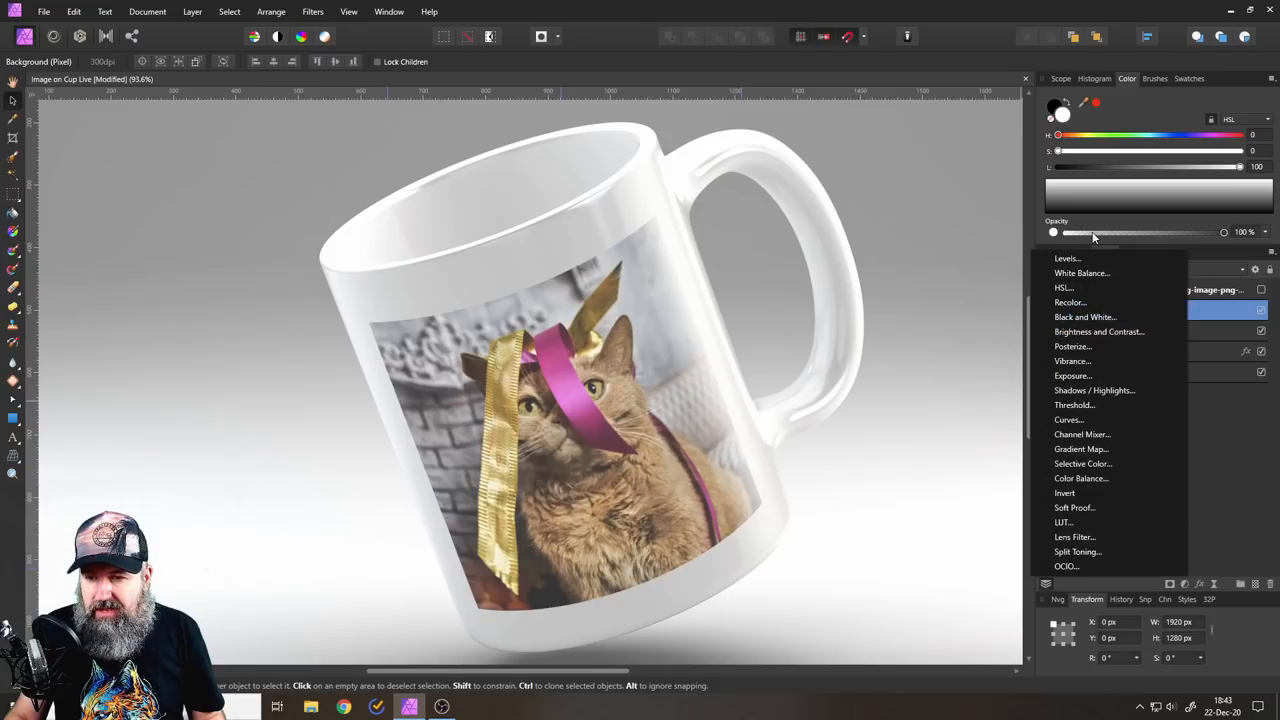
mouse_move(1094, 390)
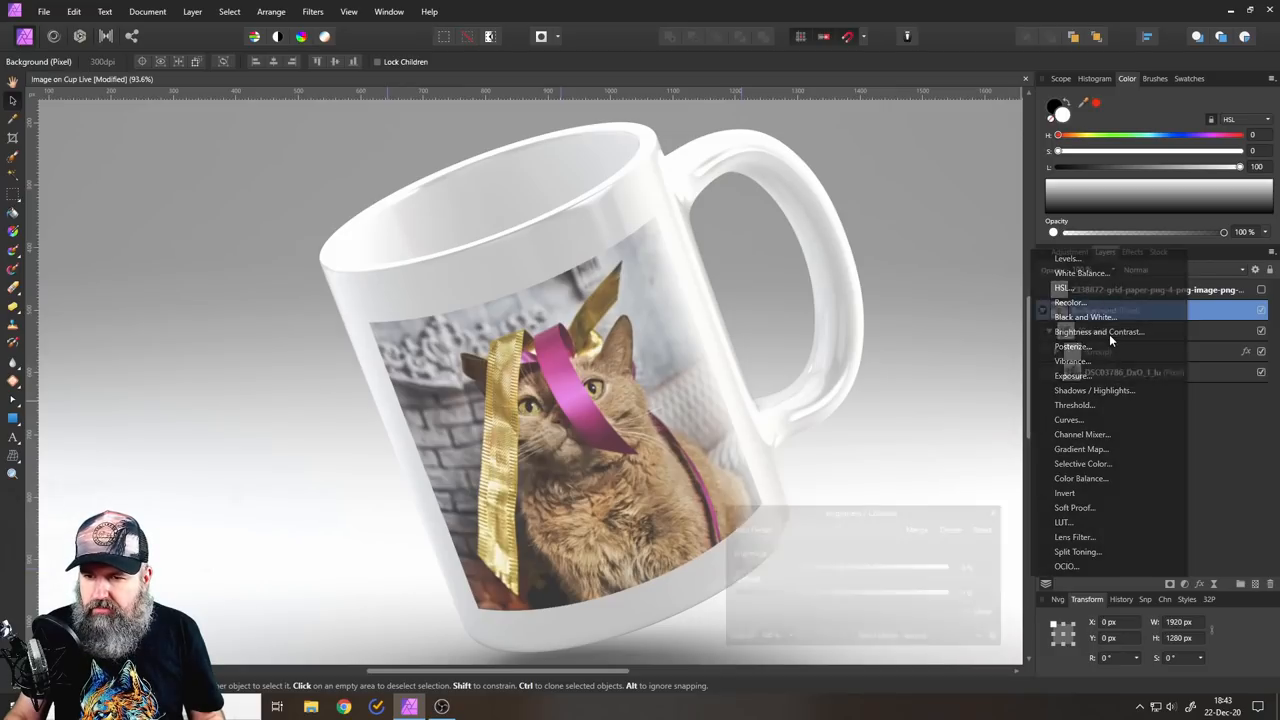
left_click(1096, 332)
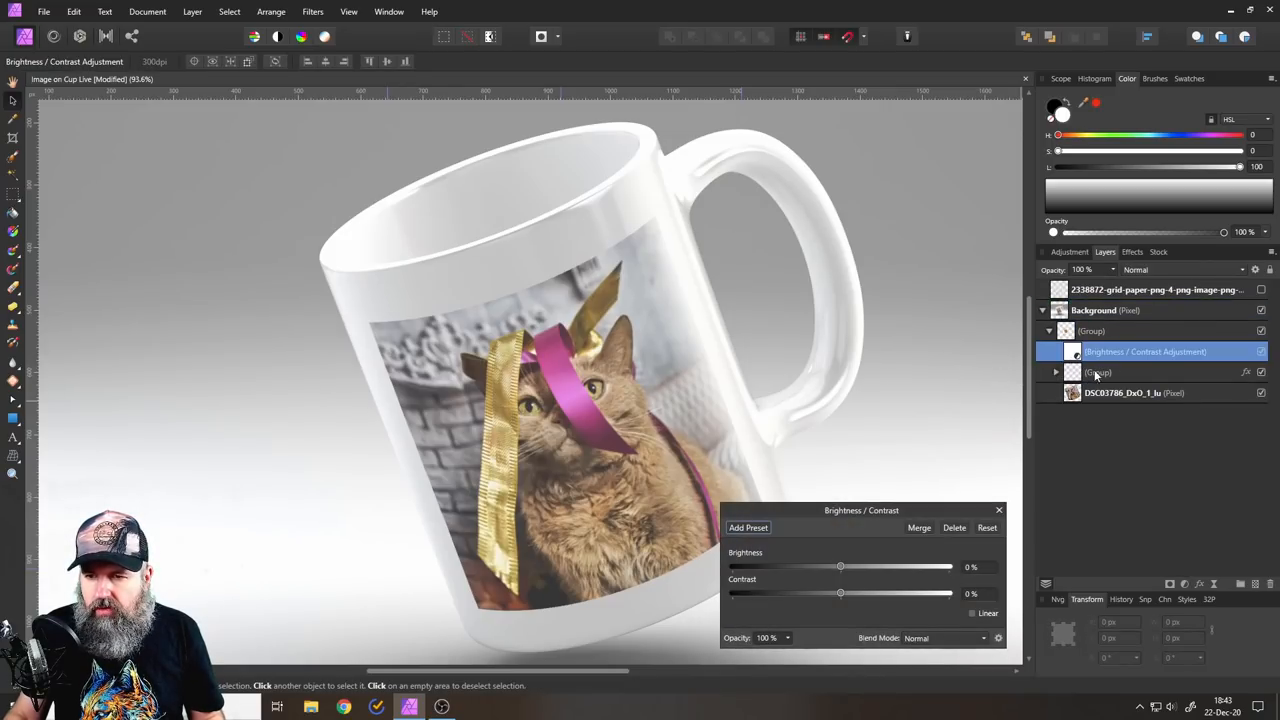
- Raise the cat artwork's contrast, easing it back to about 14%
left_click(1056, 372)
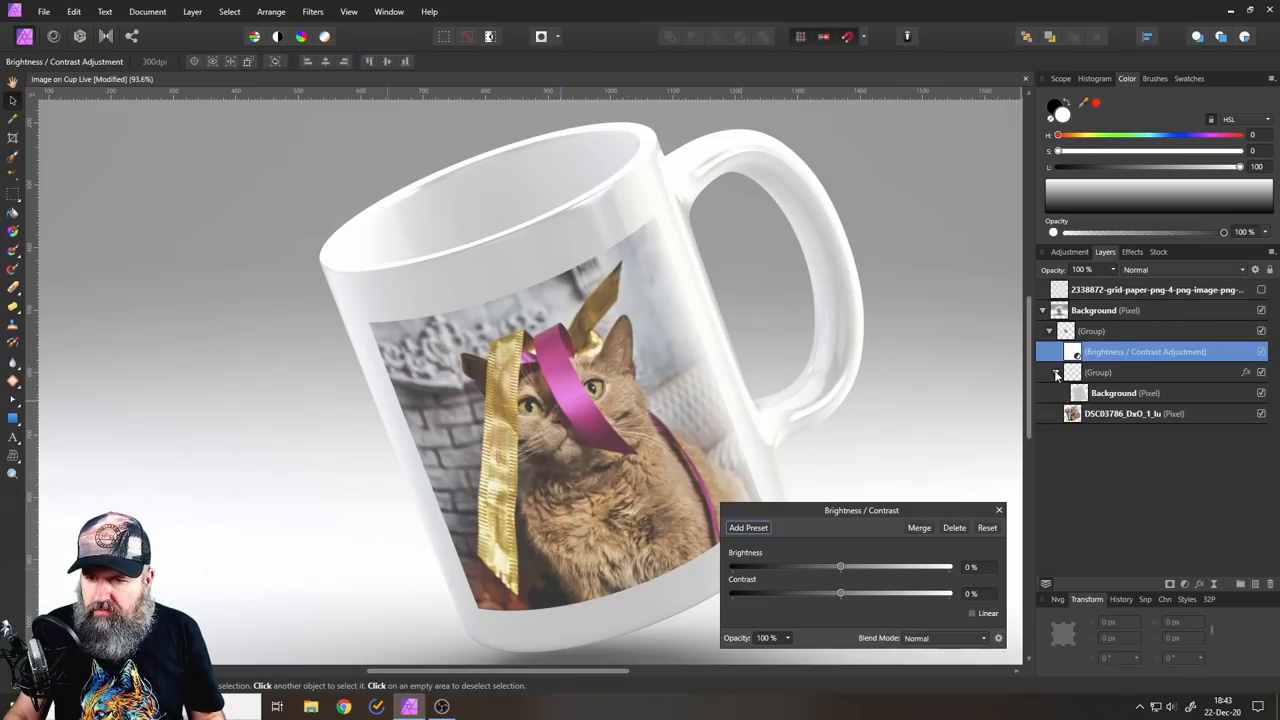
left_click(1048, 370)
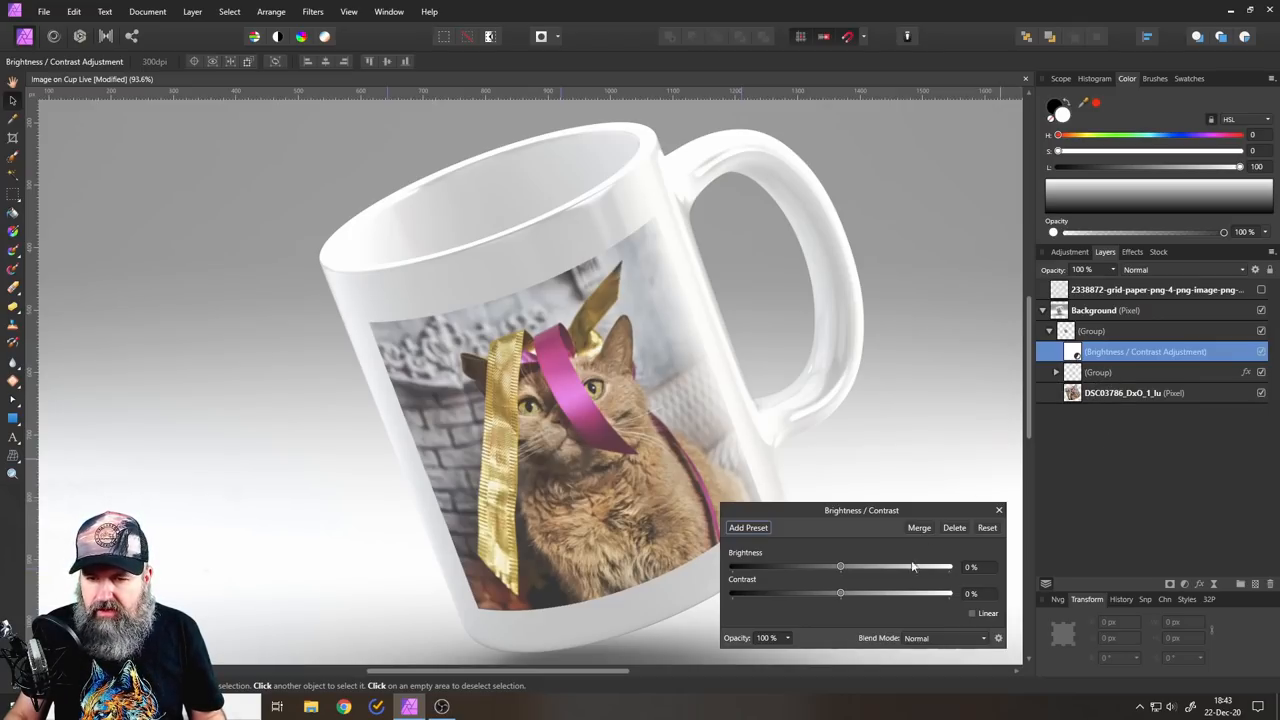
left_click_drag(840, 594, 896, 594)
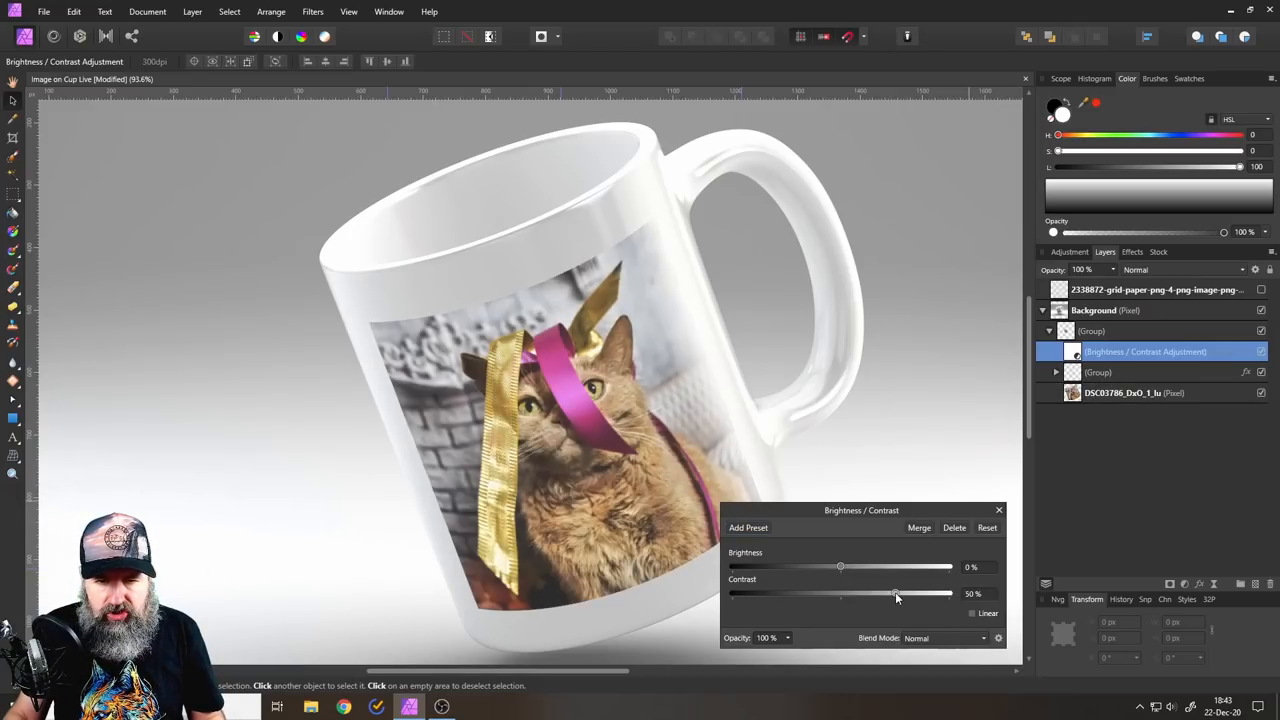
left_click_drag(896, 592, 856, 592)
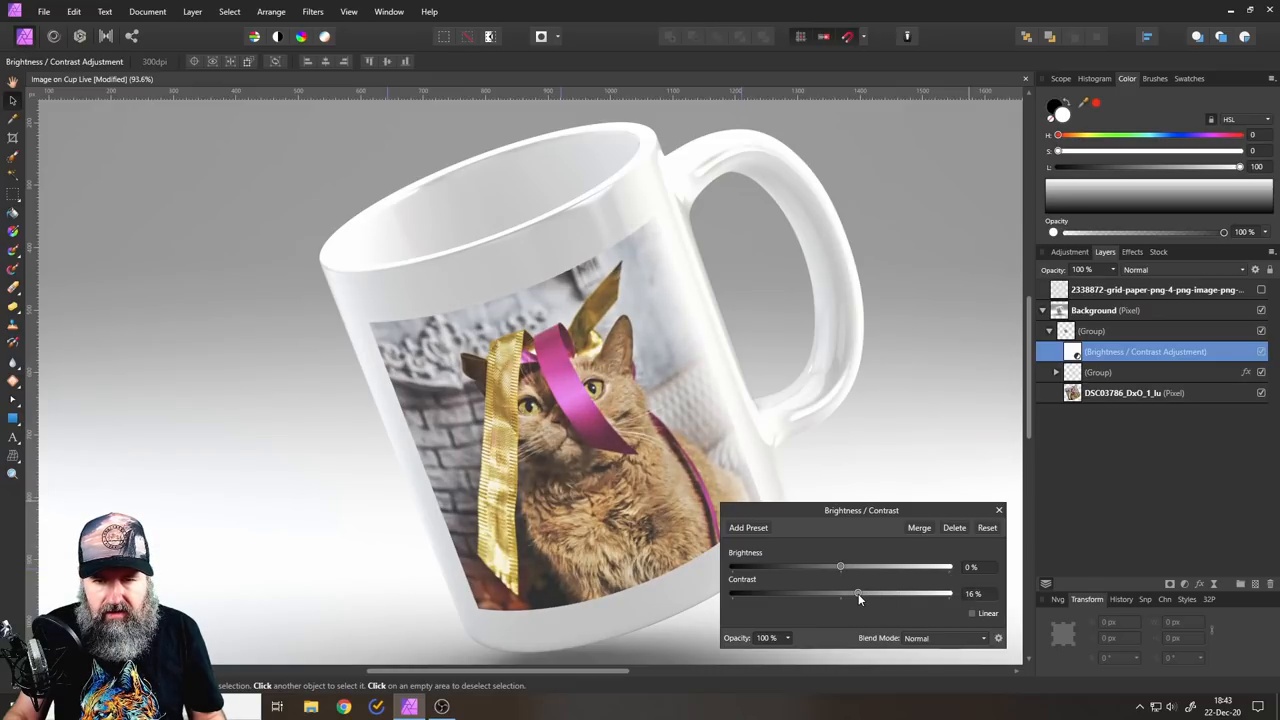
left_click_drag(858, 592, 856, 592)
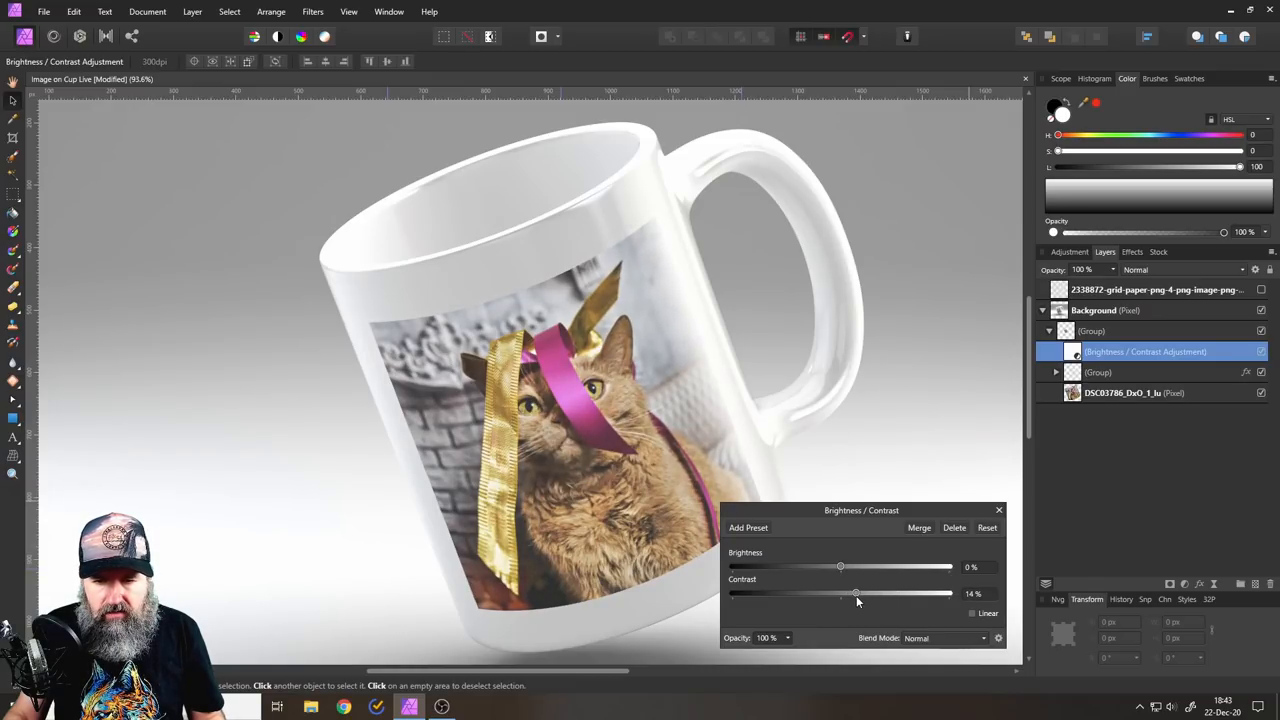
- Set brightness to about -5% and settle contrast near 11%
left_click_drag(840, 568, 828, 568)
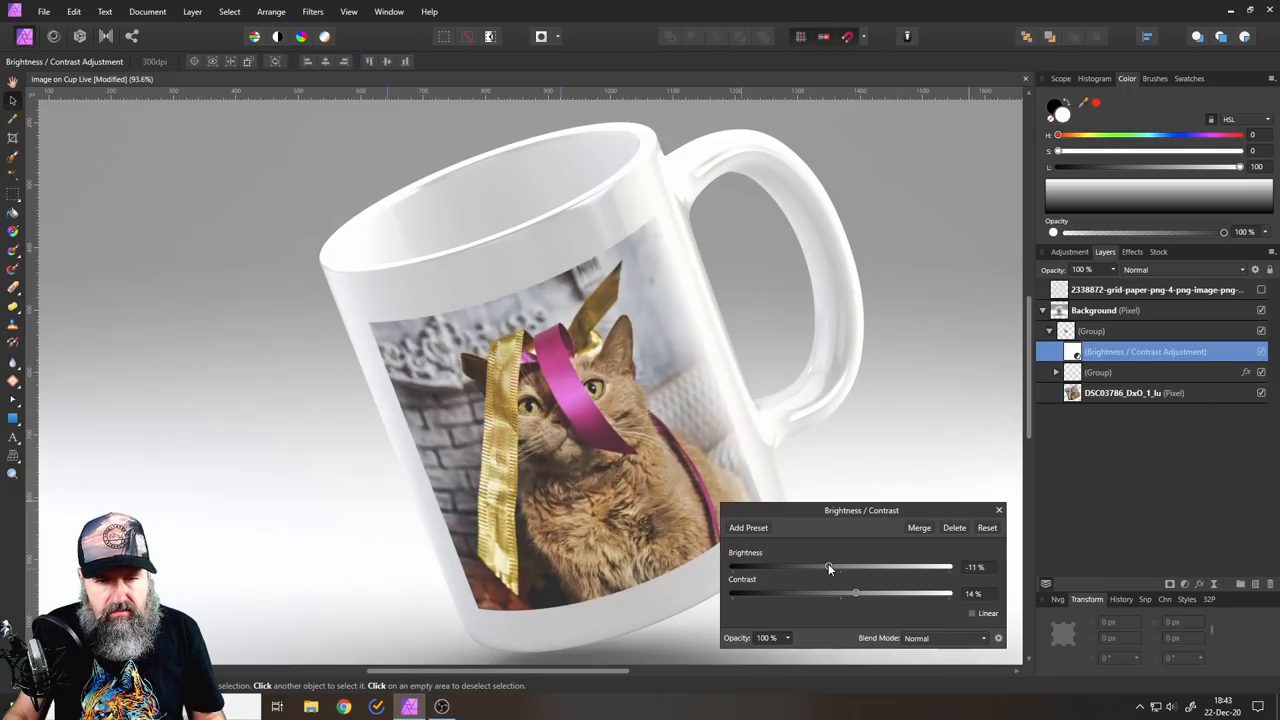
left_click_drag(828, 568, 838, 568)
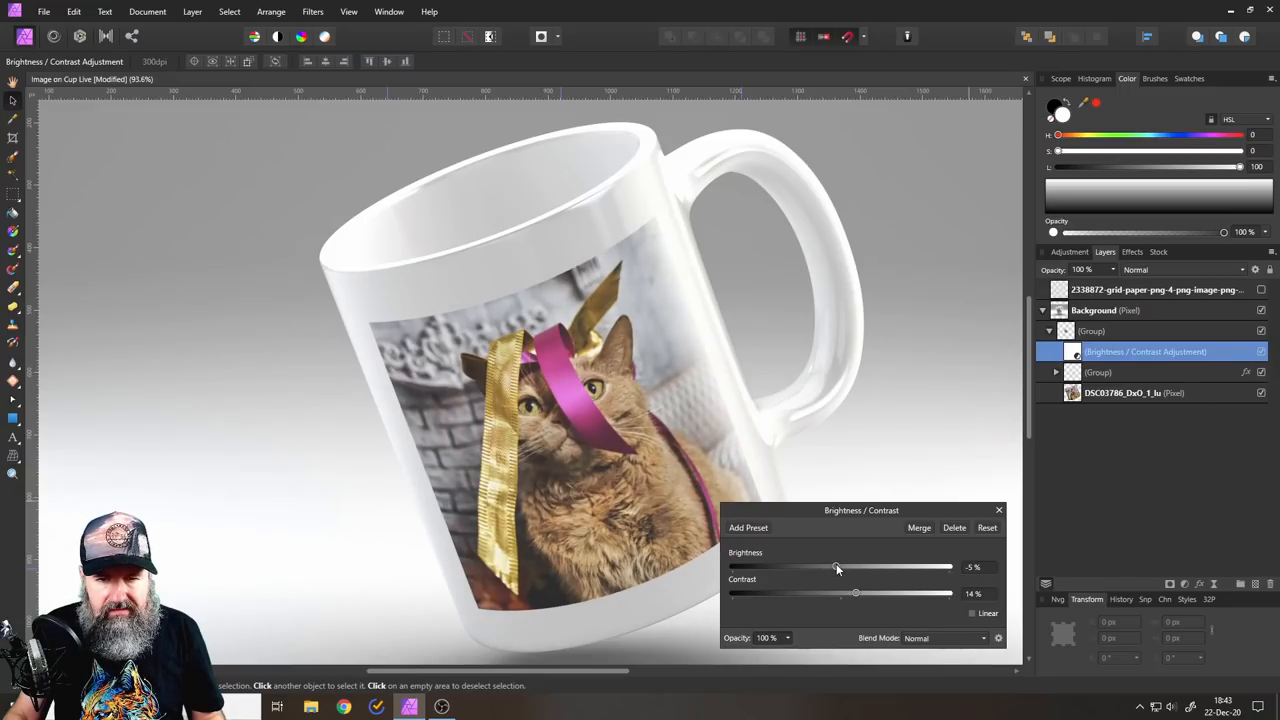
left_click_drag(856, 592, 836, 592)
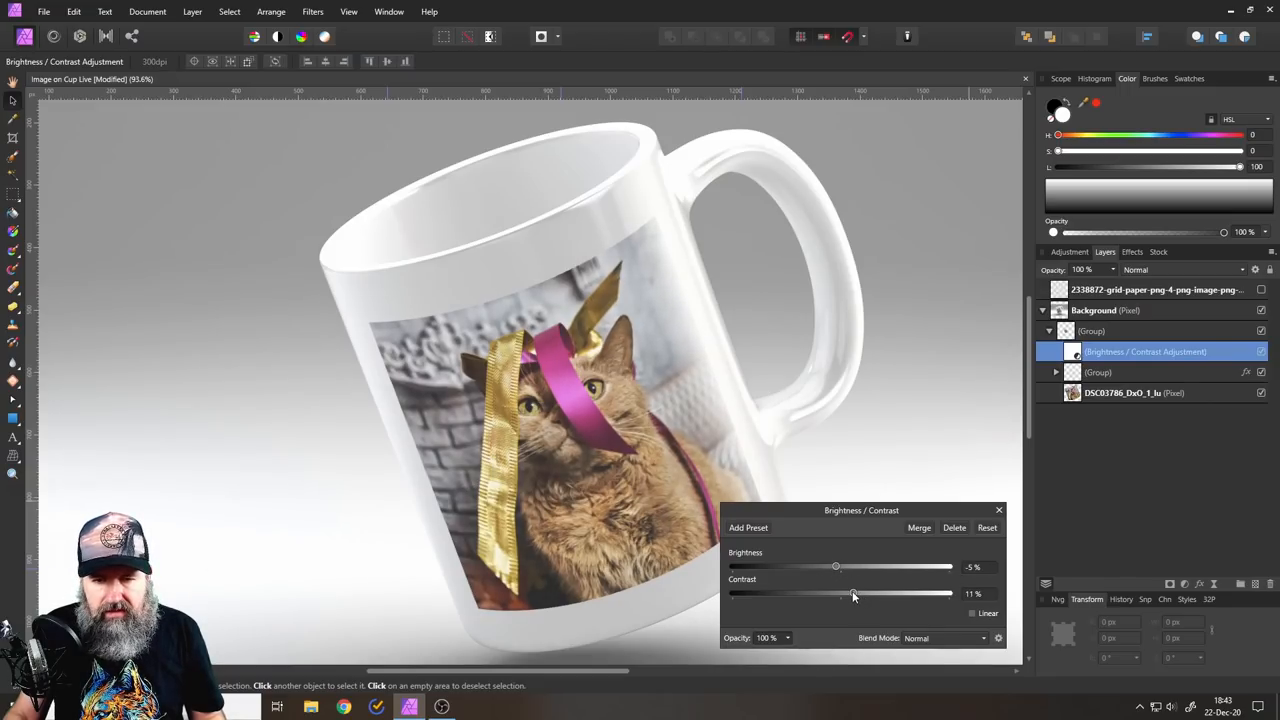
left_click_drag(852, 594, 860, 594)
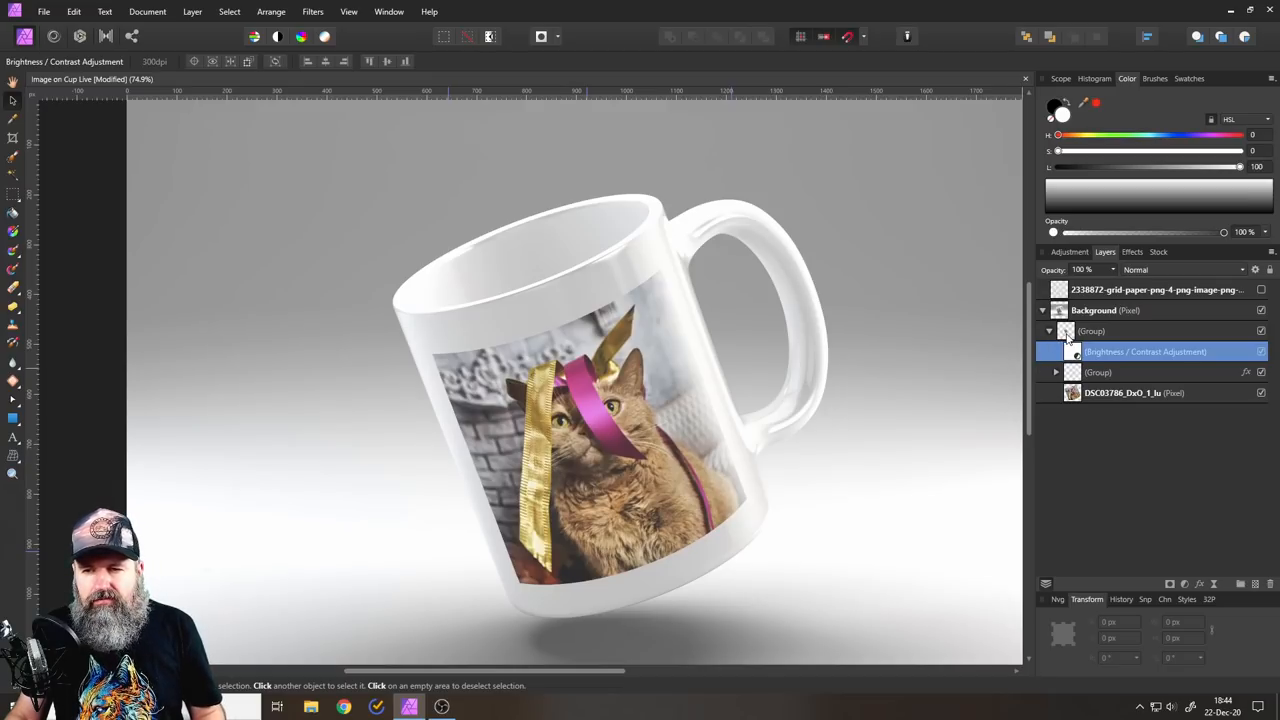
- Rotate the cat artwork group to about 20 degrees to match the mug's tilt
left_click(1092, 332)
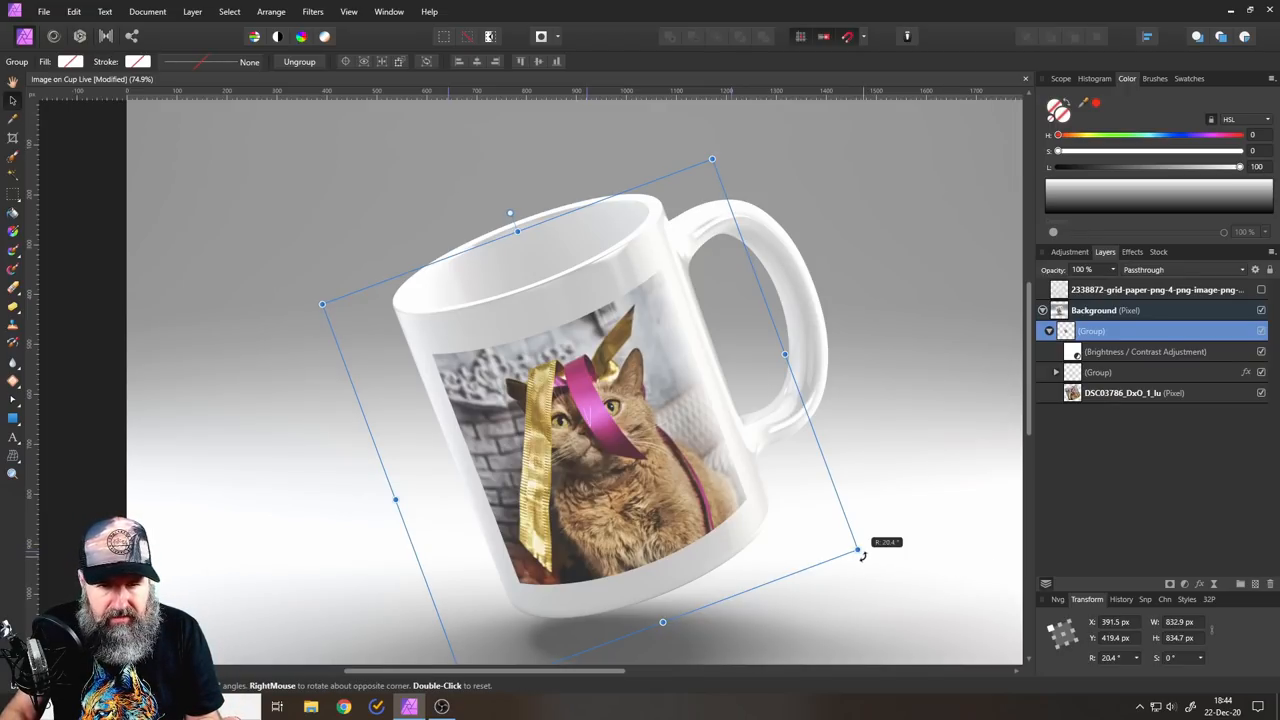
left_click_drag(860, 552, 856, 548)
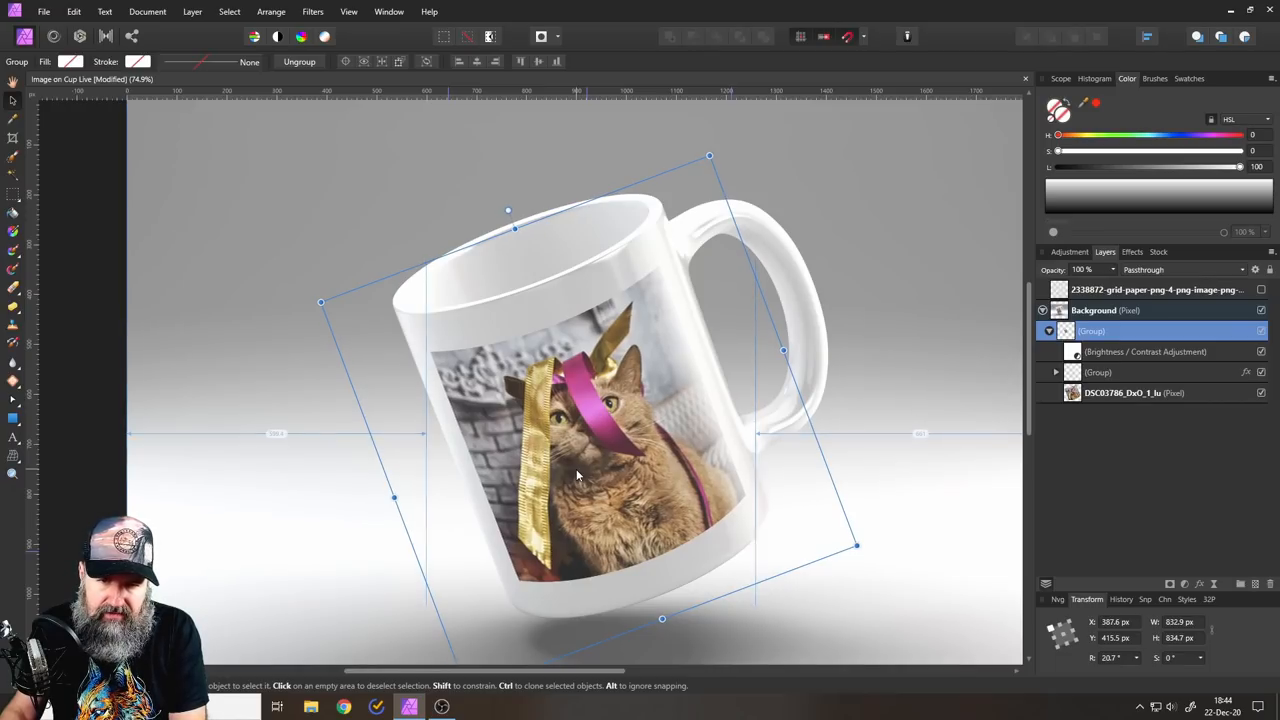
mouse_move(888, 470)
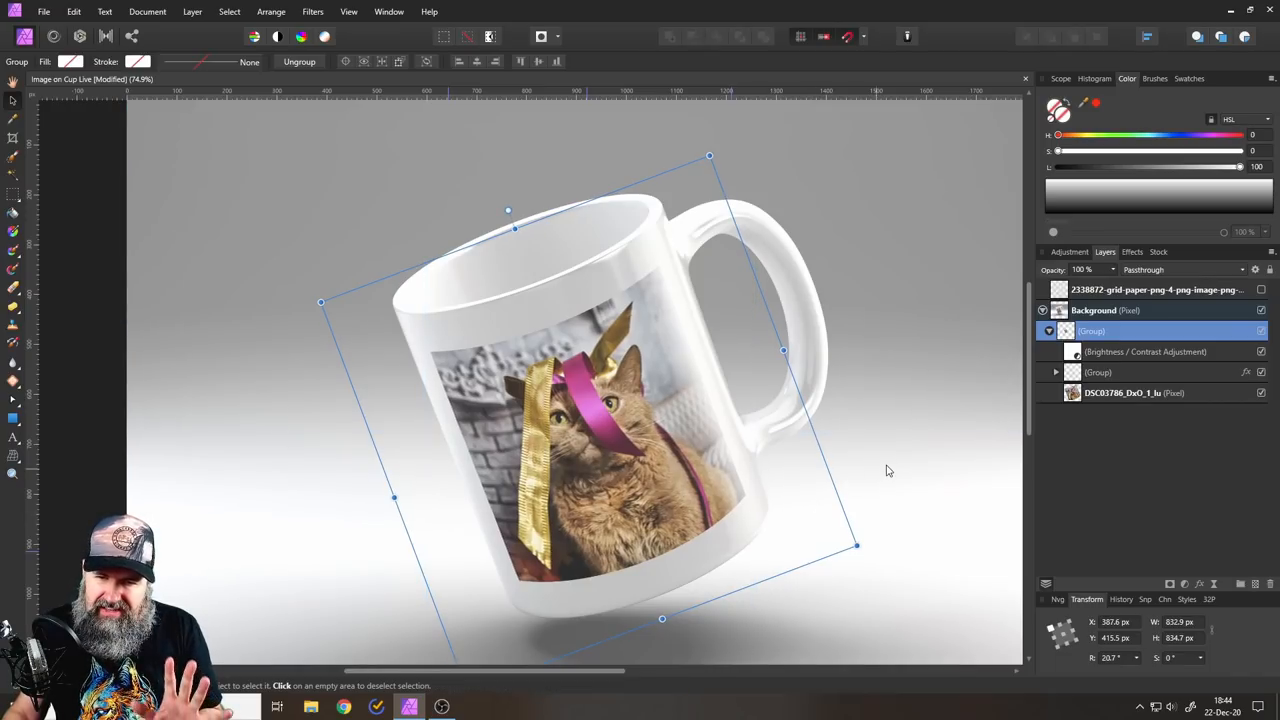